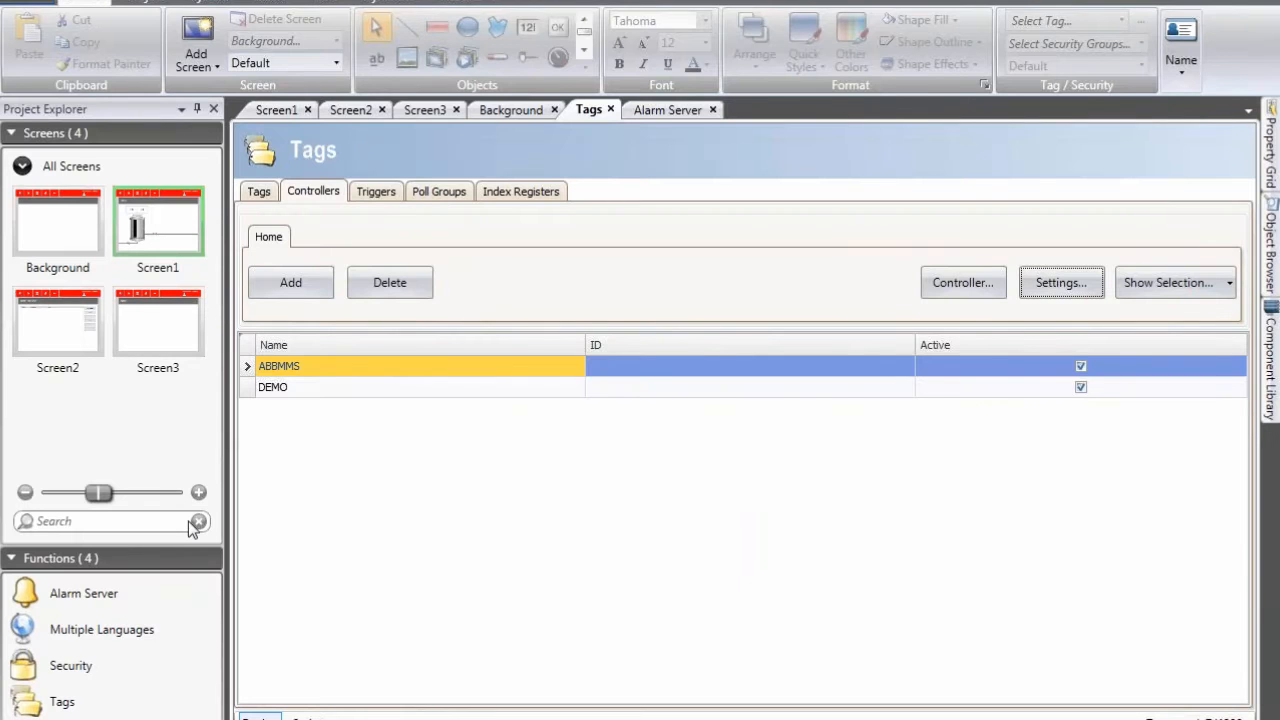
{"action": "mouse_move", "coordinate": [68, 666]}
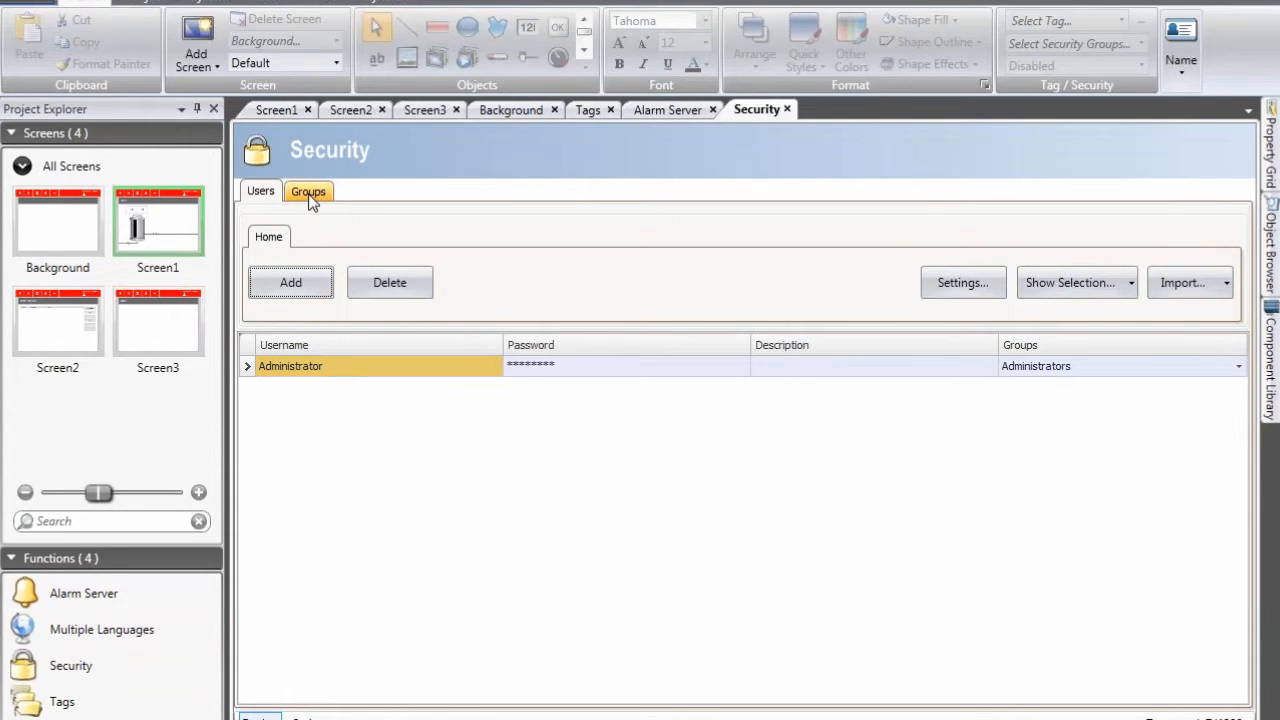
Step: Add a new security group and name it Service alongside Administrators and Operators
{"action": "left_click", "coordinate": [308, 192]}
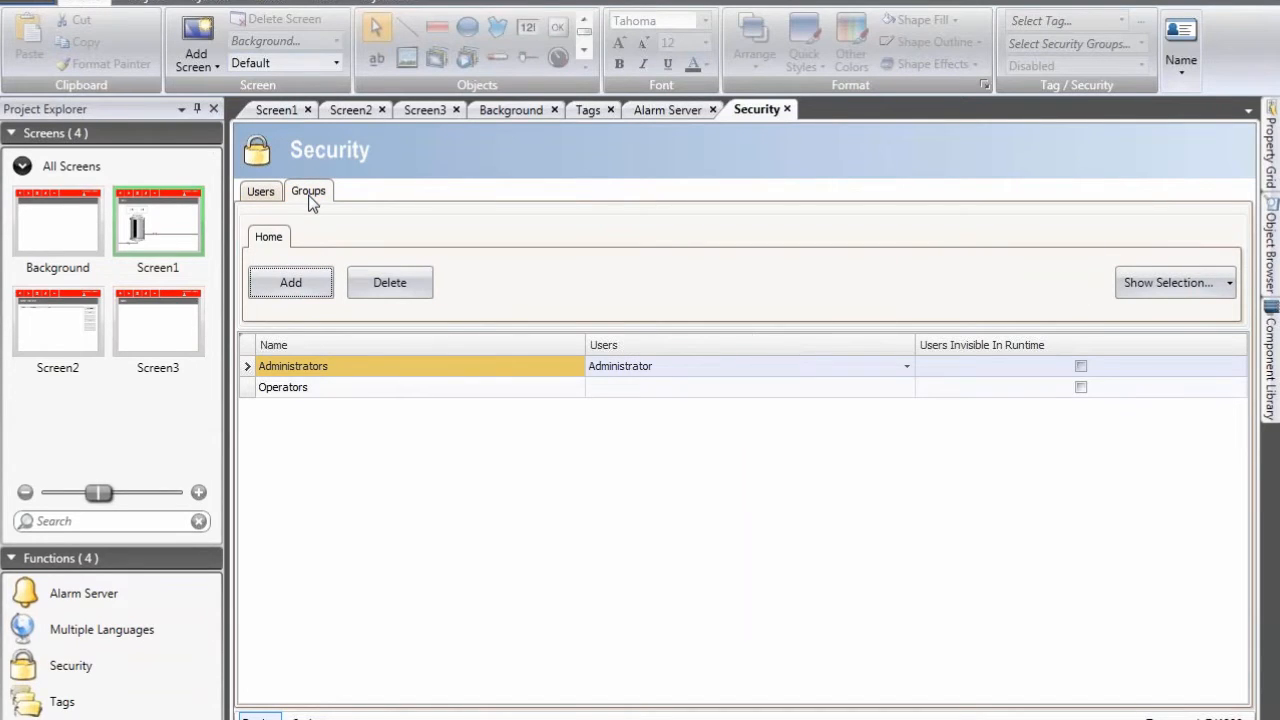
{"action": "mouse_move", "coordinate": [310, 408]}
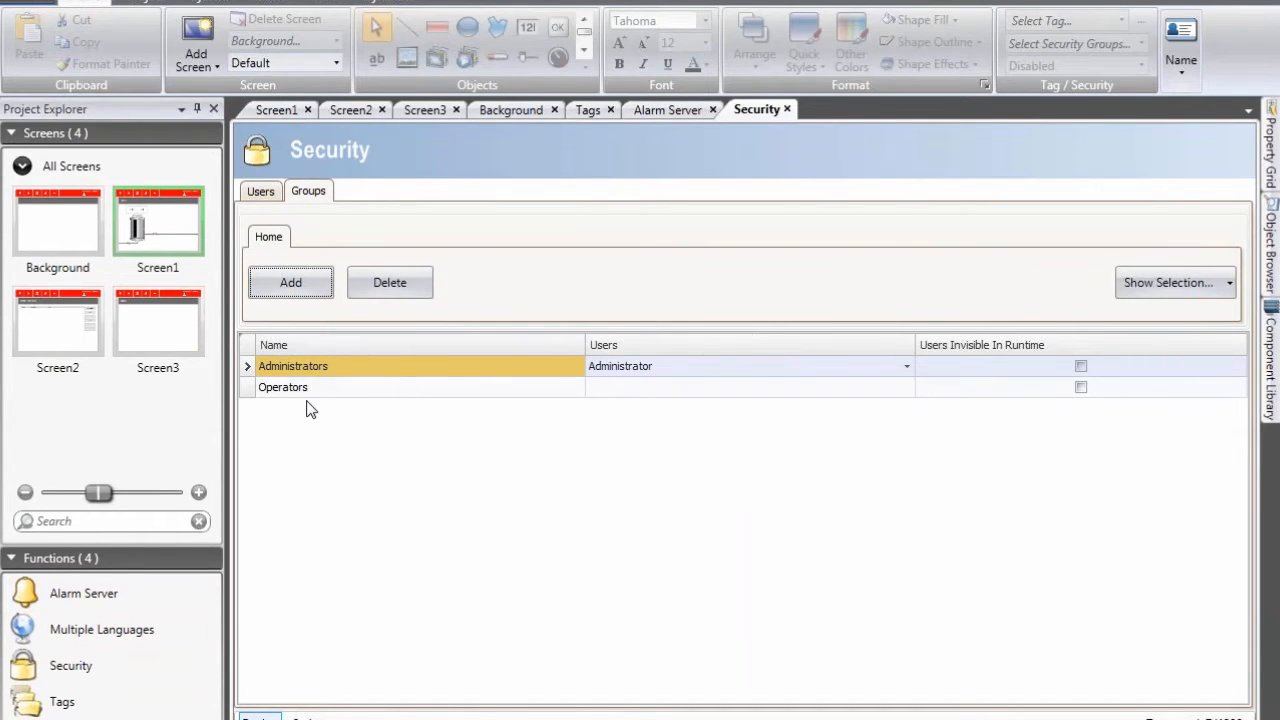
{"action": "mouse_move", "coordinate": [374, 392]}
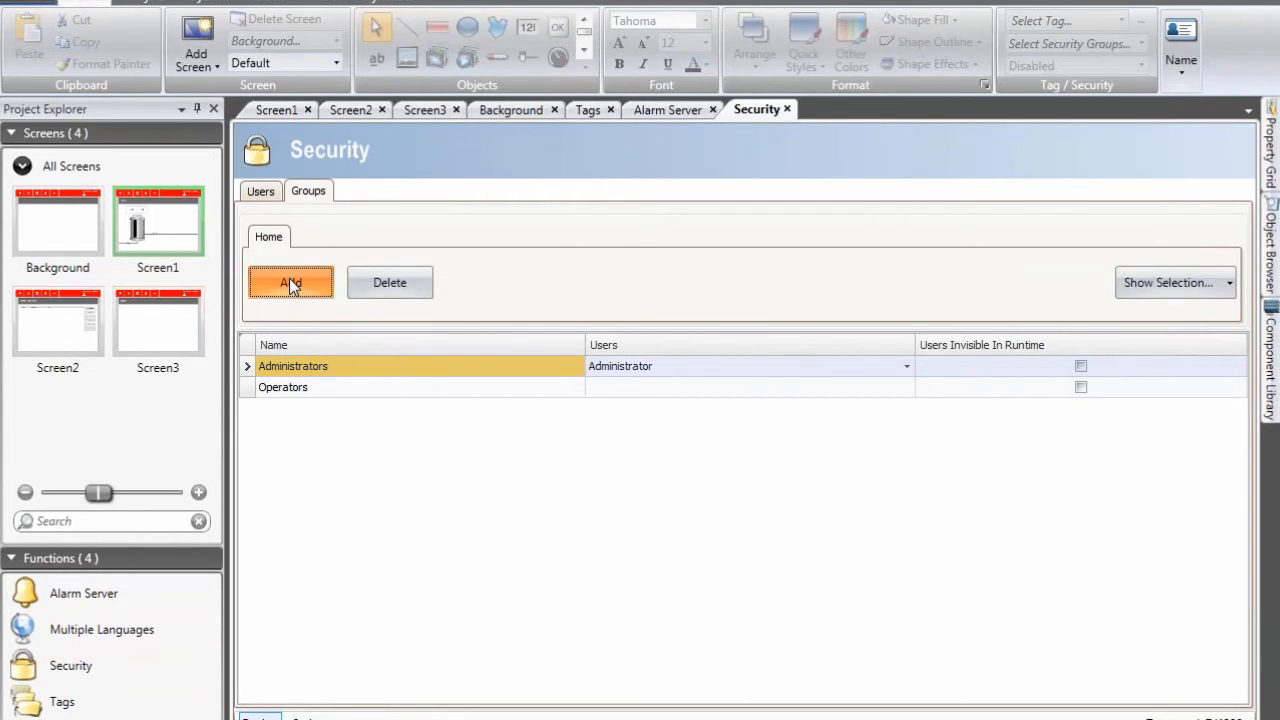
{"action": "left_click", "coordinate": [290, 282]}
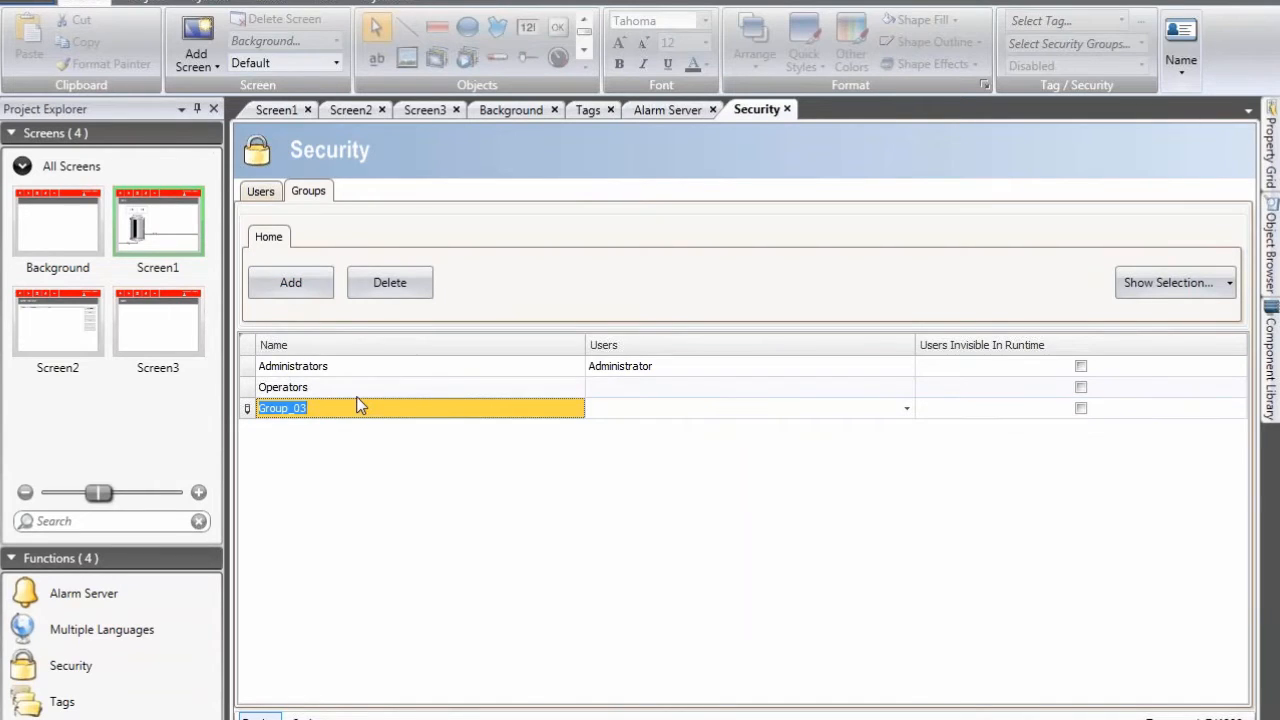
{"action": "type", "text": "Service"}
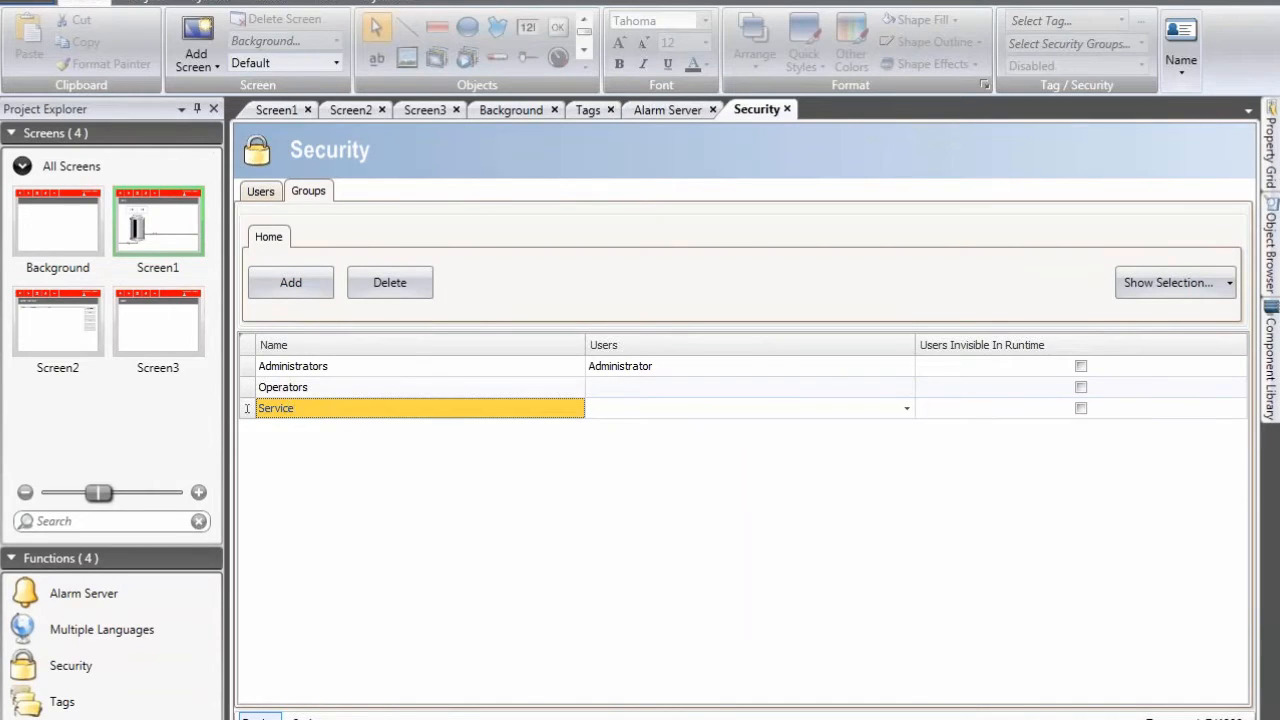
{"action": "mouse_move", "coordinate": [276, 218]}
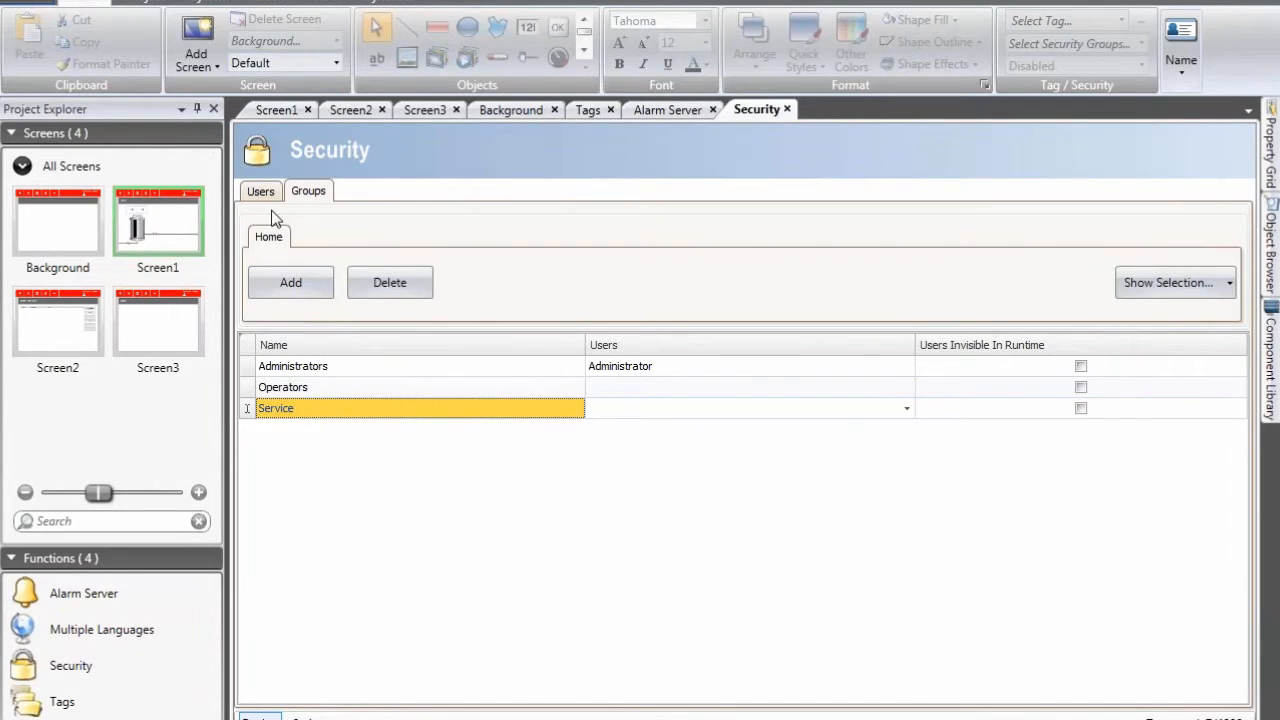
Step: Add user Patrik with a password and assign him to the Operators group
{"action": "left_click", "coordinate": [260, 192]}
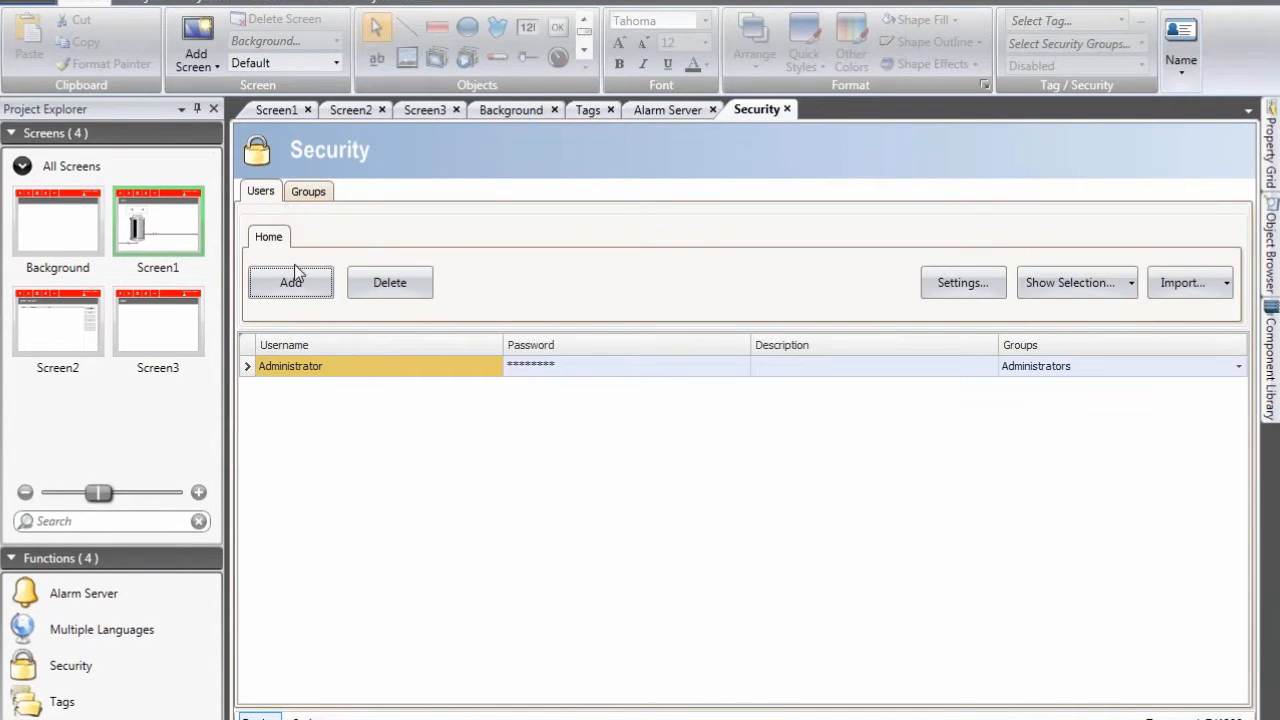
{"action": "left_click", "coordinate": [290, 282]}
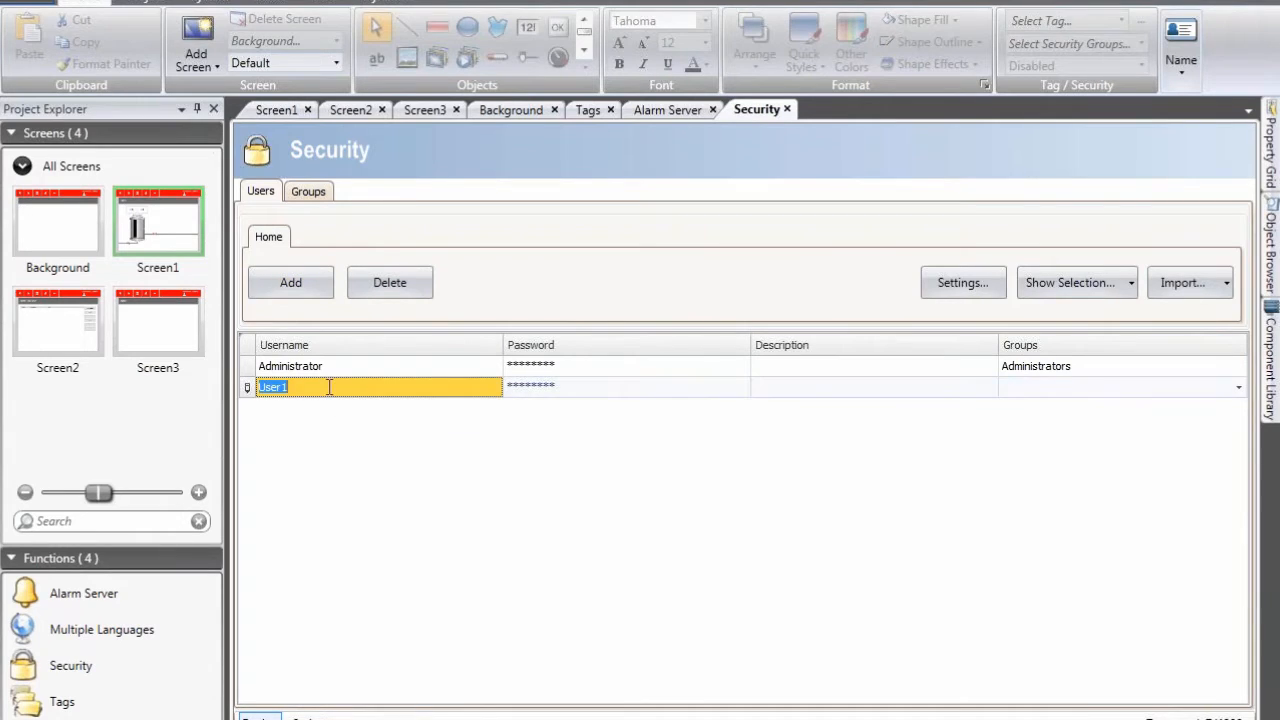
{"action": "type", "text": "Patrik"}
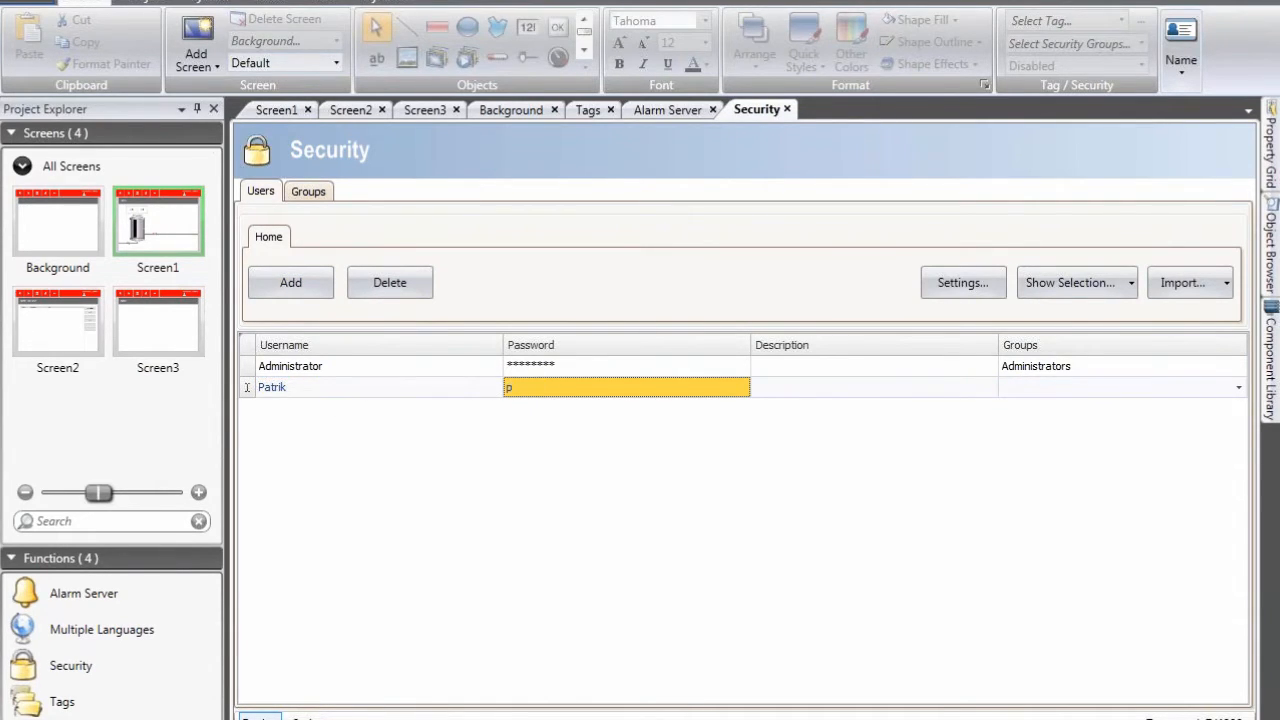
{"action": "left_click", "coordinate": [1236, 386]}
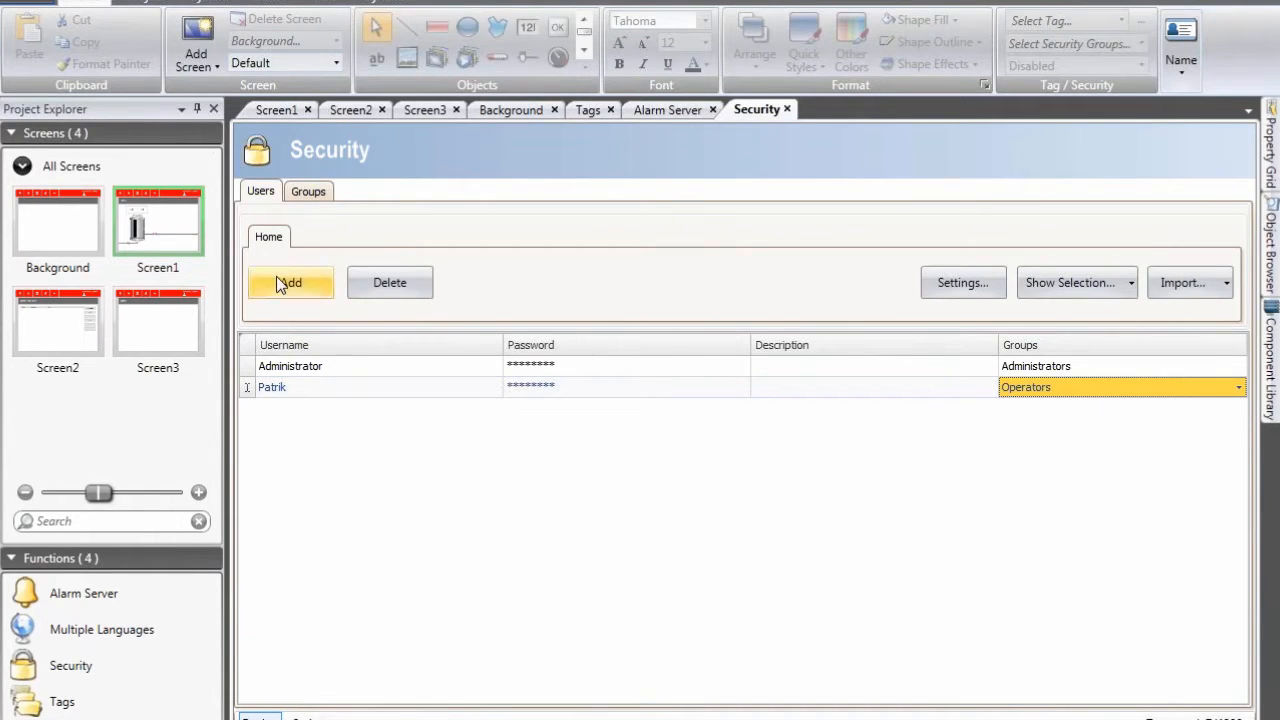
Step: Add a second user with a password and assign them to the Service group
{"action": "left_click", "coordinate": [290, 282]}
{"action": "type", "text": "Rickard"}
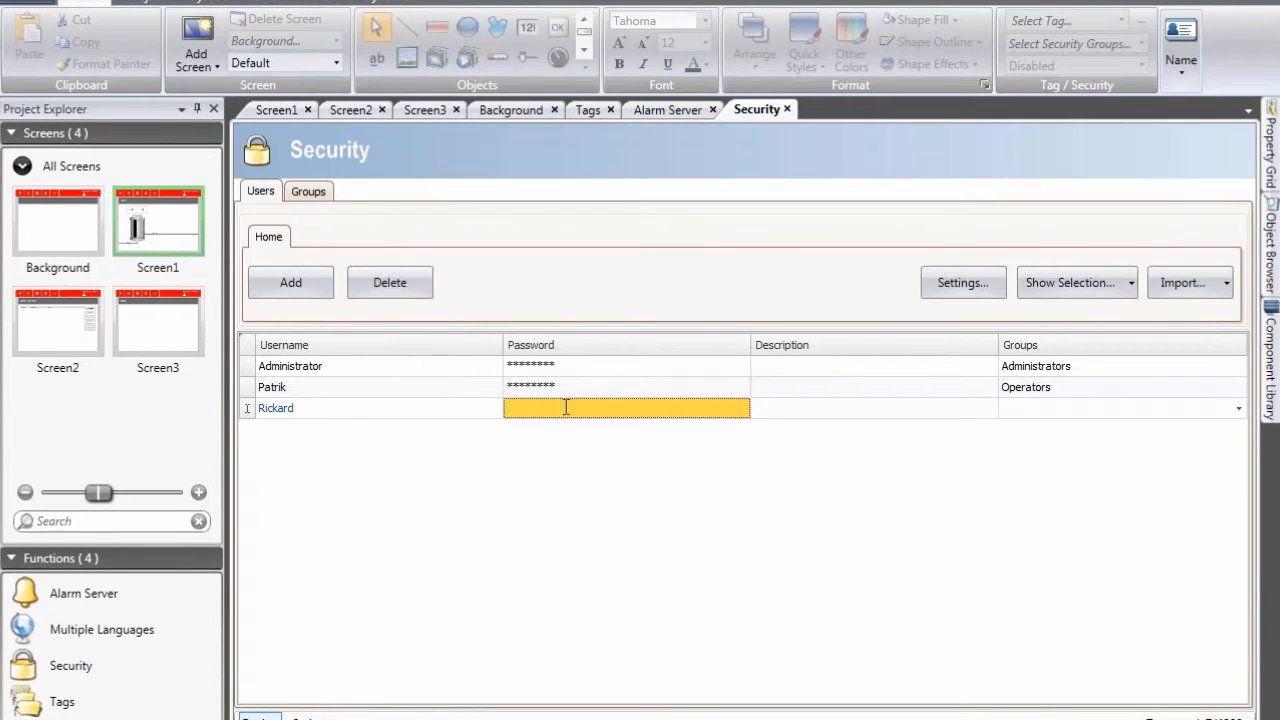
{"action": "left_click", "coordinate": [872, 406]}
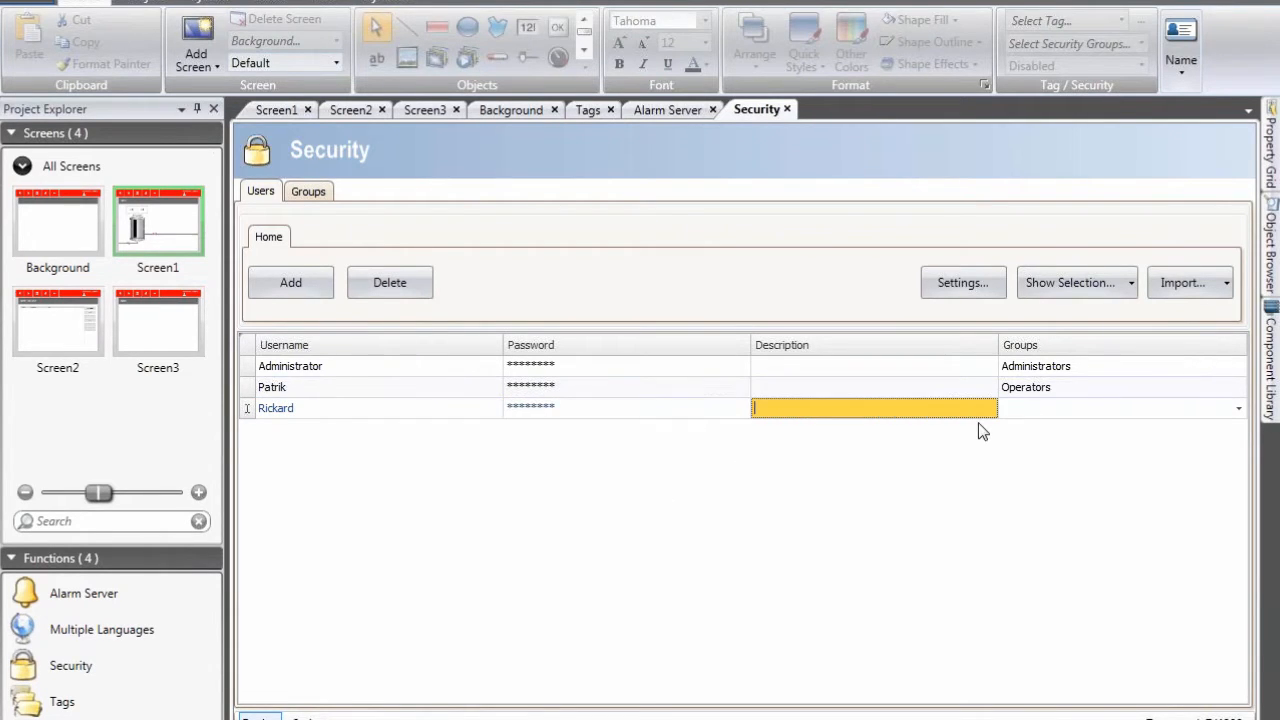
{"action": "left_click", "coordinate": [1232, 408]}
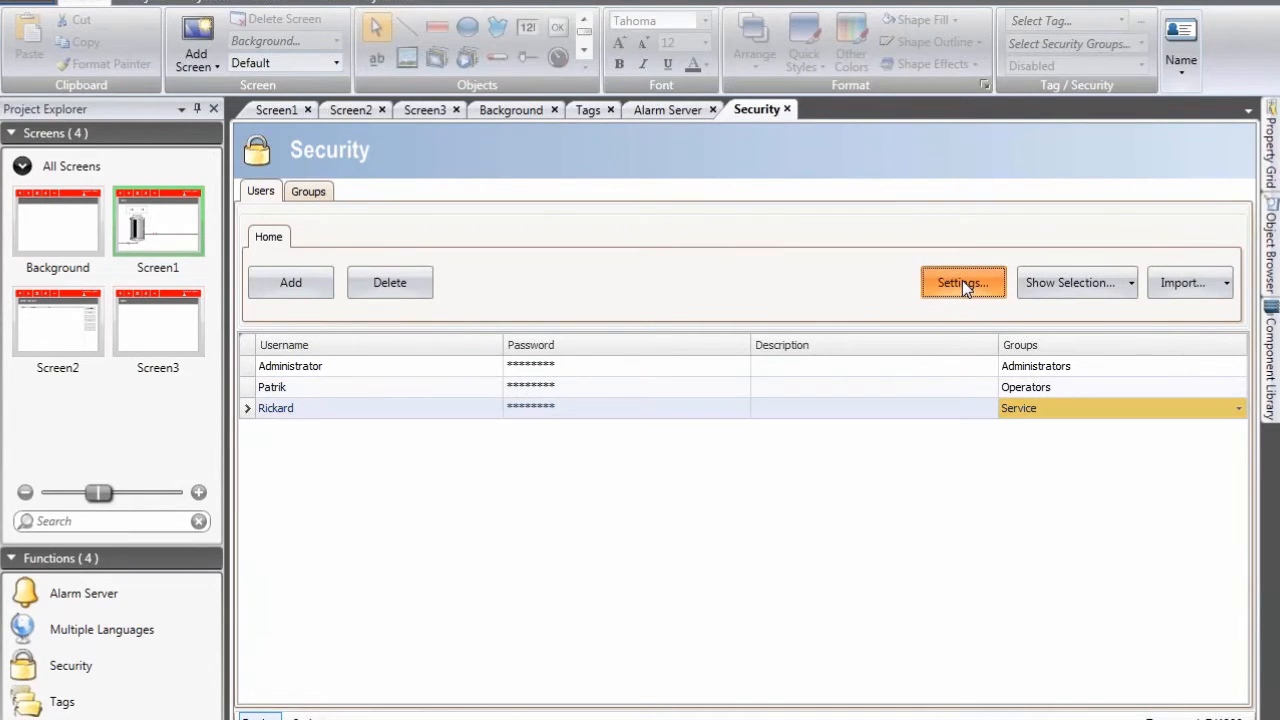
Step: Set security defaults: access-denied message, Normal visibility, automatic logout after 1 minute
{"action": "left_click", "coordinate": [964, 282]}
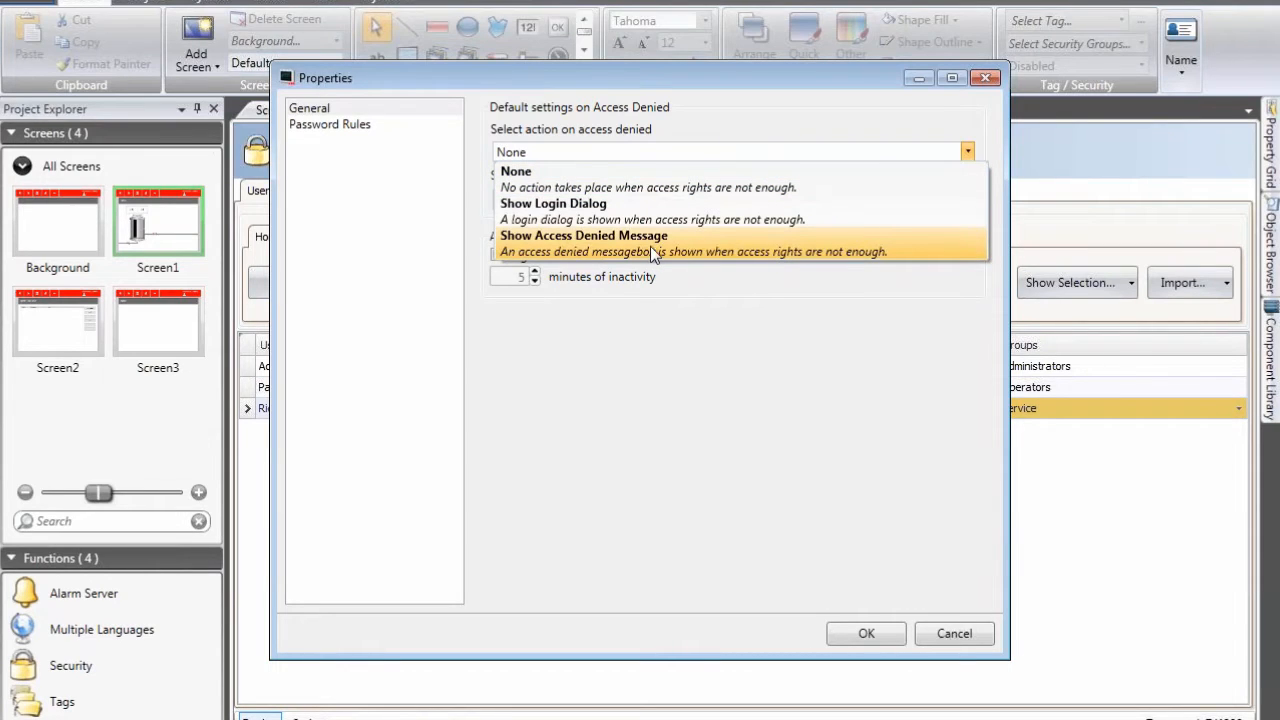
{"action": "left_click", "coordinate": [584, 236]}
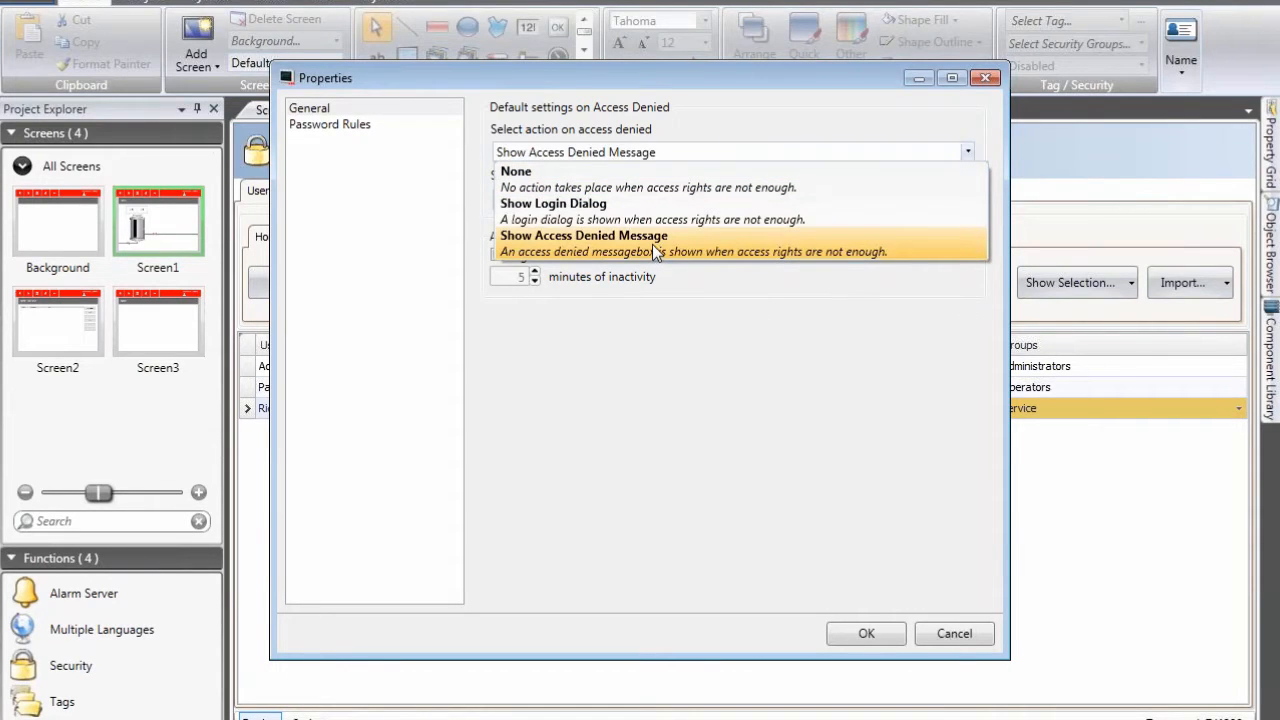
{"action": "left_click", "coordinate": [584, 236]}
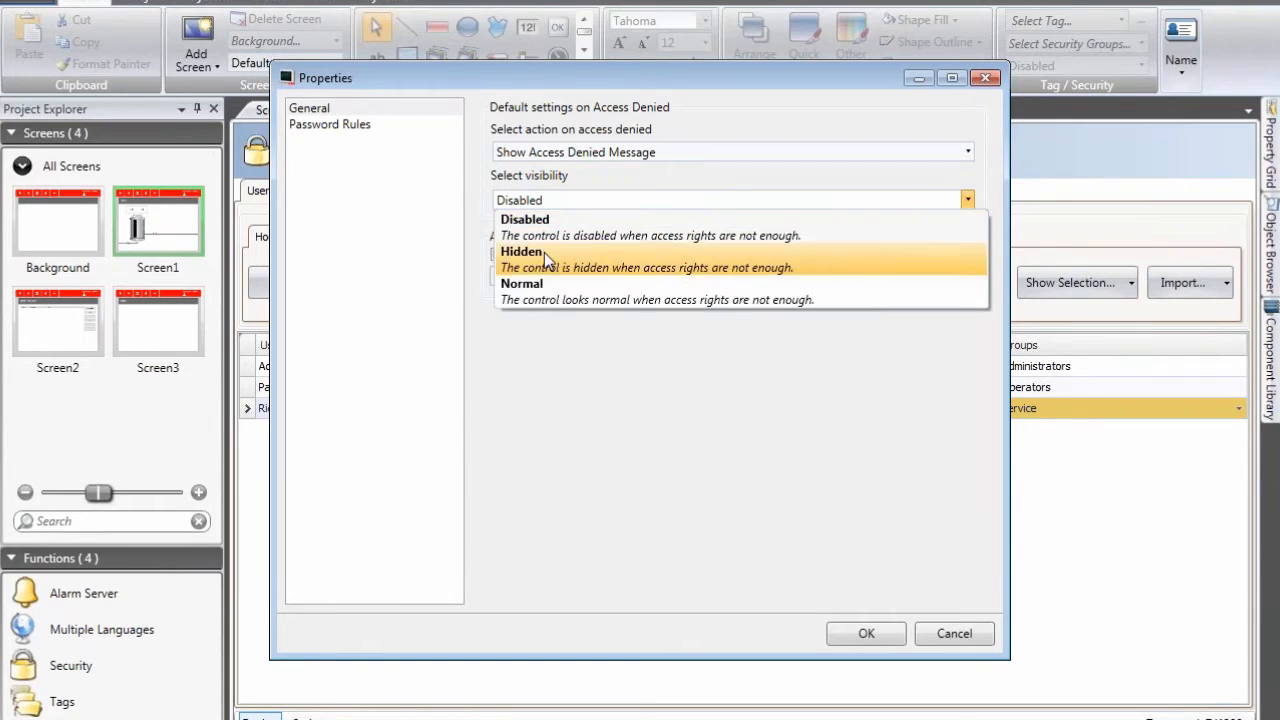
{"action": "left_click", "coordinate": [520, 292]}
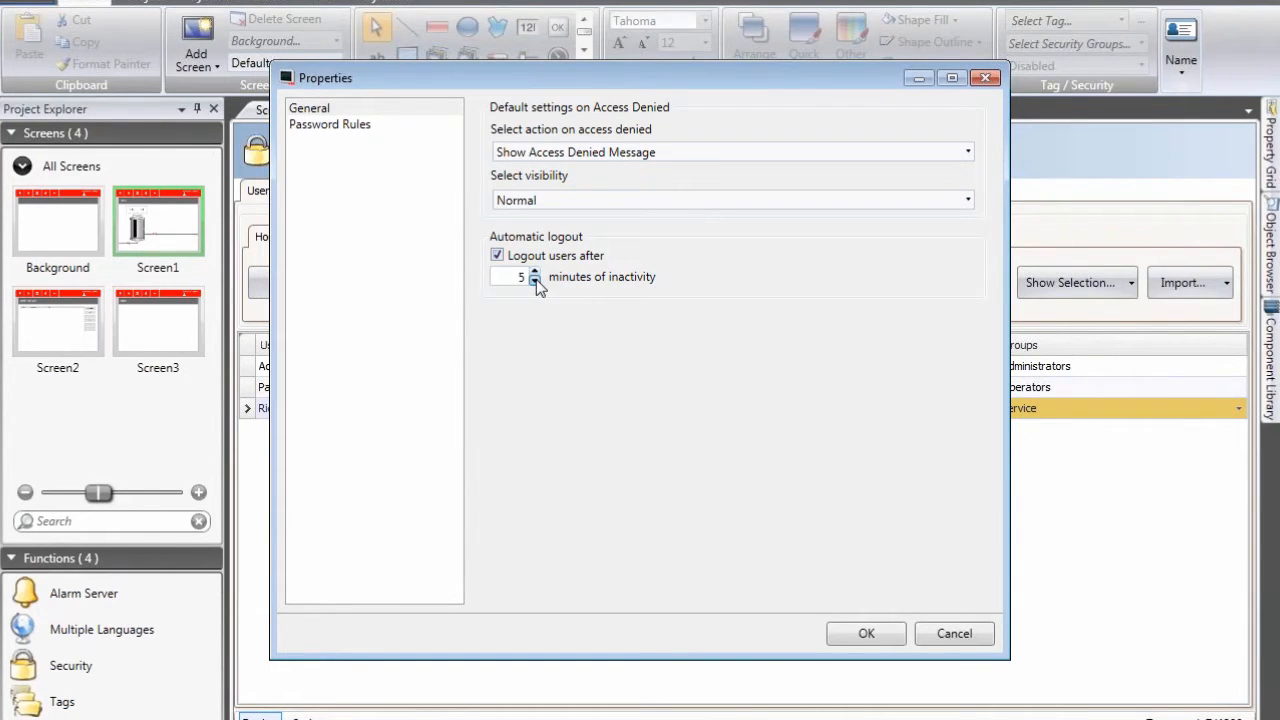
{"action": "left_click", "coordinate": [536, 282]}
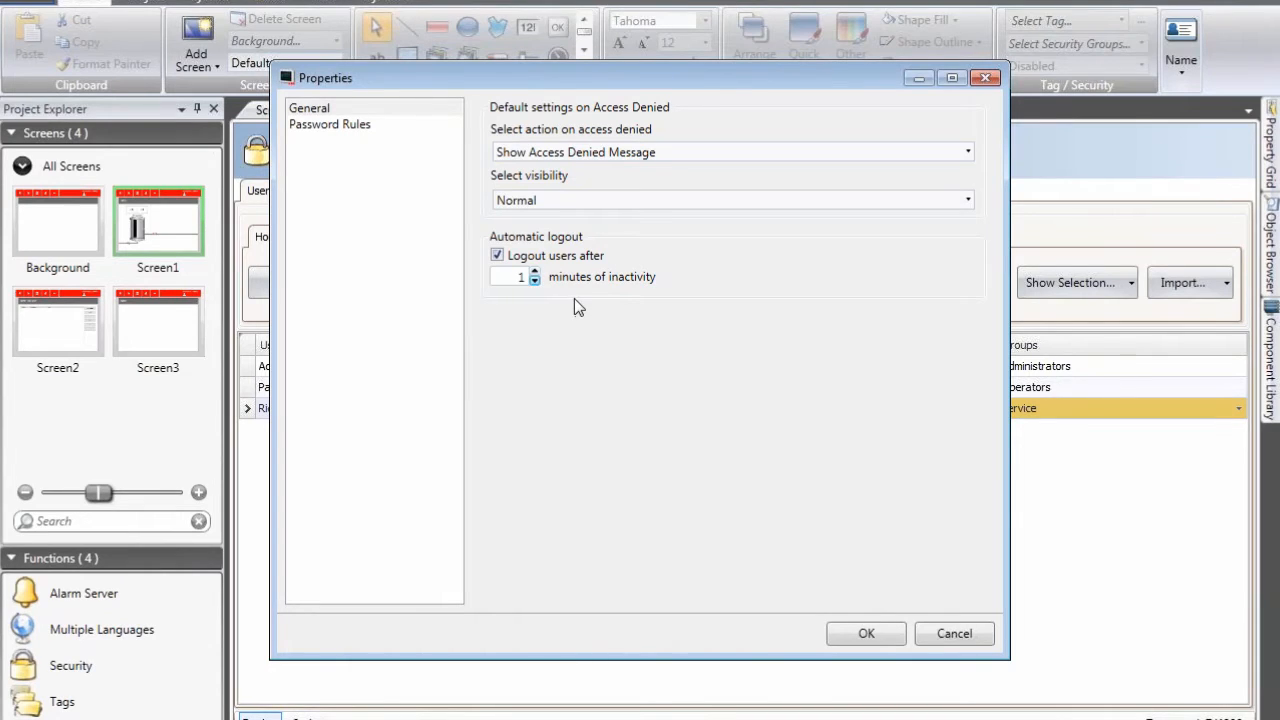
{"action": "mouse_move", "coordinate": [780, 384]}
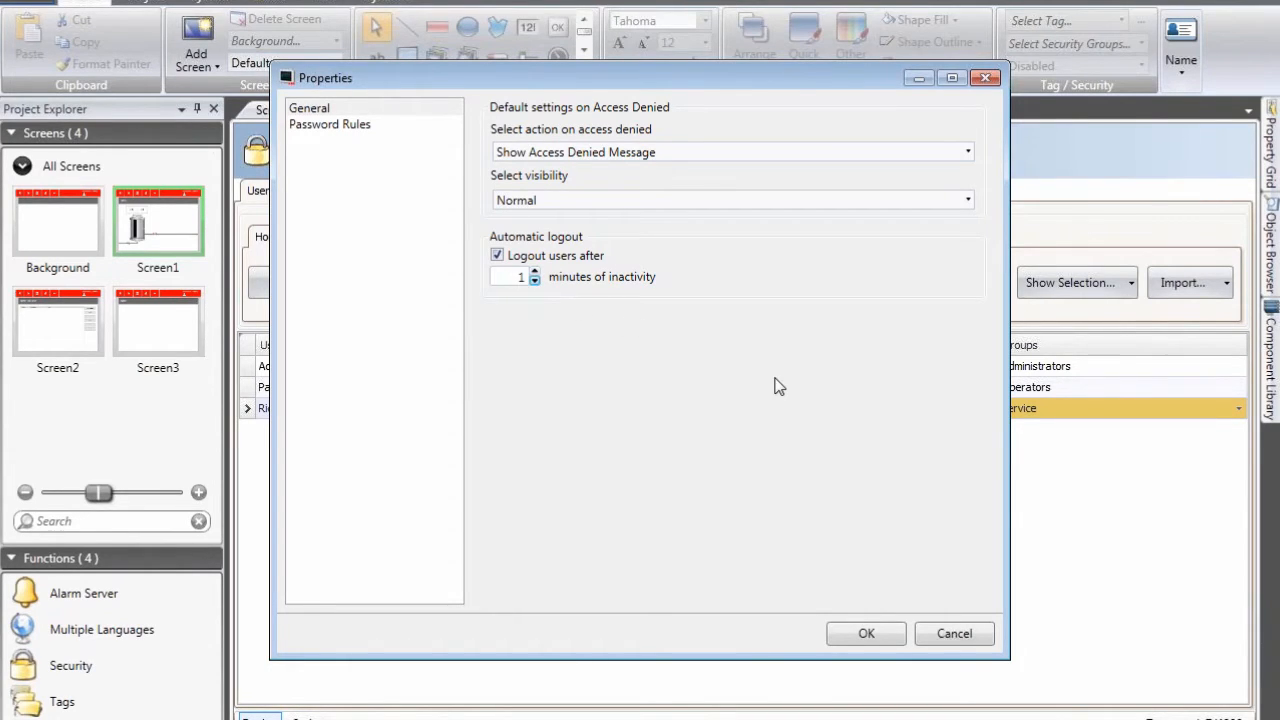
{"action": "mouse_move", "coordinate": [890, 640]}
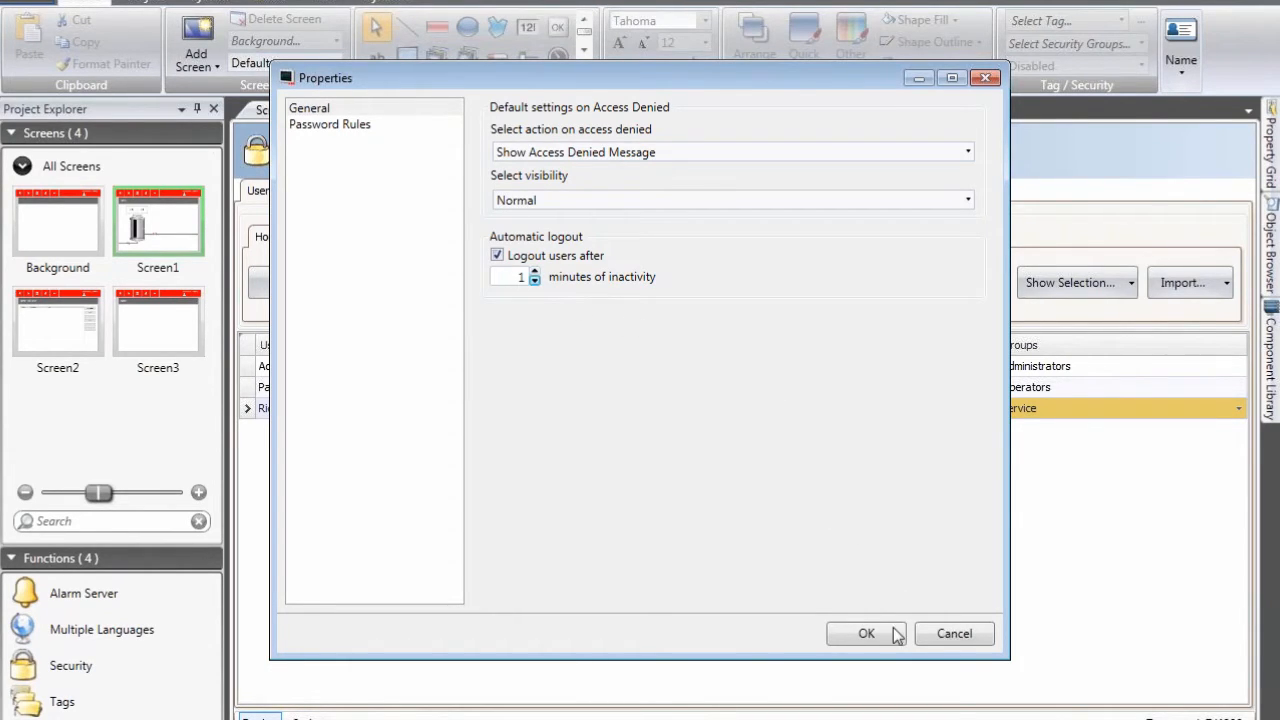
{"action": "left_click", "coordinate": [866, 634]}
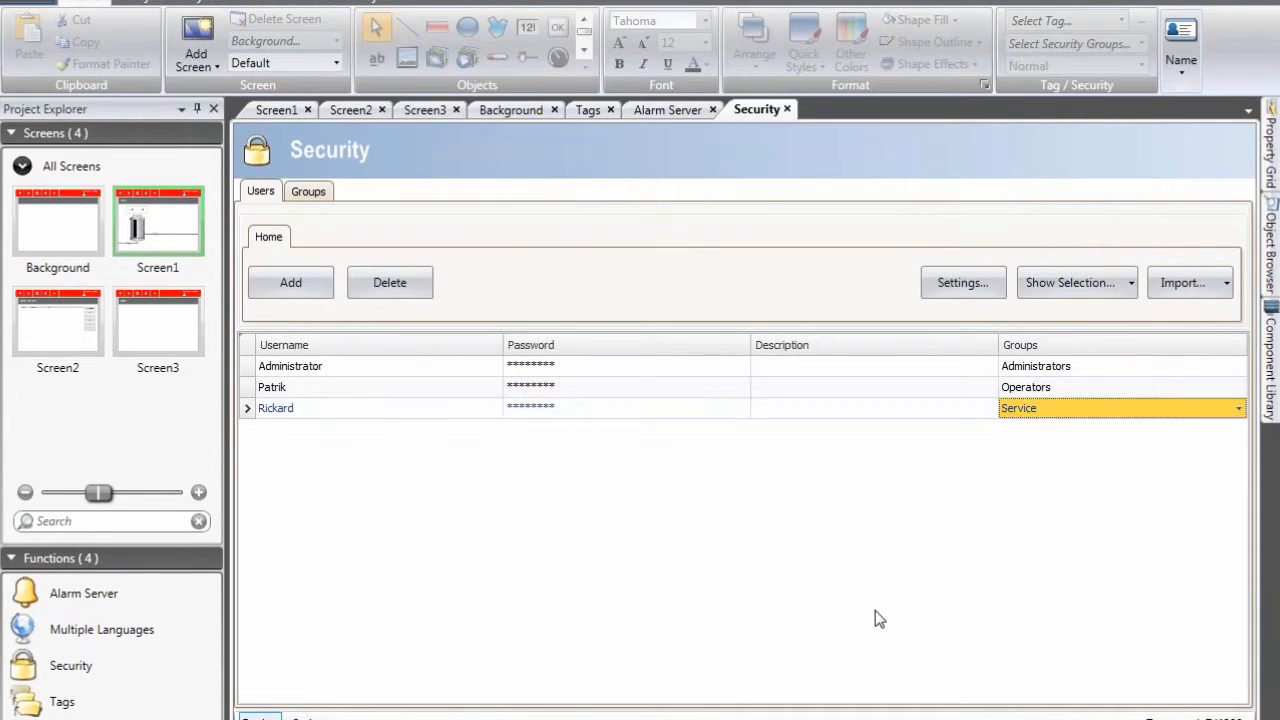
{"action": "mouse_move", "coordinate": [656, 542]}
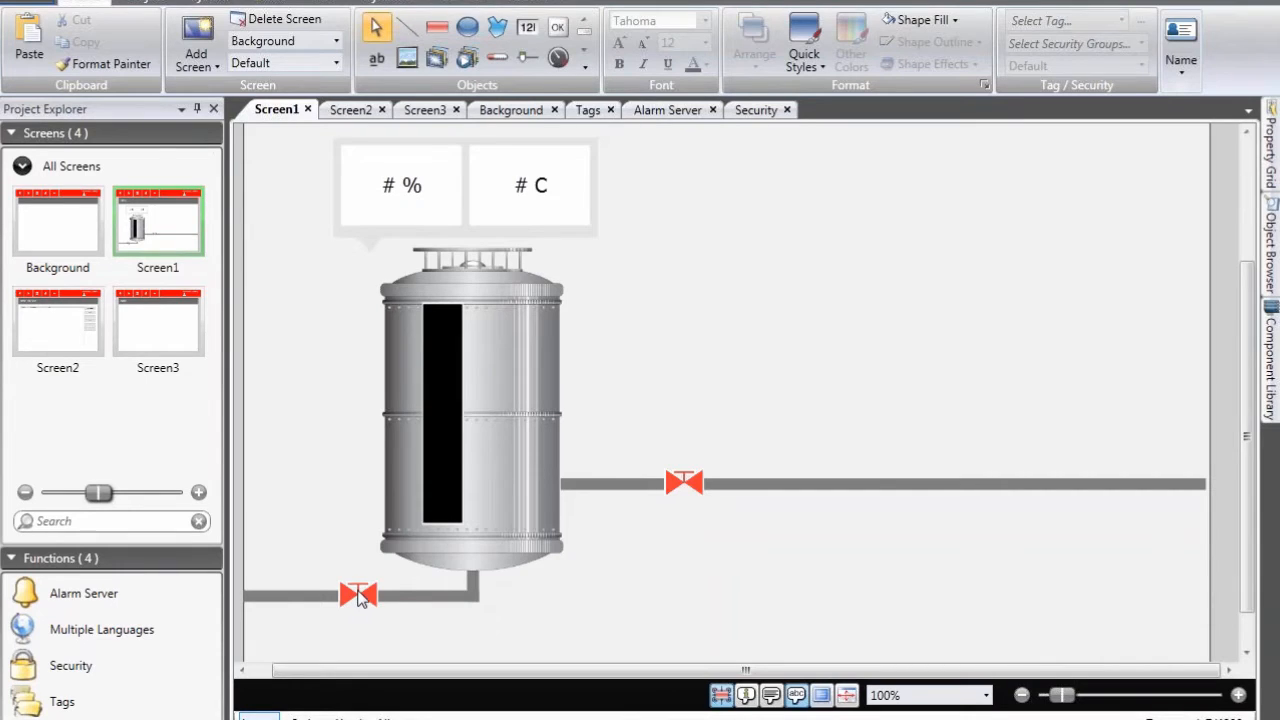
Step: Assign the tank outlet valve to Operators and the pipeline valve to Service
{"action": "left_click", "coordinate": [360, 596]}
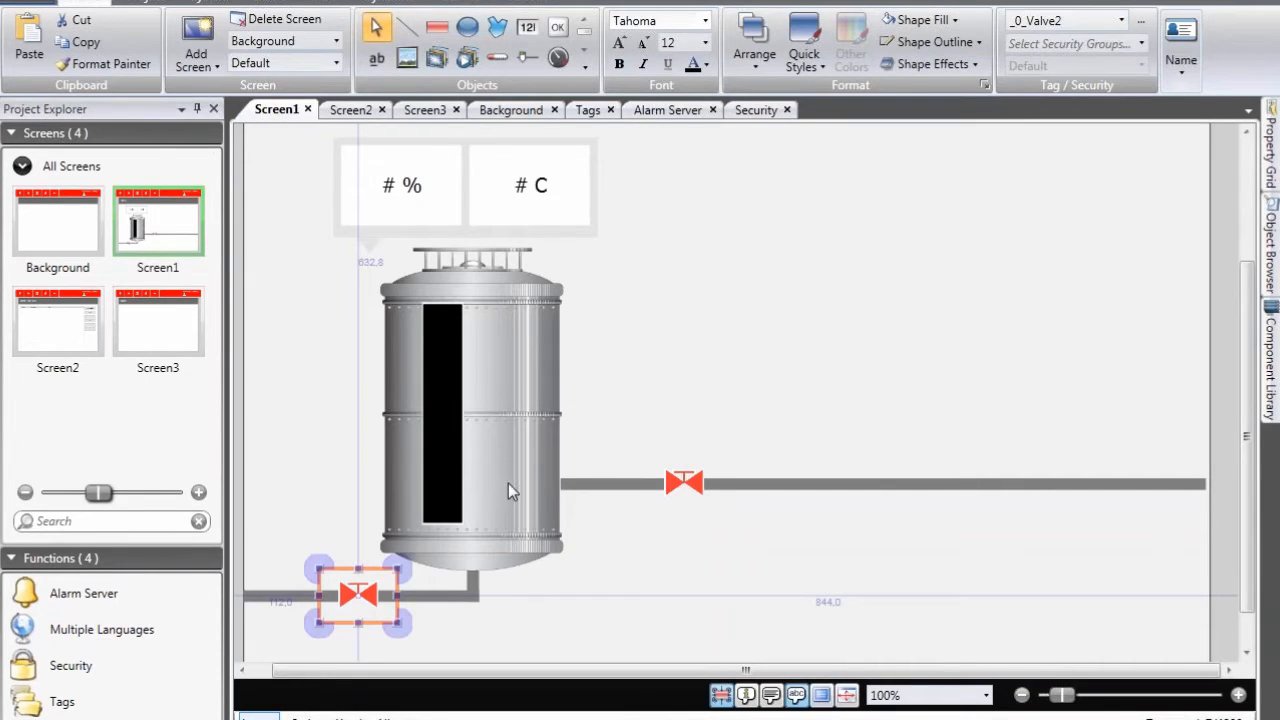
{"action": "mouse_move", "coordinate": [628, 446]}
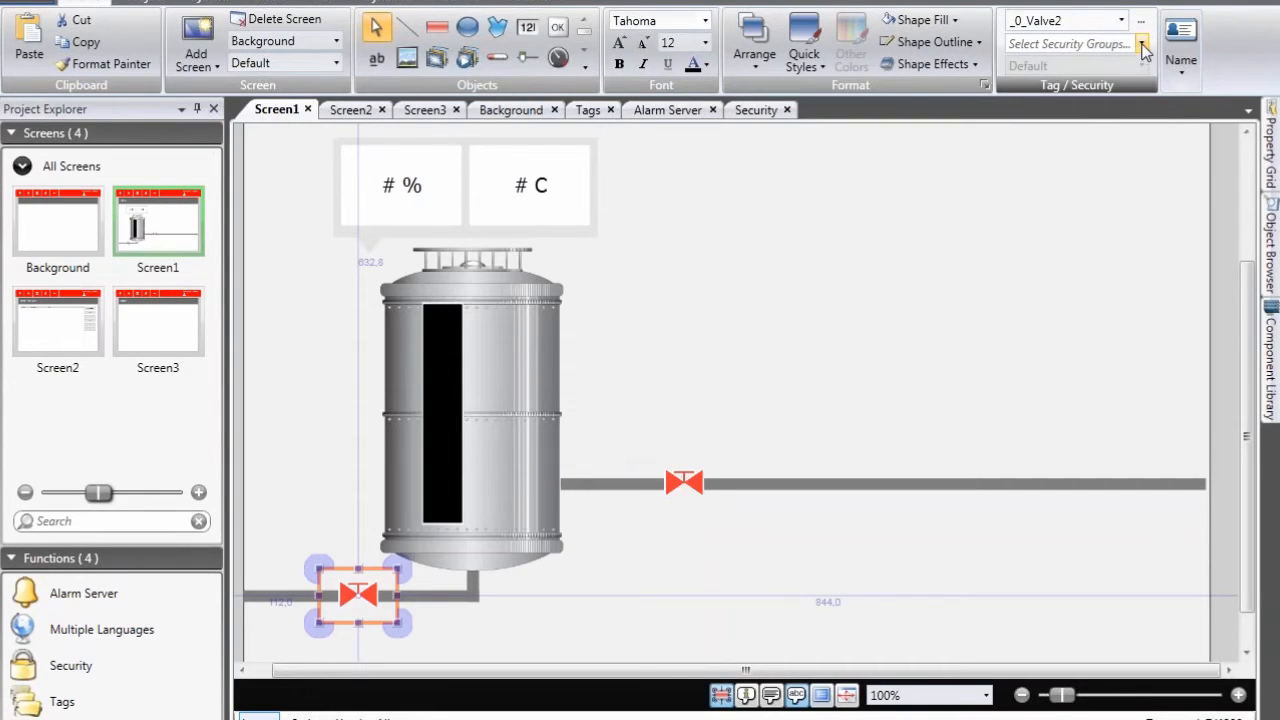
{"action": "left_click", "coordinate": [1140, 44]}
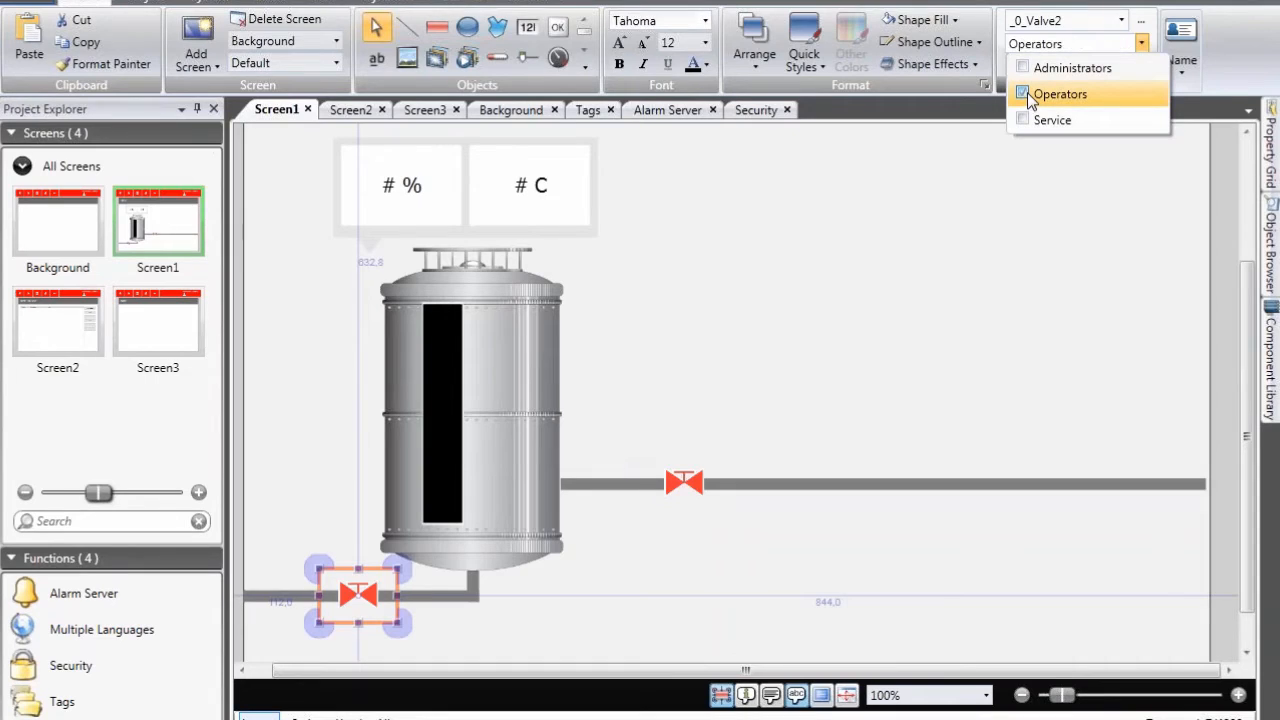
{"action": "left_click", "coordinate": [1026, 94]}
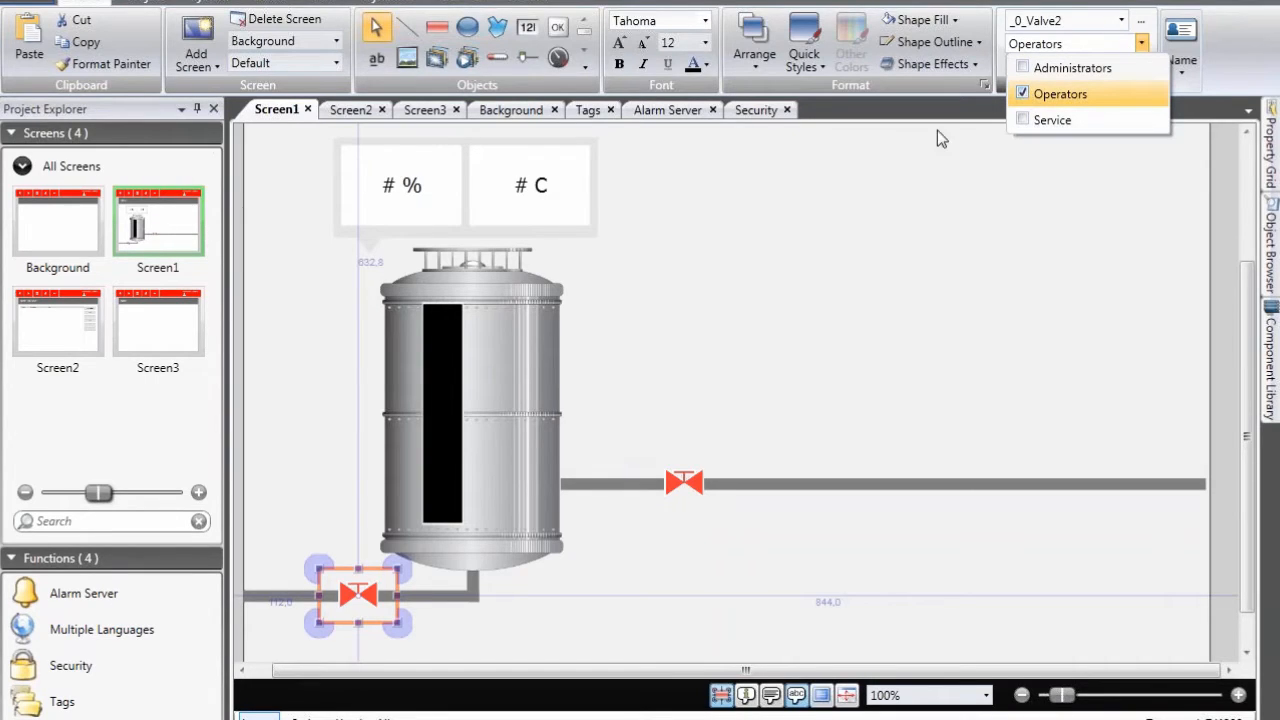
{"action": "mouse_move", "coordinate": [692, 488]}
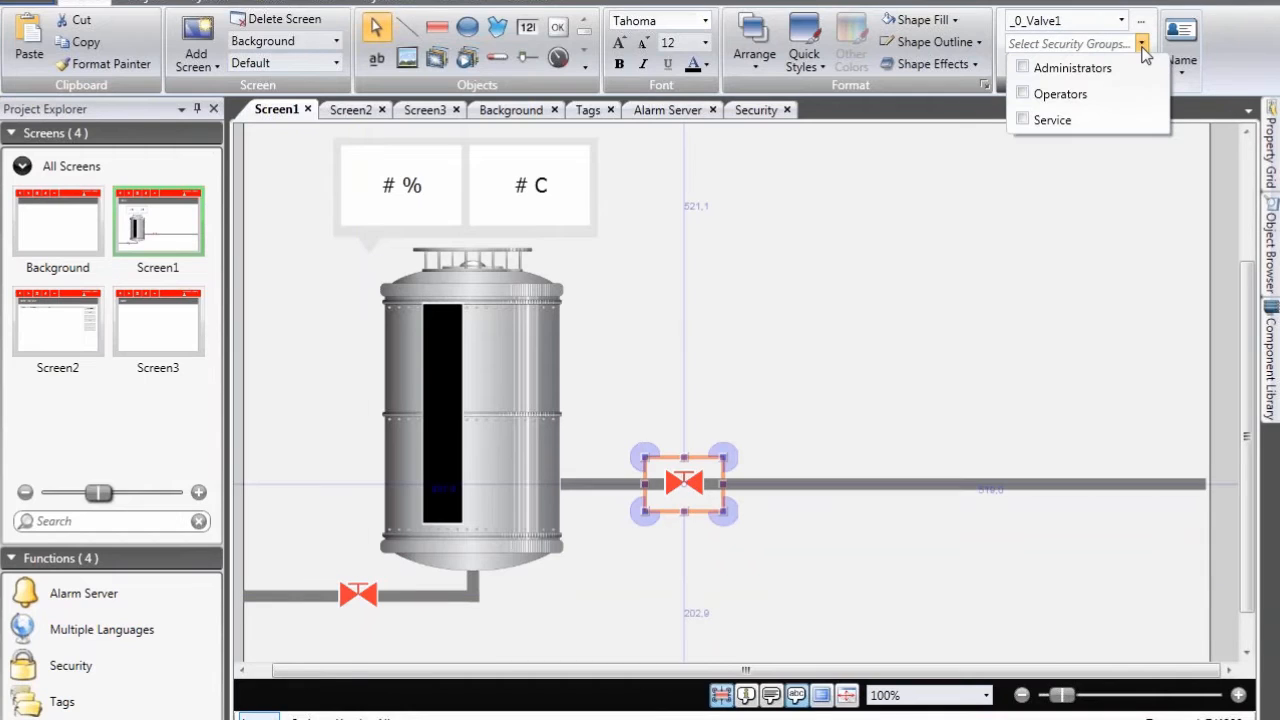
{"action": "mouse_move", "coordinate": [1052, 120]}
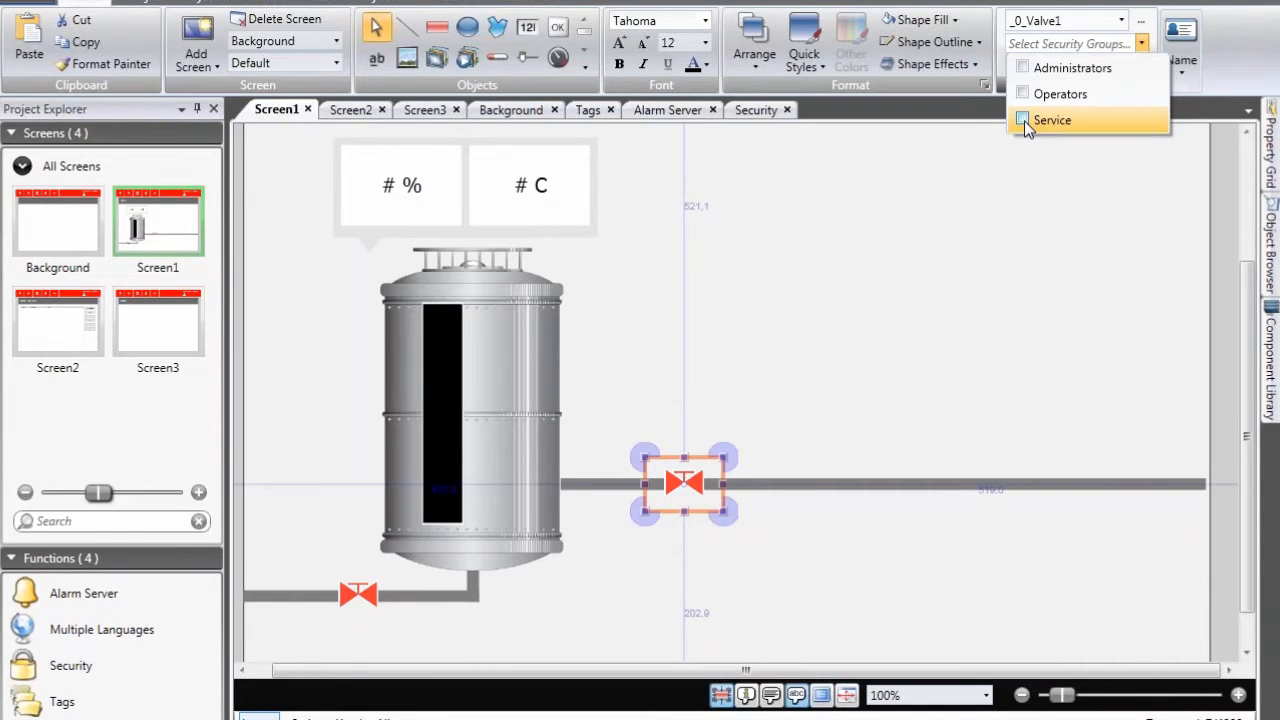
{"action": "left_click", "coordinate": [1022, 120]}
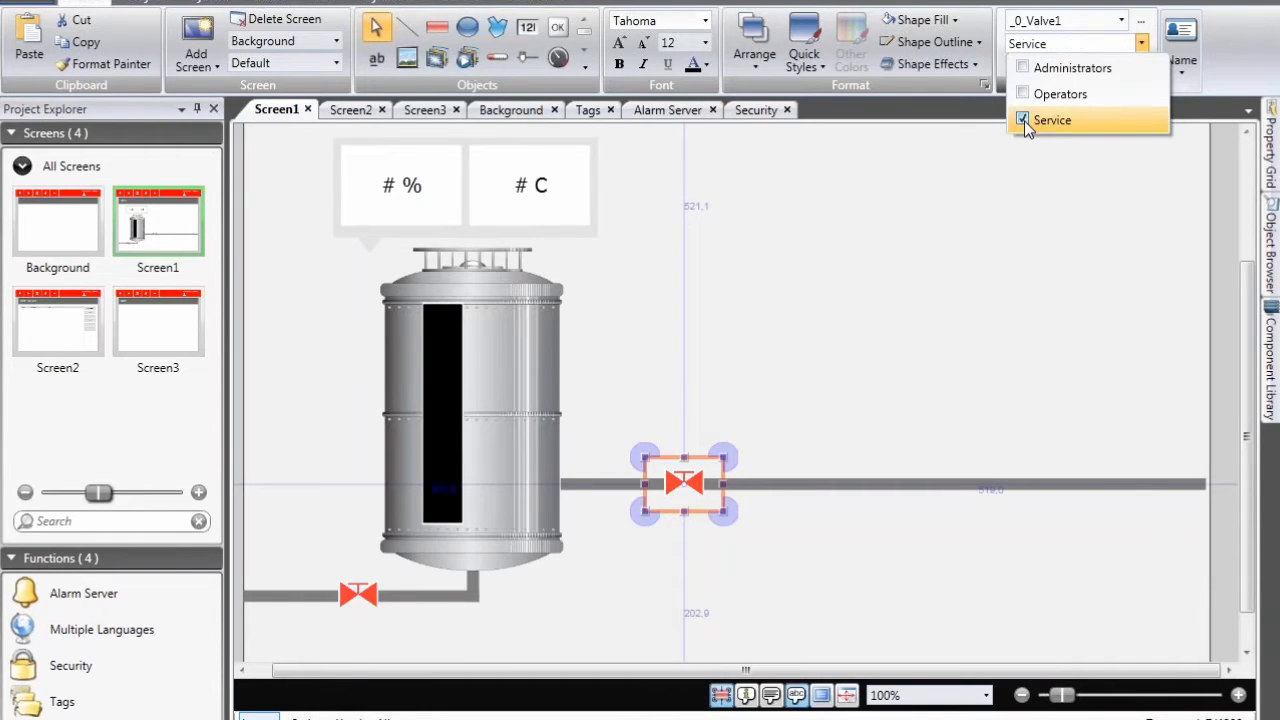
{"action": "left_click", "coordinate": [1052, 120]}
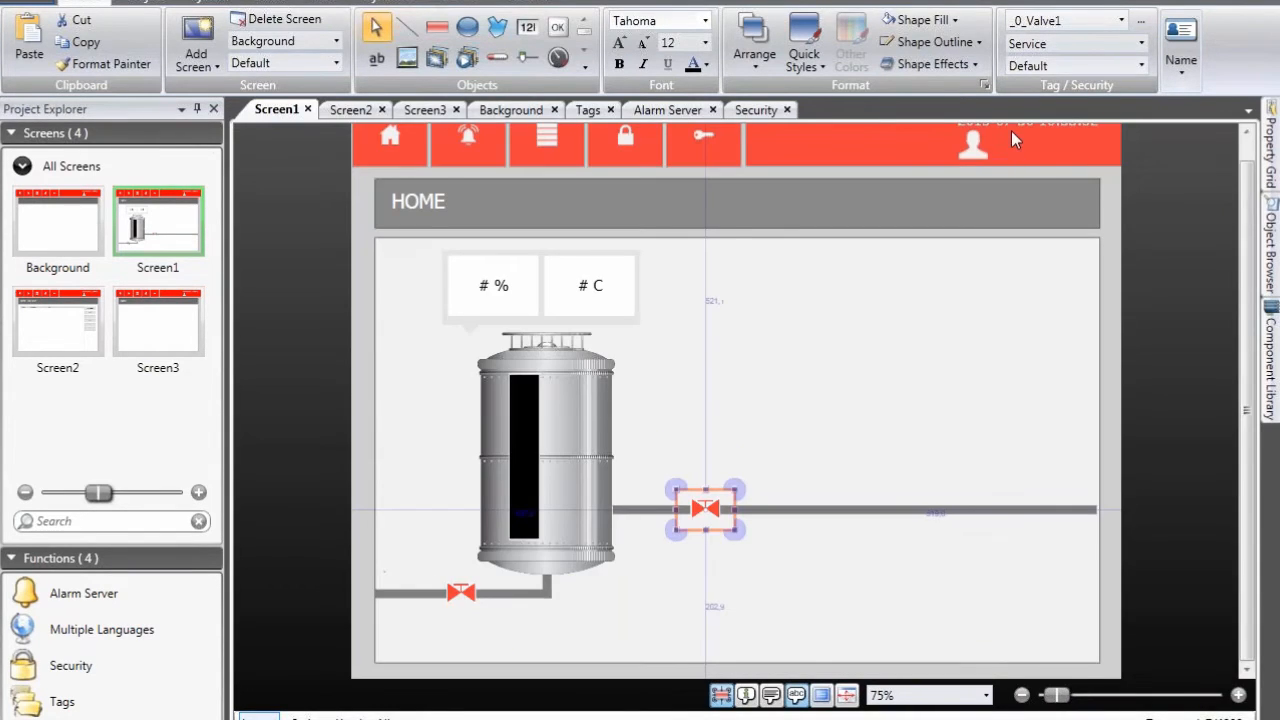
{"action": "mouse_move", "coordinate": [1072, 152]}
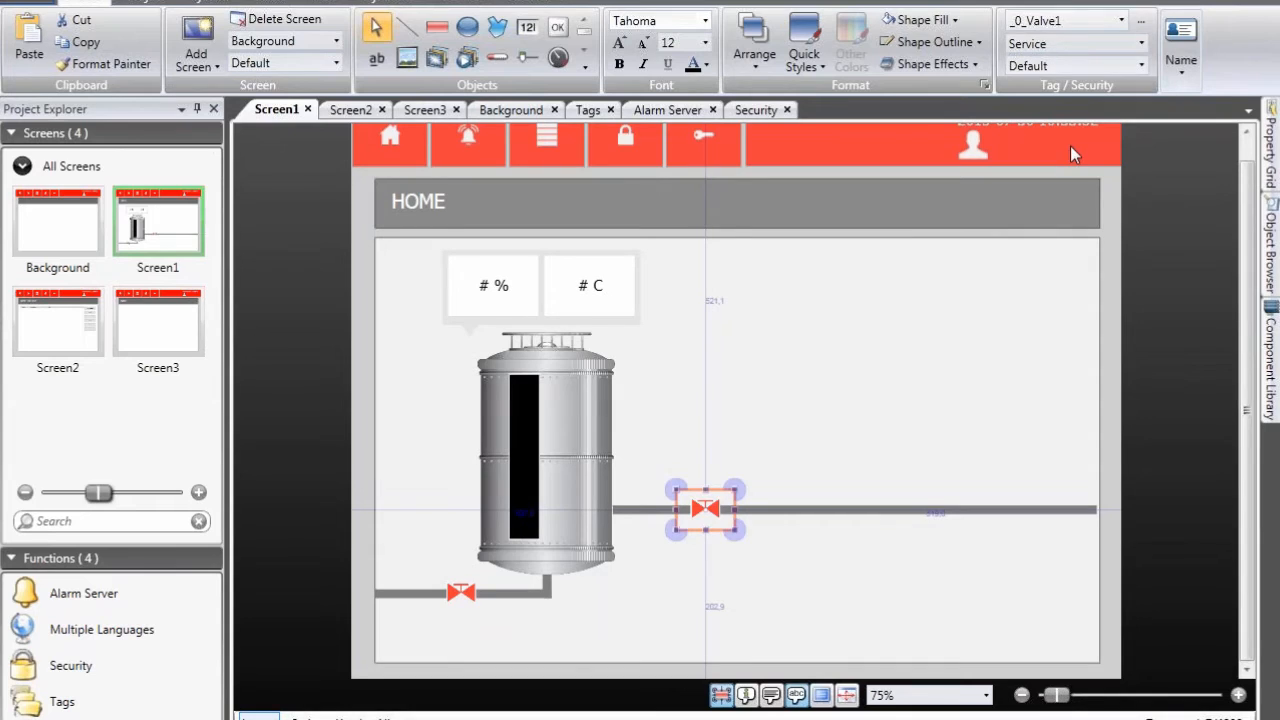
{"action": "mouse_move", "coordinate": [646, 272]}
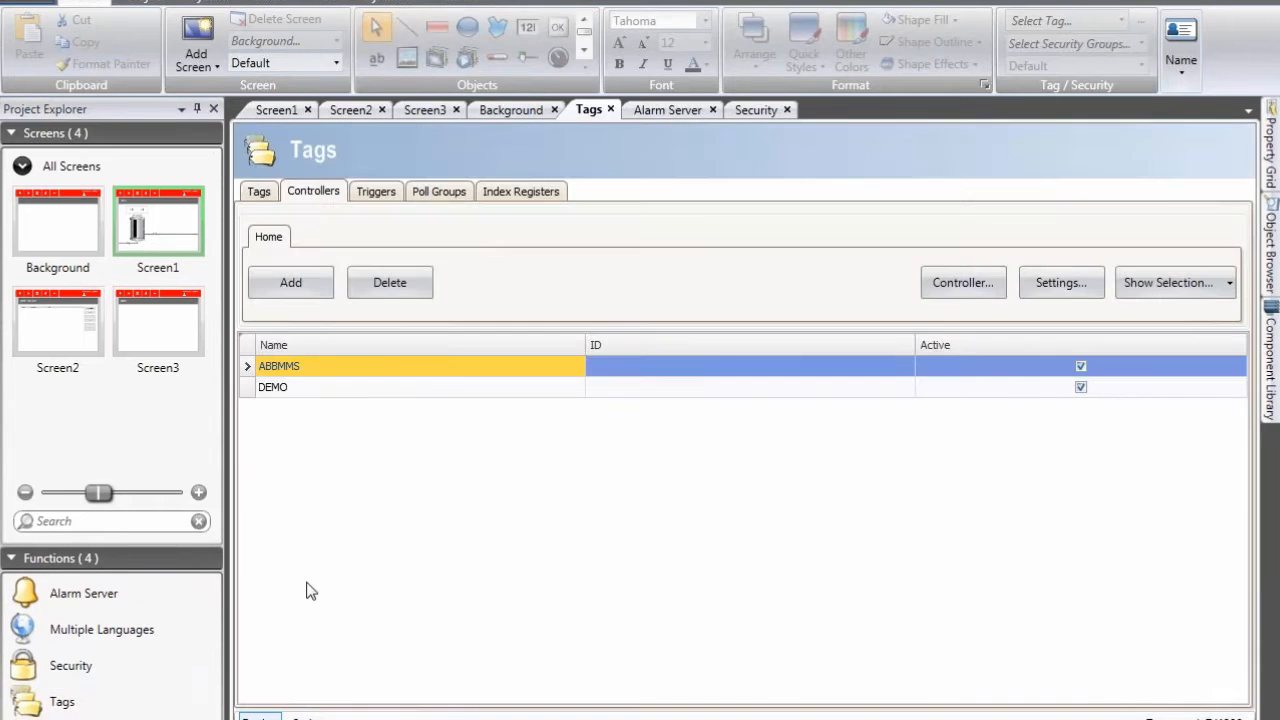
Step: Add the Current User system tag (SystemTagCurrentUser) to the tag list
{"action": "left_click", "coordinate": [258, 192]}
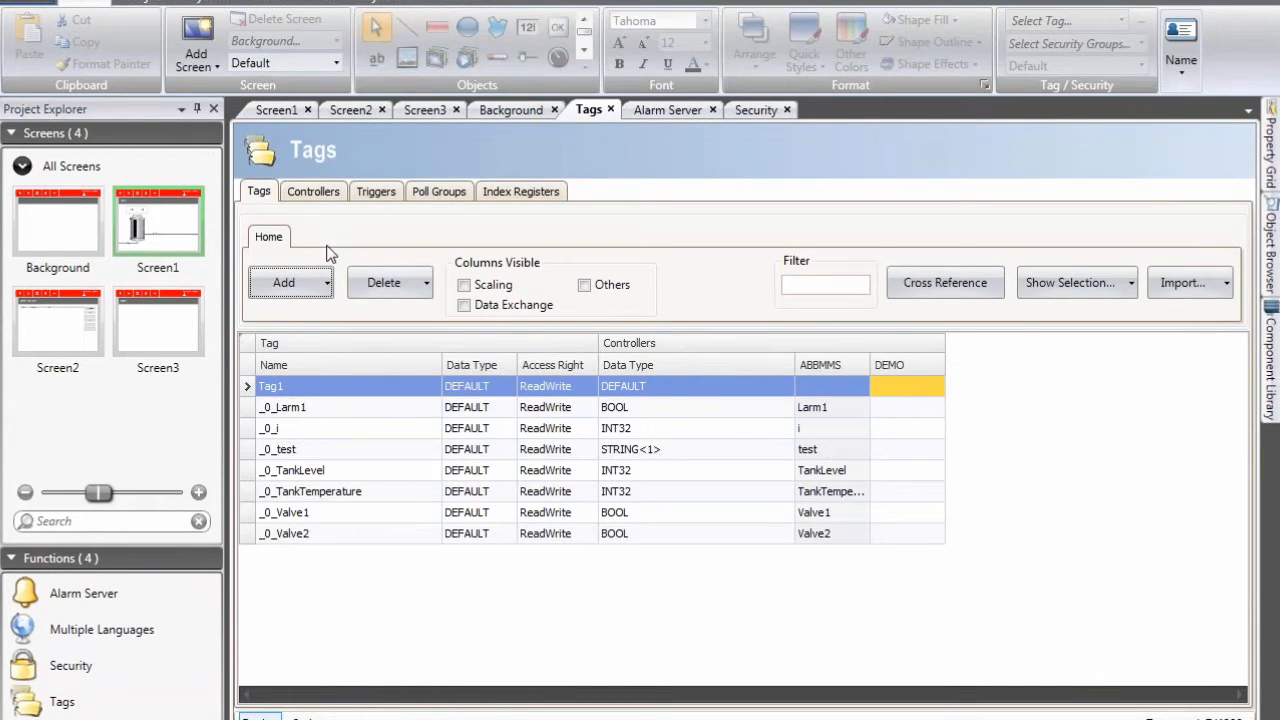
{"action": "left_click", "coordinate": [290, 282]}
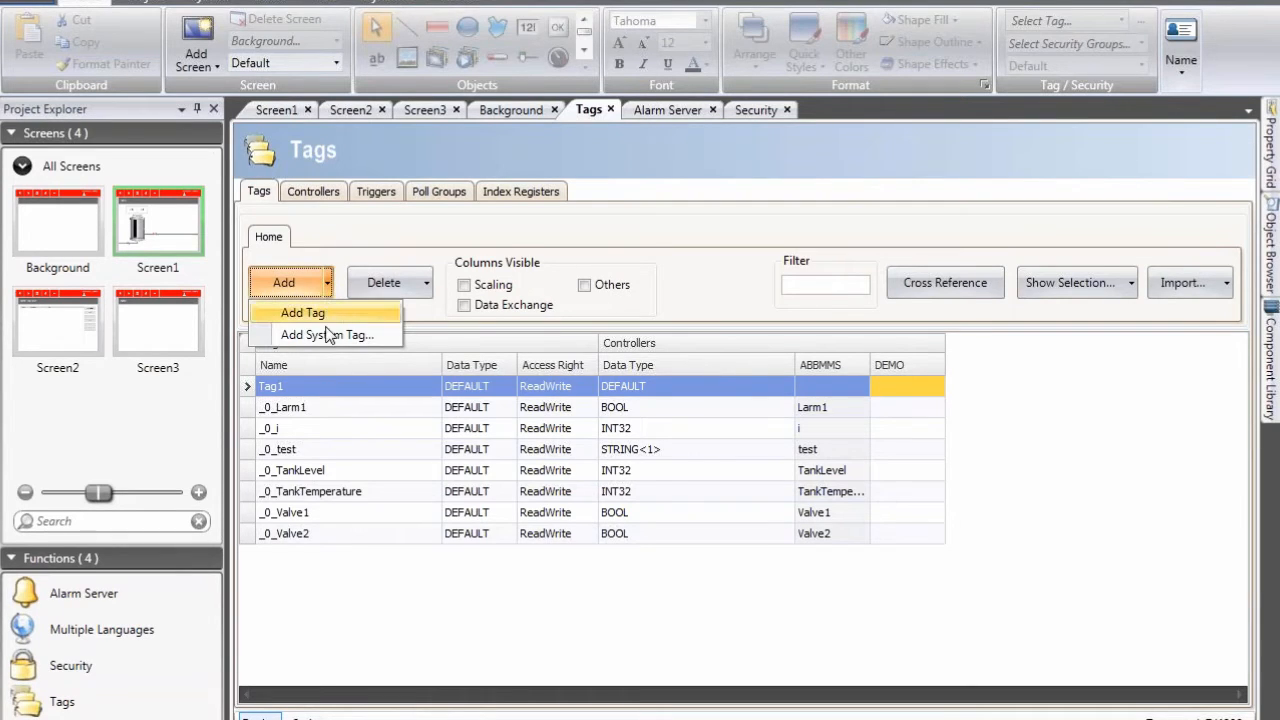
{"action": "mouse_move", "coordinate": [330, 344]}
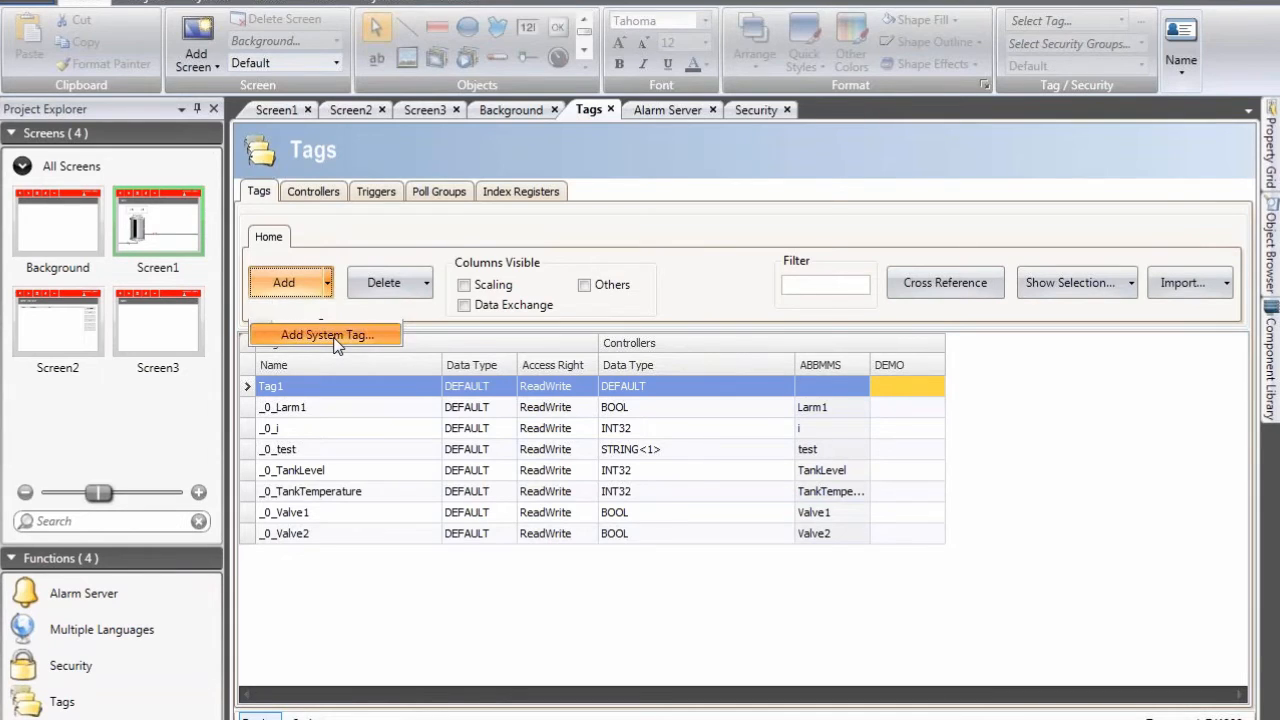
{"action": "left_click", "coordinate": [324, 334]}
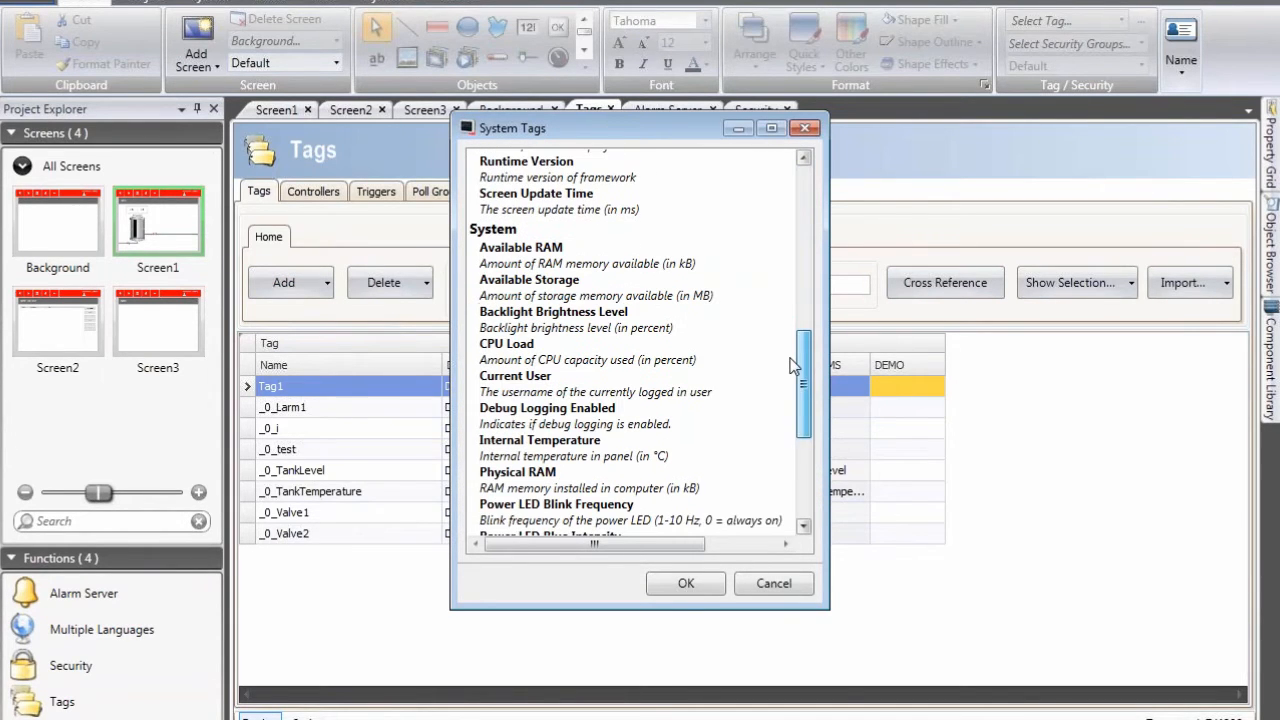
{"action": "left_click", "coordinate": [510, 372]}
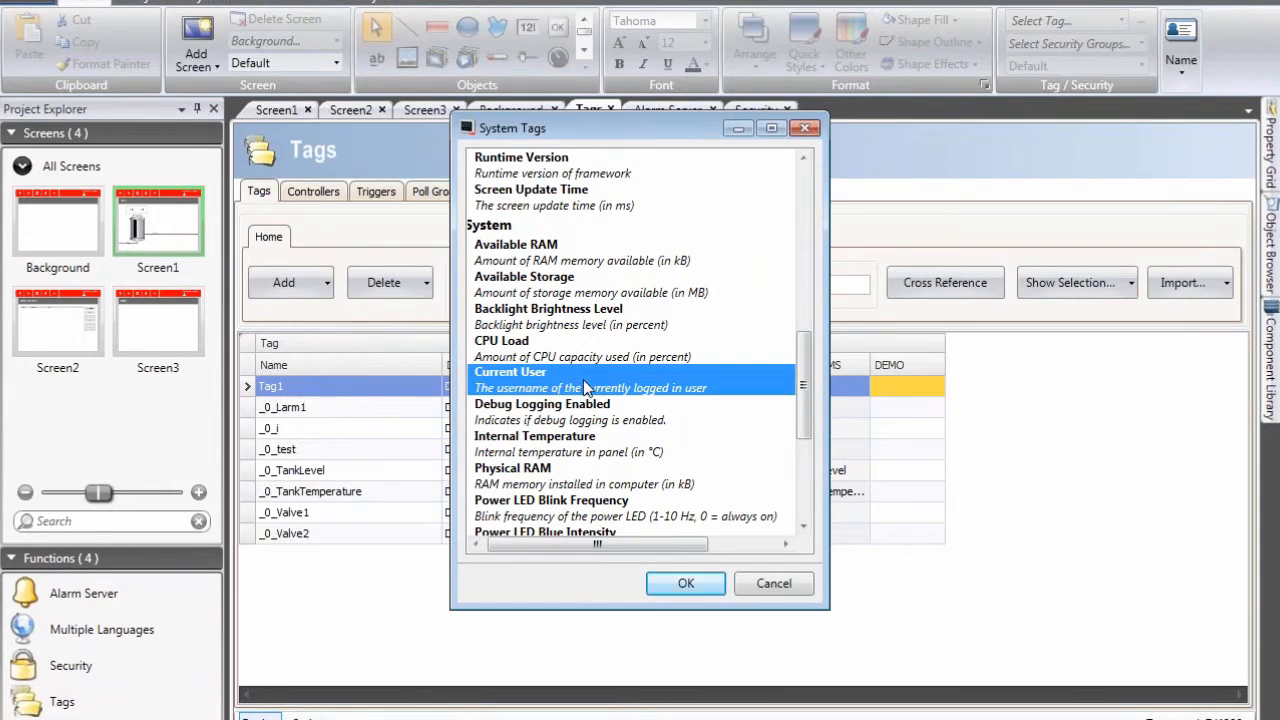
{"action": "left_click", "coordinate": [684, 584]}
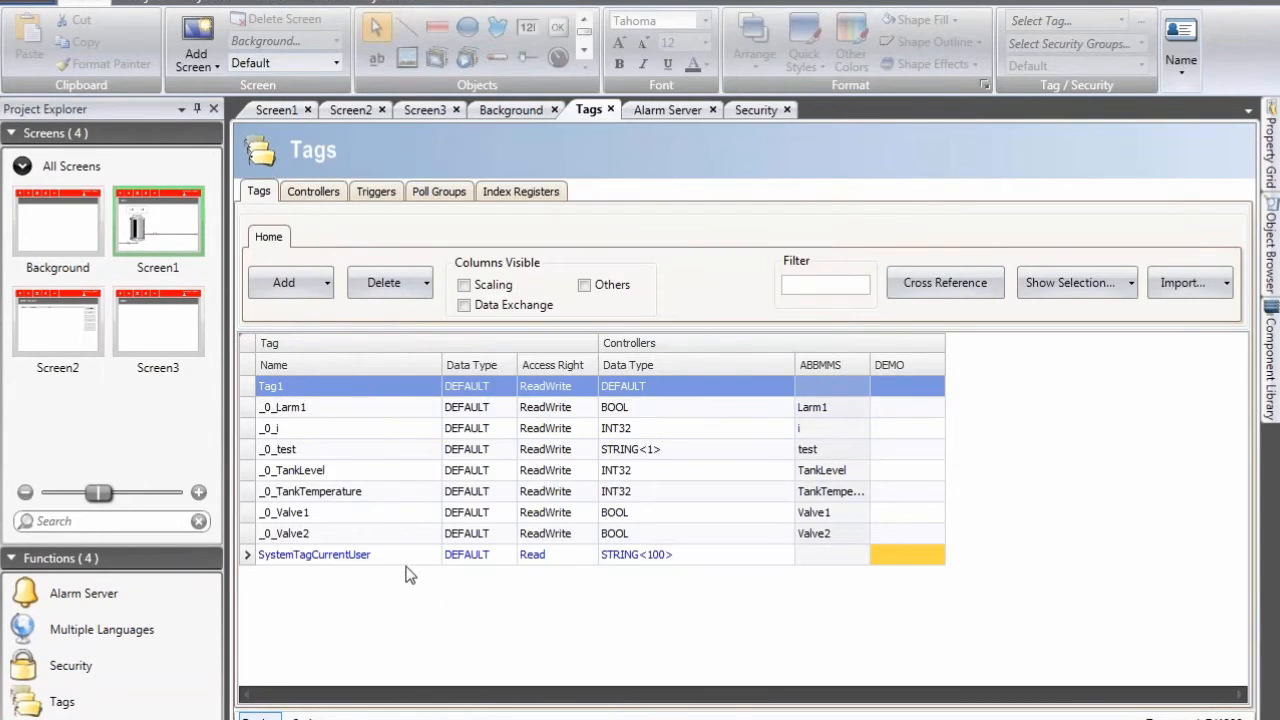
{"action": "mouse_move", "coordinate": [644, 580]}
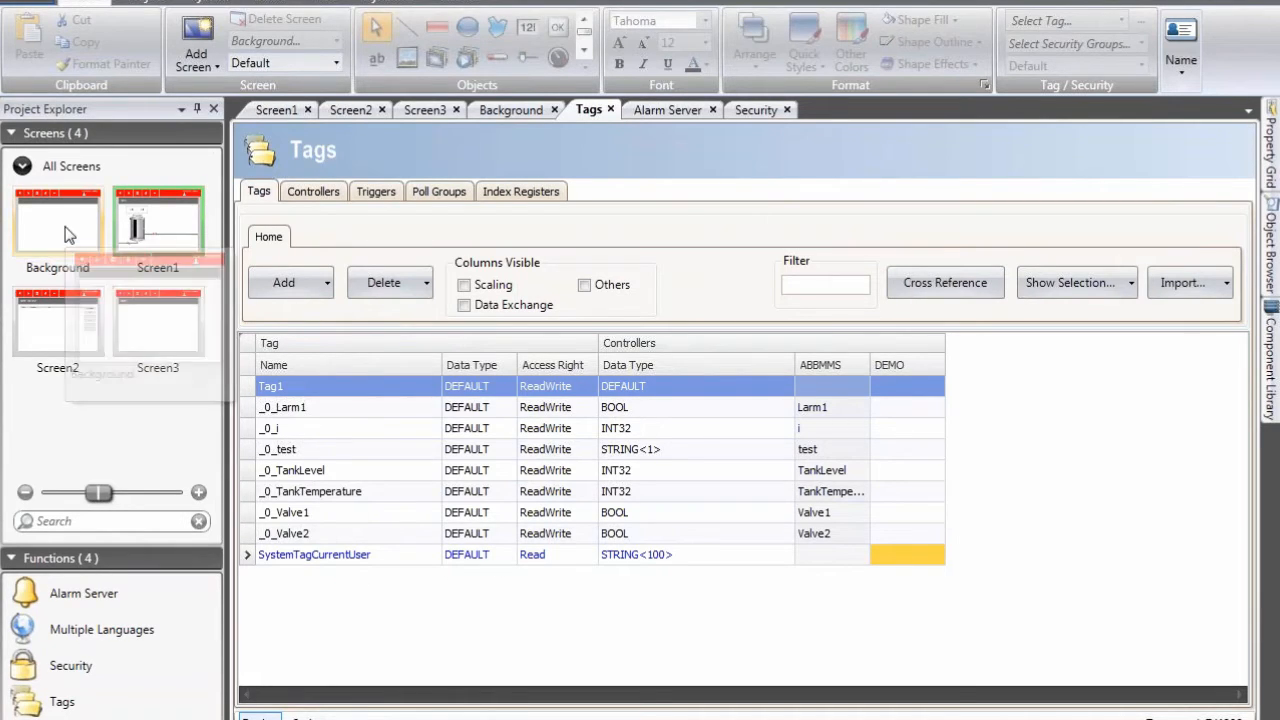
Step: Place a text field beside the header's user symbol on the Background screen and bind it to SystemTagCurrentUser
{"action": "left_click", "coordinate": [512, 110]}
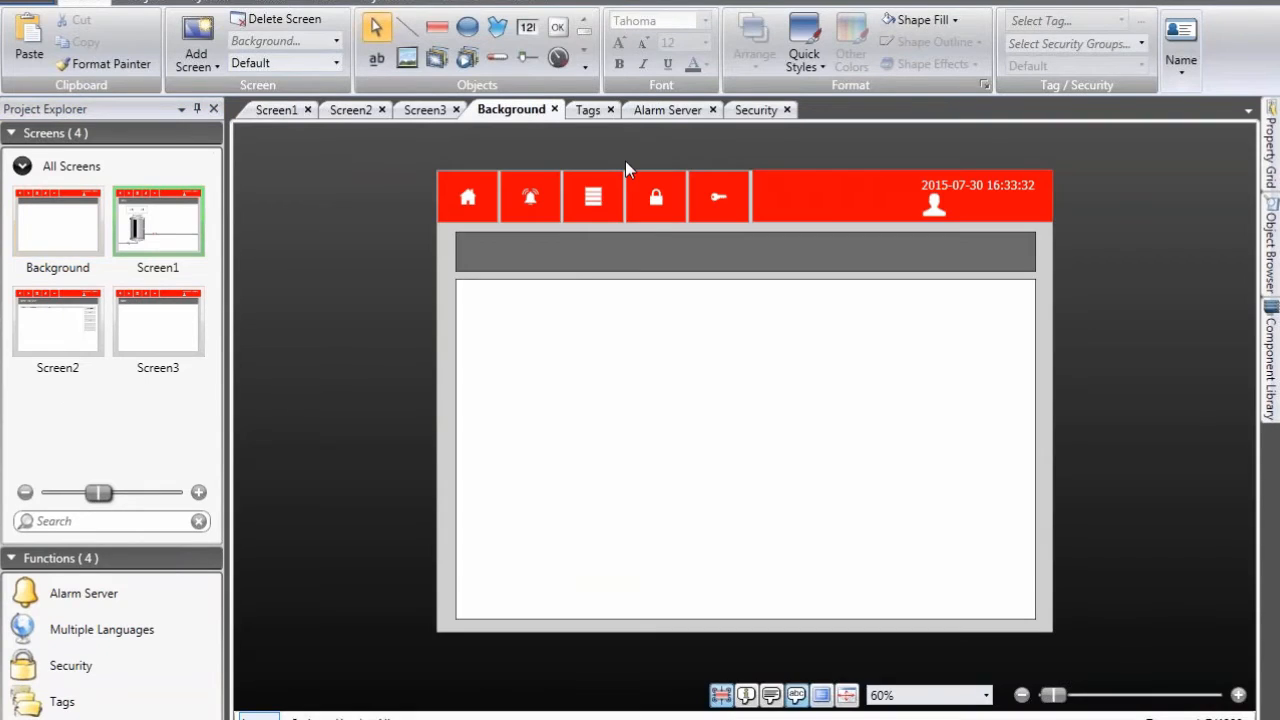
{"action": "mouse_move", "coordinate": [376, 56]}
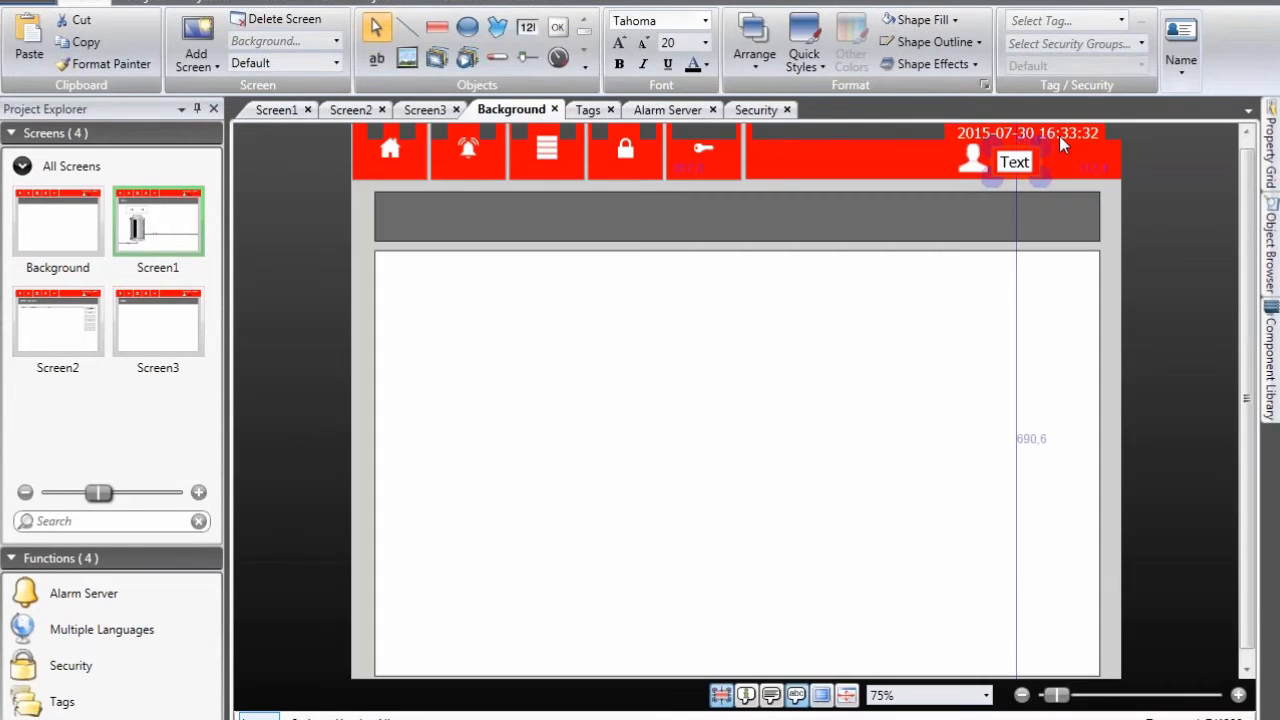
{"action": "left_click", "coordinate": [694, 64]}
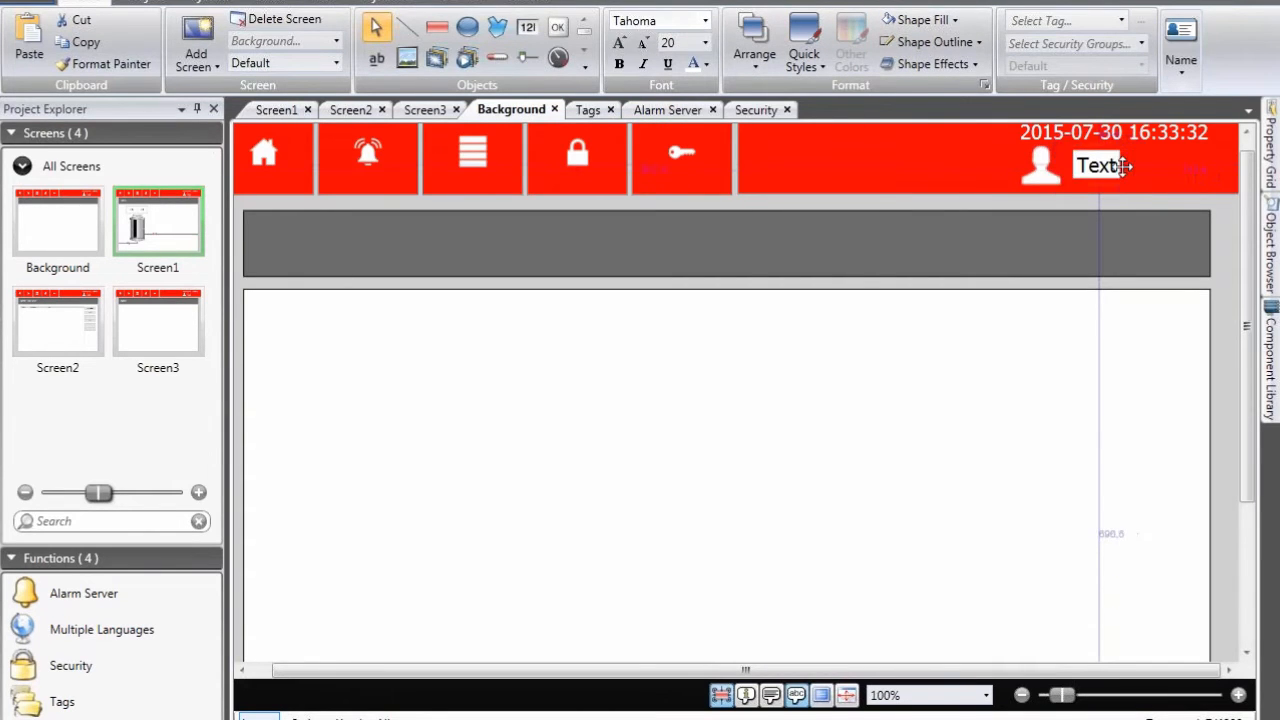
{"action": "left_click", "coordinate": [1120, 20]}
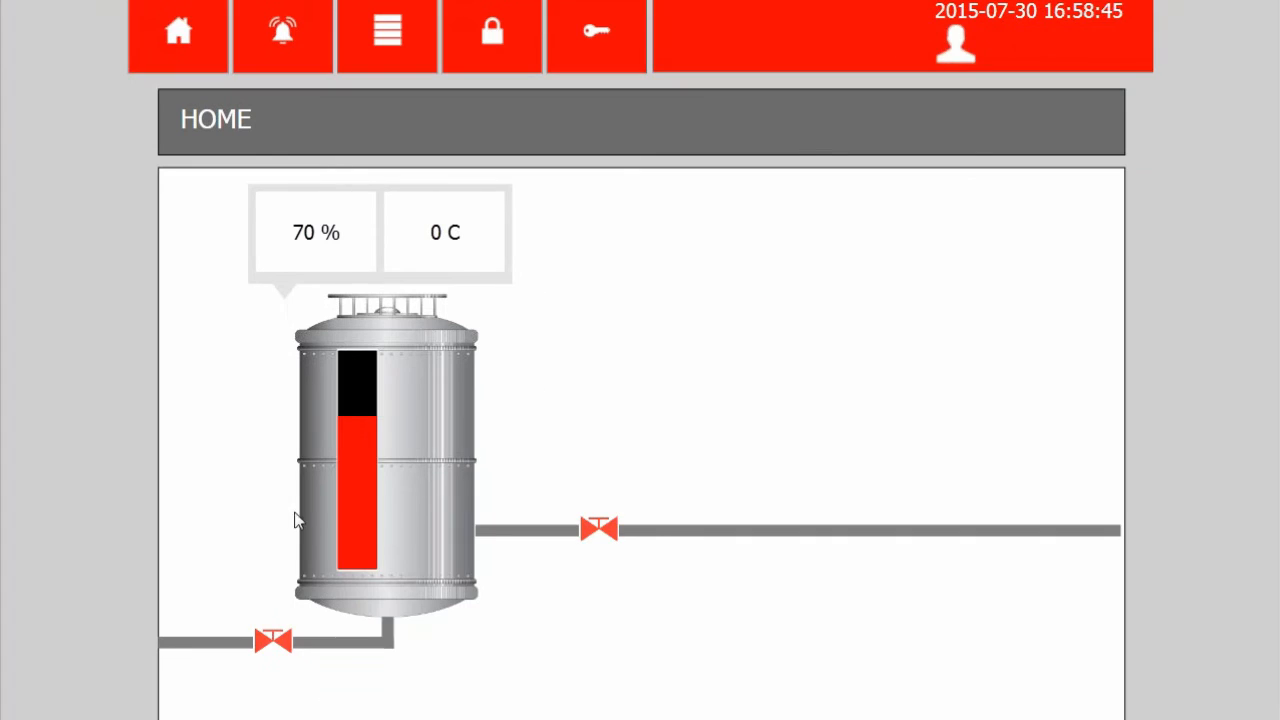
Step: Get Access Denied on a valve while logged out, then log in via the lock icon
{"action": "left_click", "coordinate": [384, 460]}
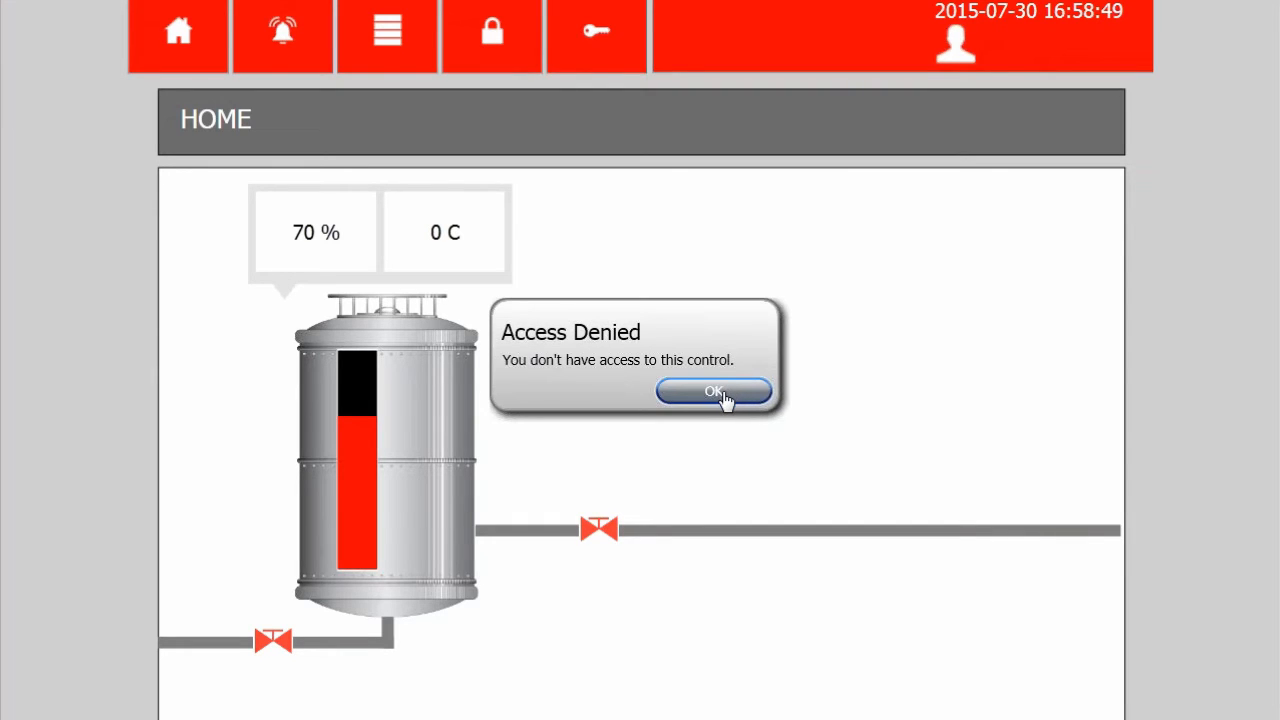
{"action": "left_click", "coordinate": [712, 390]}
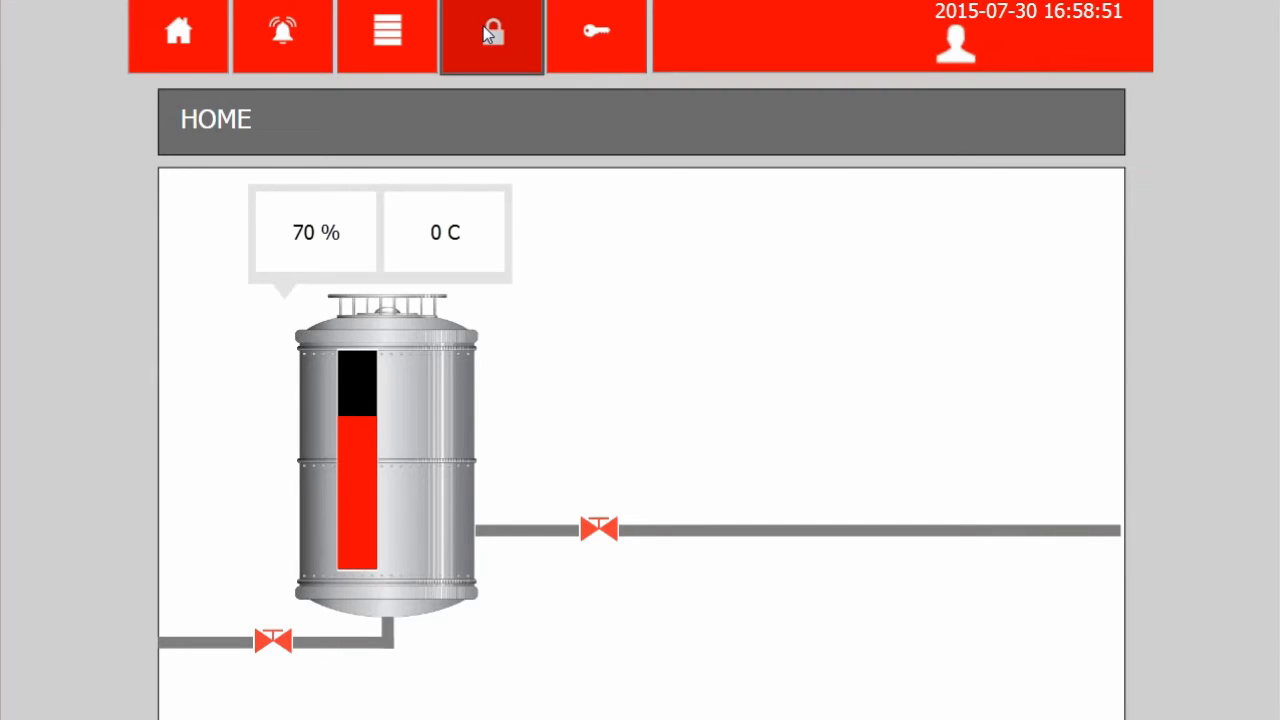
{"action": "left_click", "coordinate": [488, 32]}
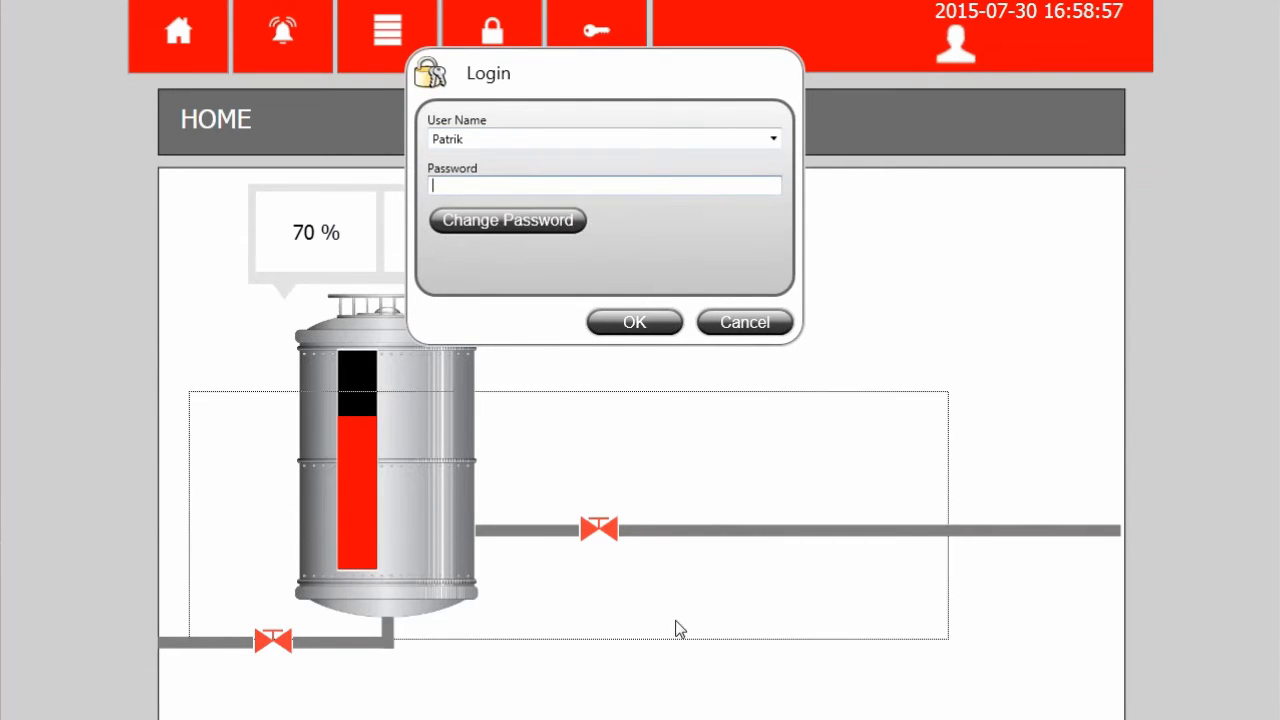
{"action": "left_click", "coordinate": [600, 184]}
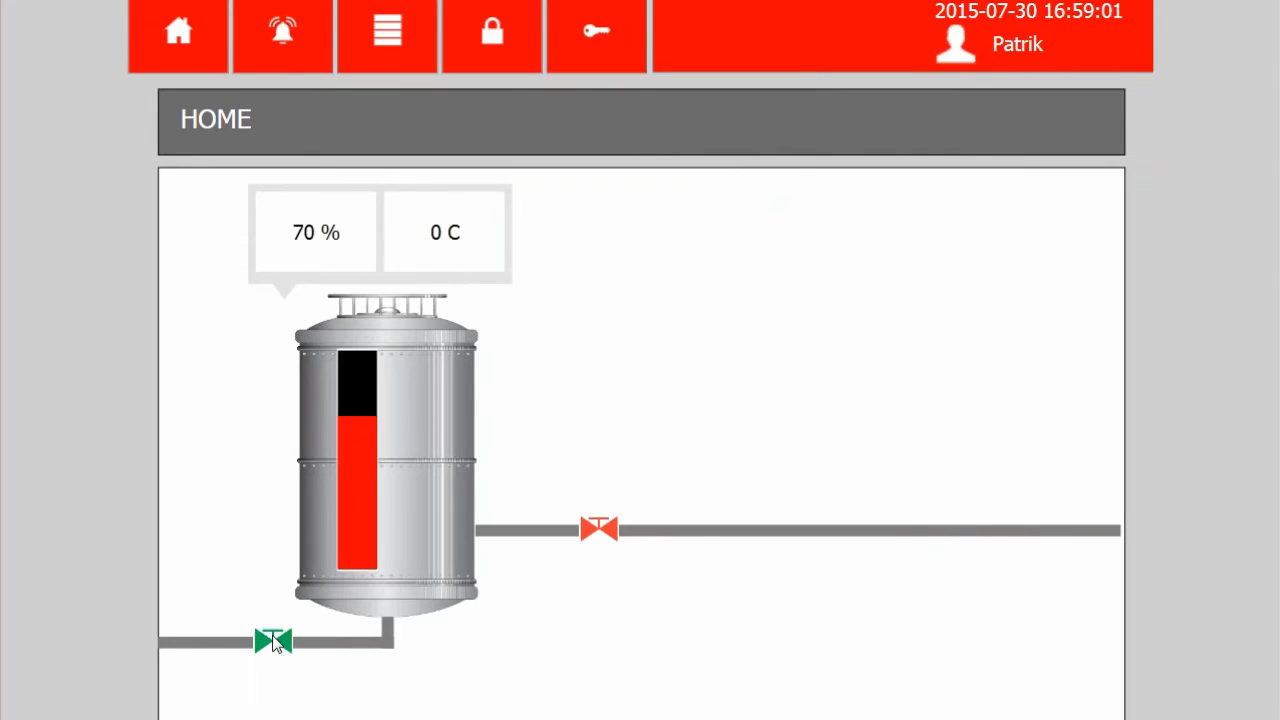
Step: Try the tank outlet valve, dismiss the denial, and choose another user in the Login dialog
{"action": "left_click", "coordinate": [272, 638]}
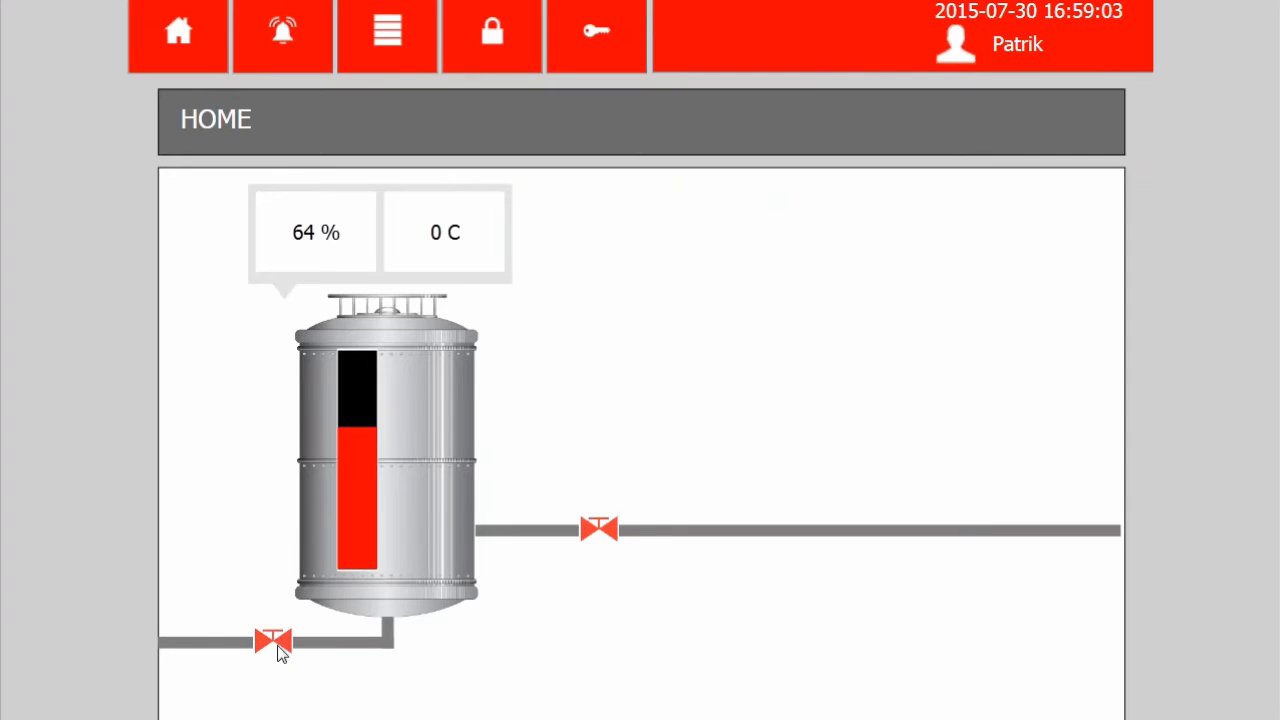
{"action": "left_click", "coordinate": [596, 530]}
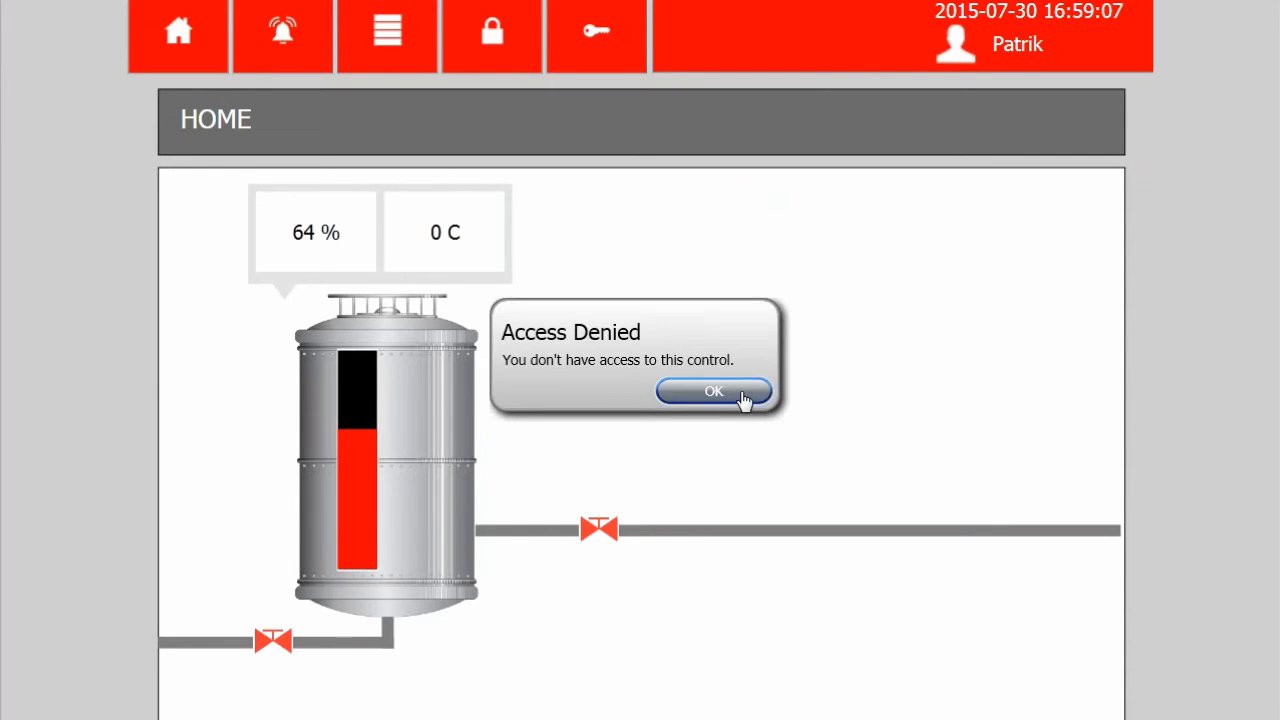
{"action": "left_click", "coordinate": [712, 390]}
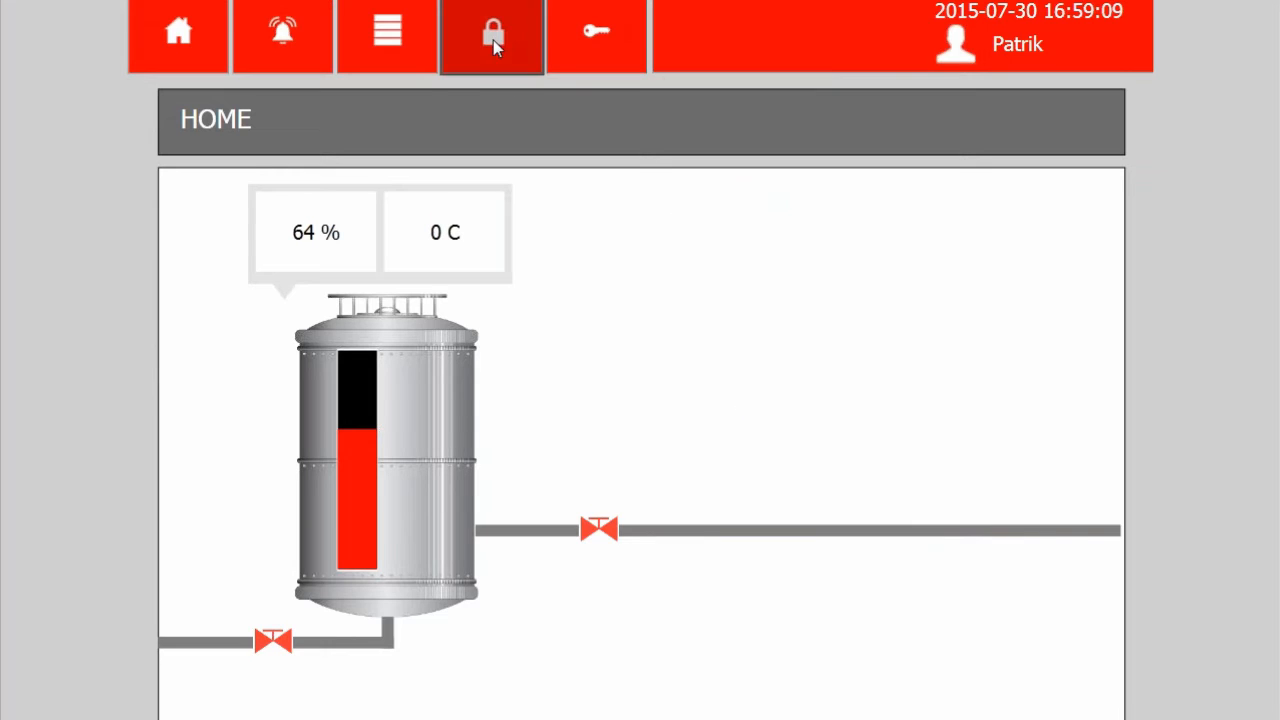
{"action": "left_click", "coordinate": [492, 32]}
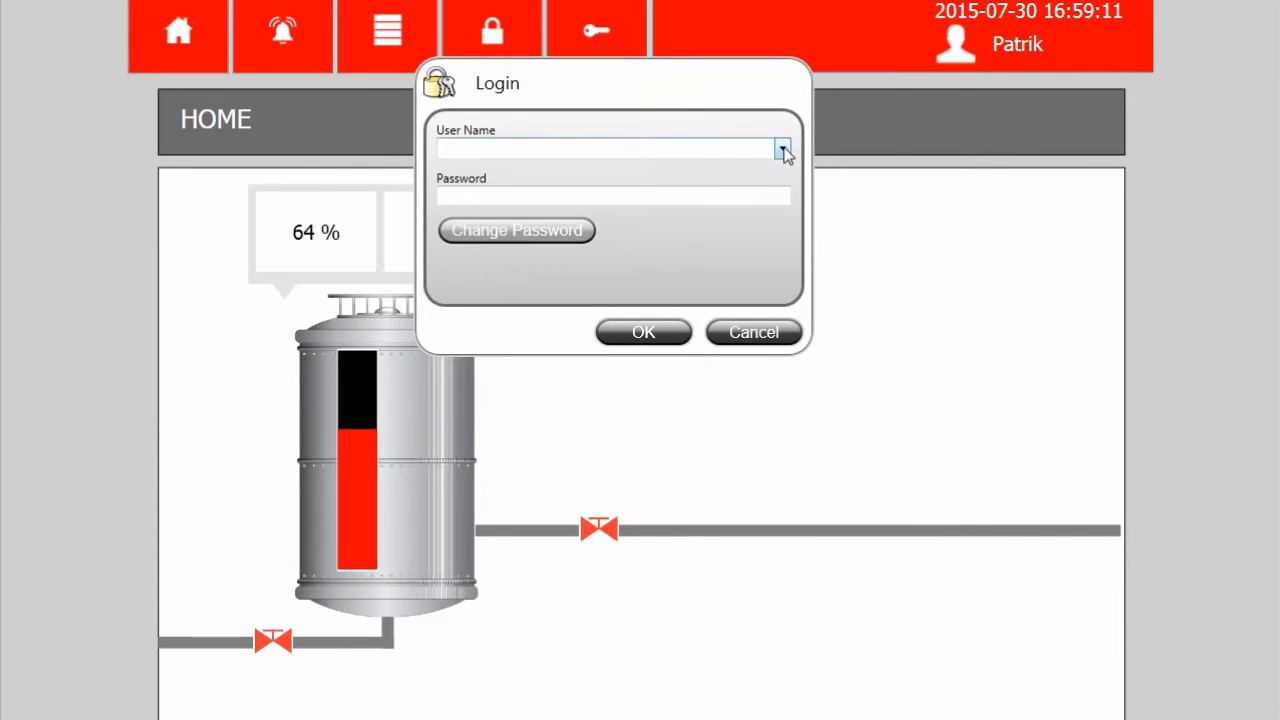
{"action": "left_click", "coordinate": [778, 148]}
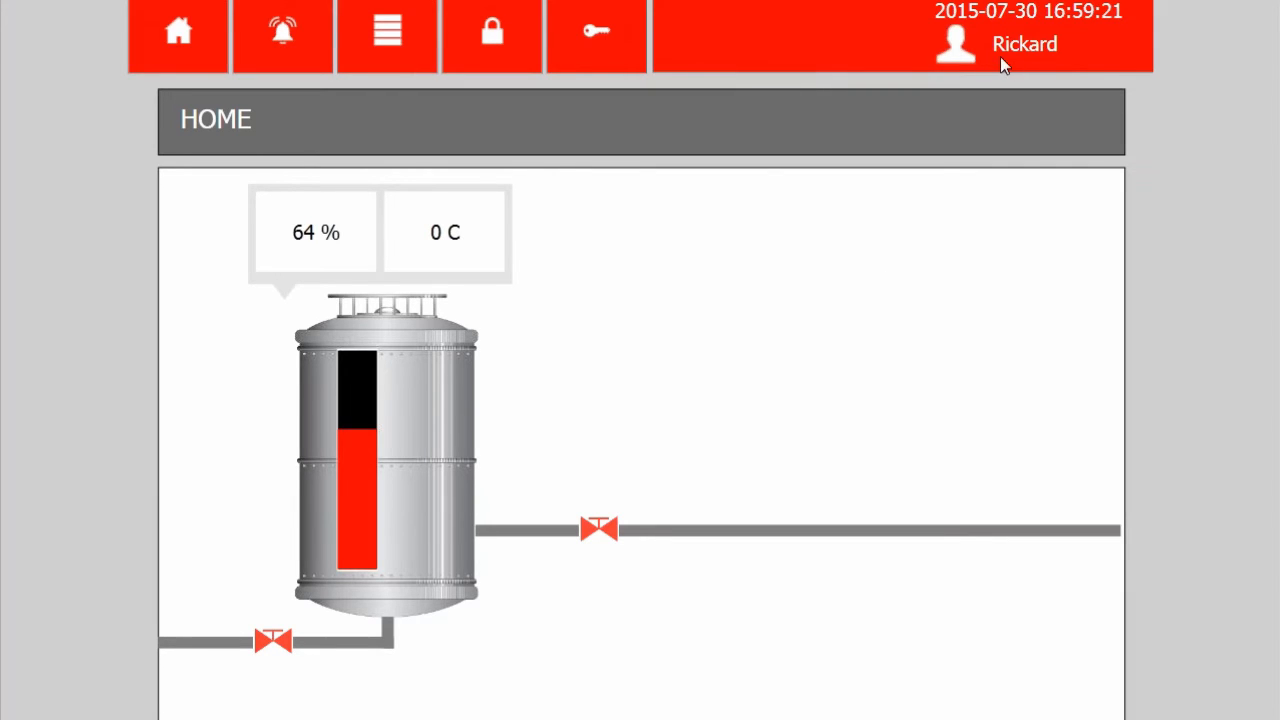
{"action": "mouse_move", "coordinate": [1022, 64]}
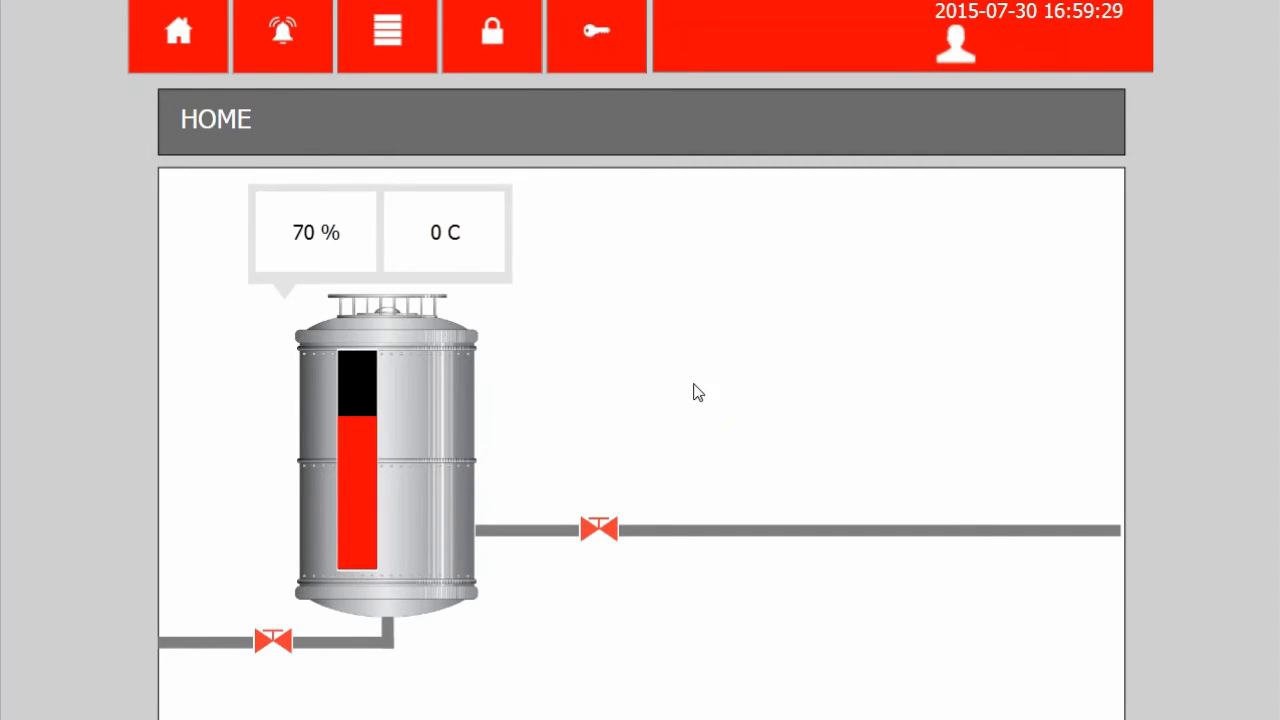
{"action": "mouse_move", "coordinate": [632, 492]}
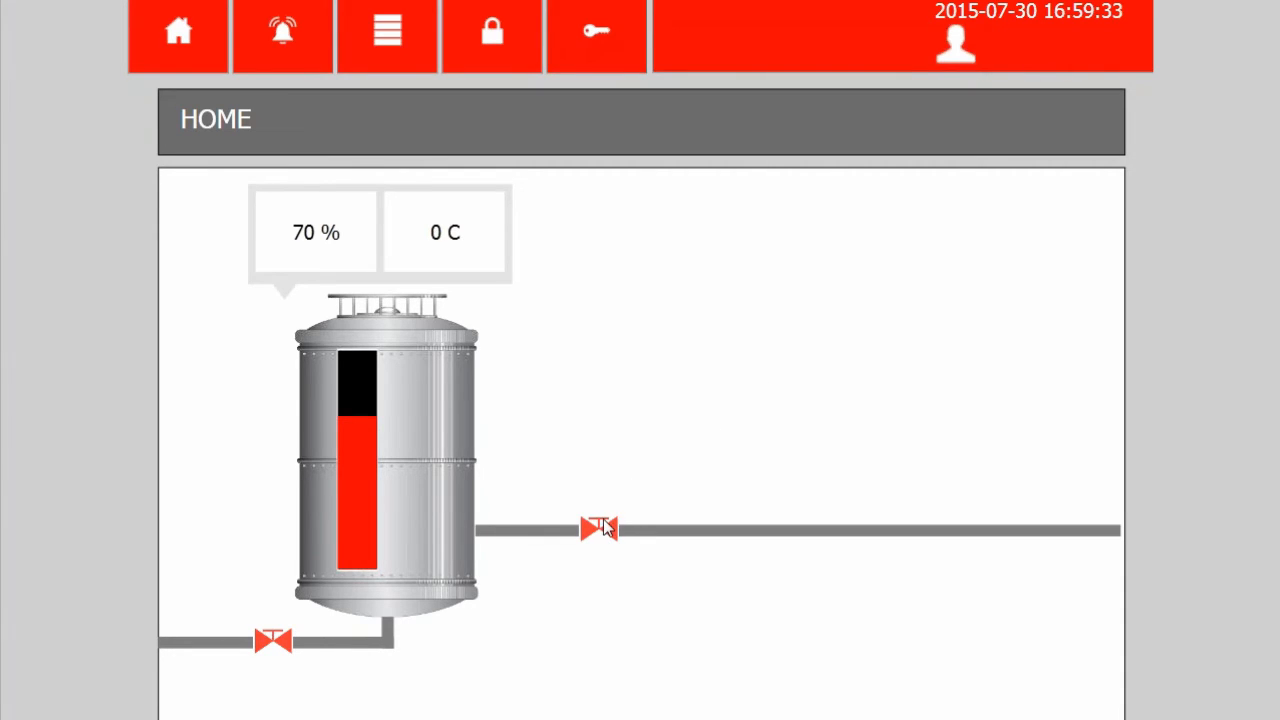
Step: Try the horizontal pipe valve as the new user and dismiss the Access Denied message
{"action": "left_click", "coordinate": [598, 530]}
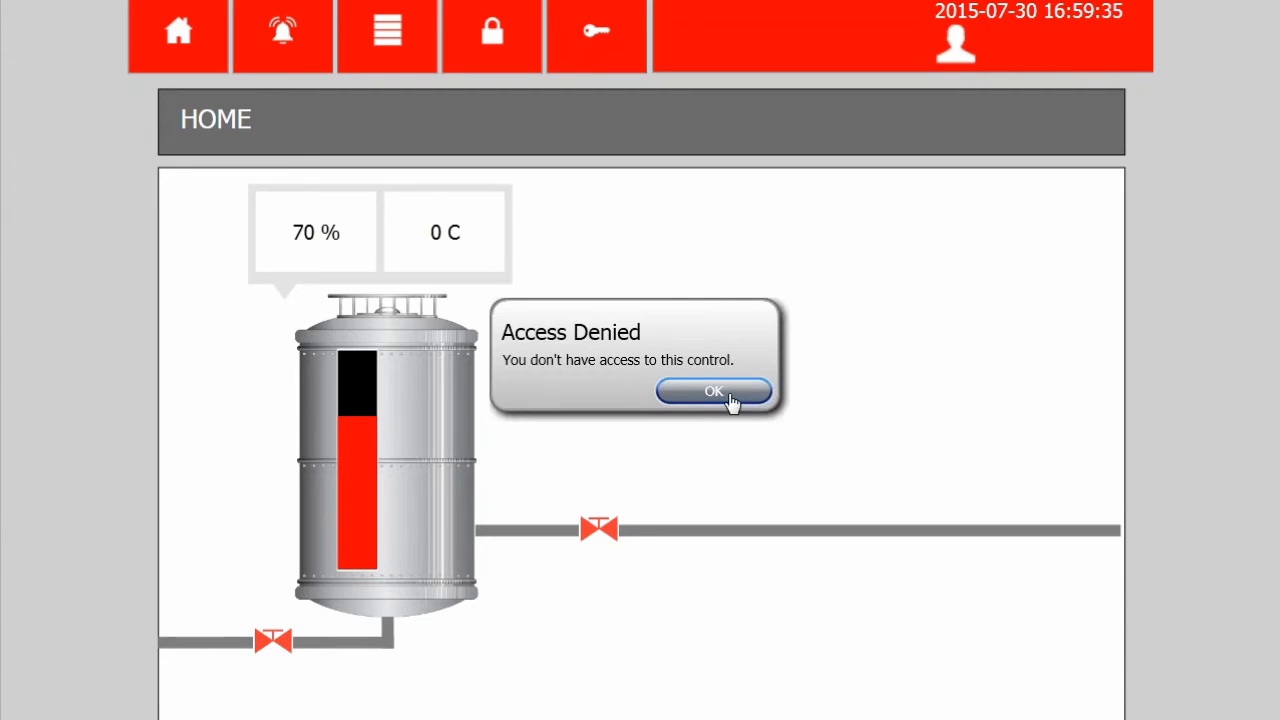
{"action": "left_click", "coordinate": [712, 390]}
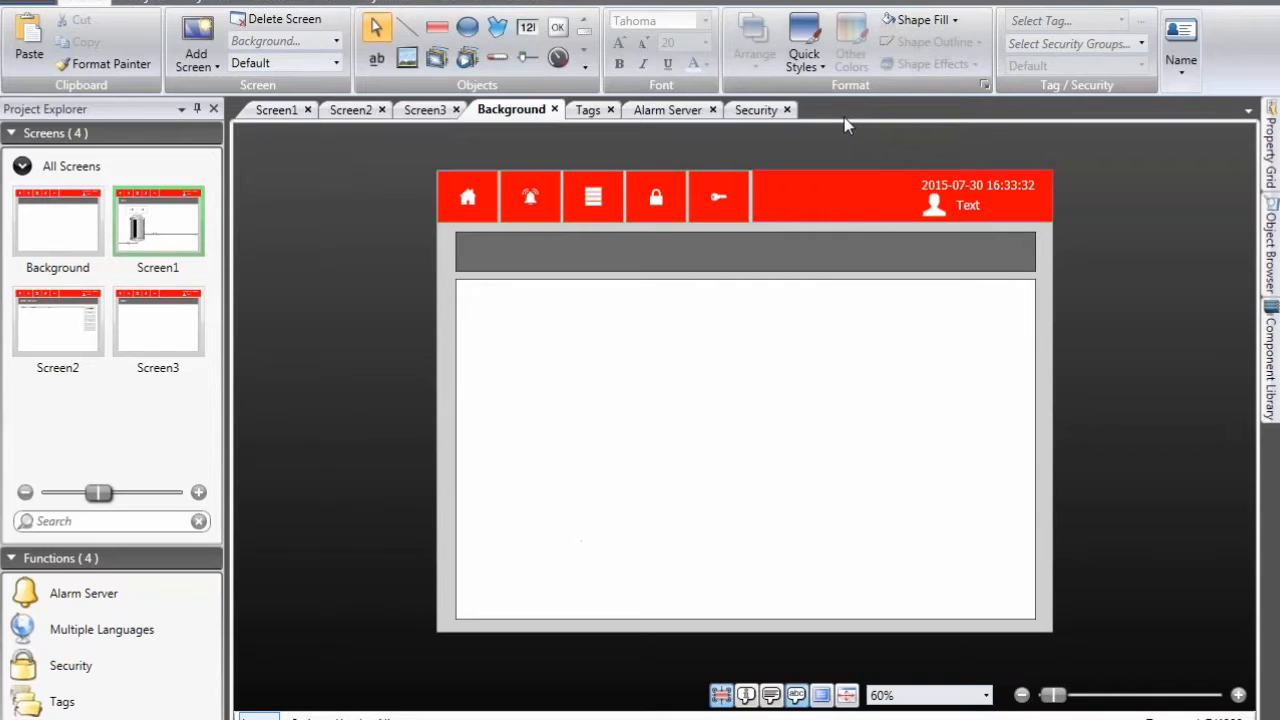
{"action": "mouse_move", "coordinate": [700, 152]}
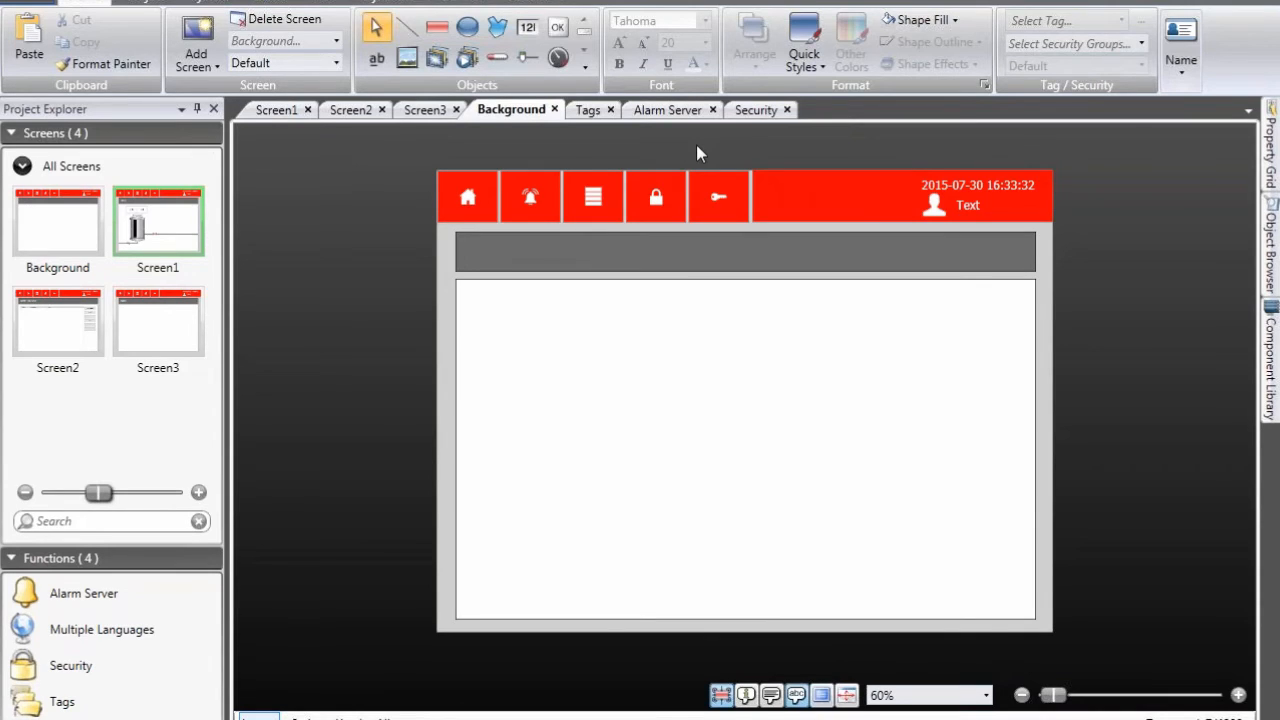
{"action": "mouse_move", "coordinate": [592, 112]}
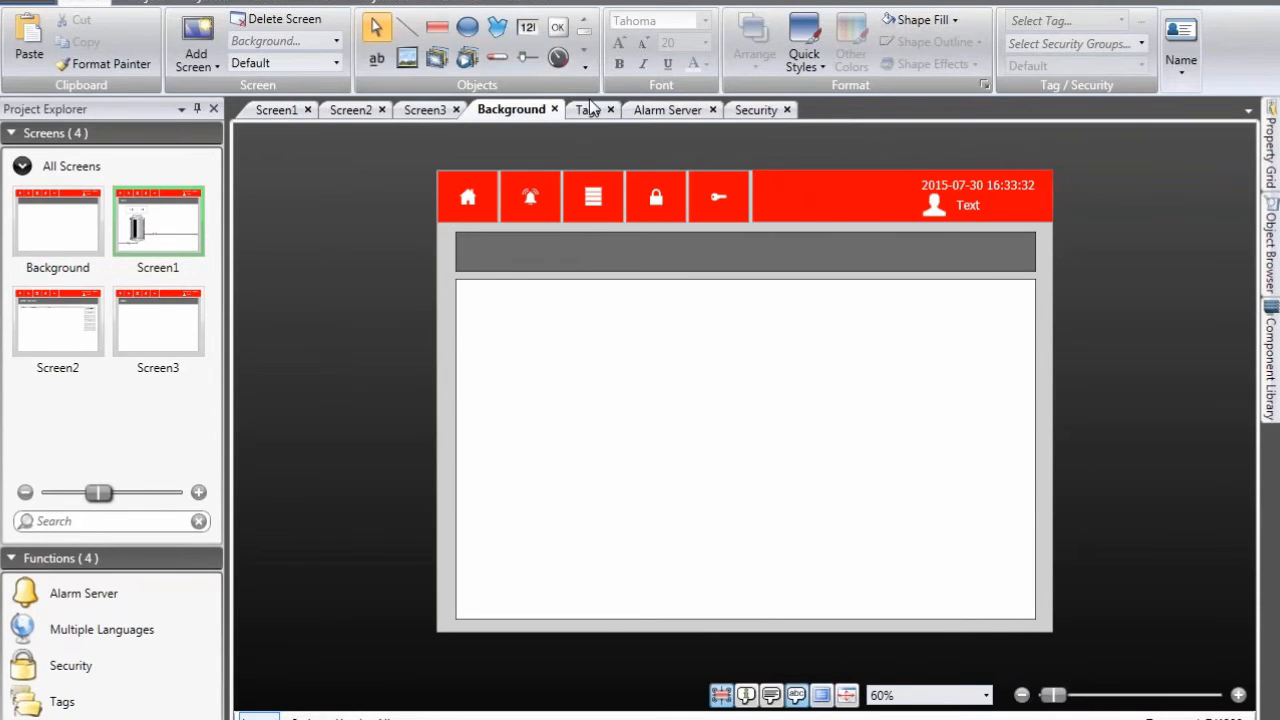
Step: Show the Insert ribbon's Functions group with Audit Trail and the other insertable functions
{"action": "left_click", "coordinate": [428, 28]}
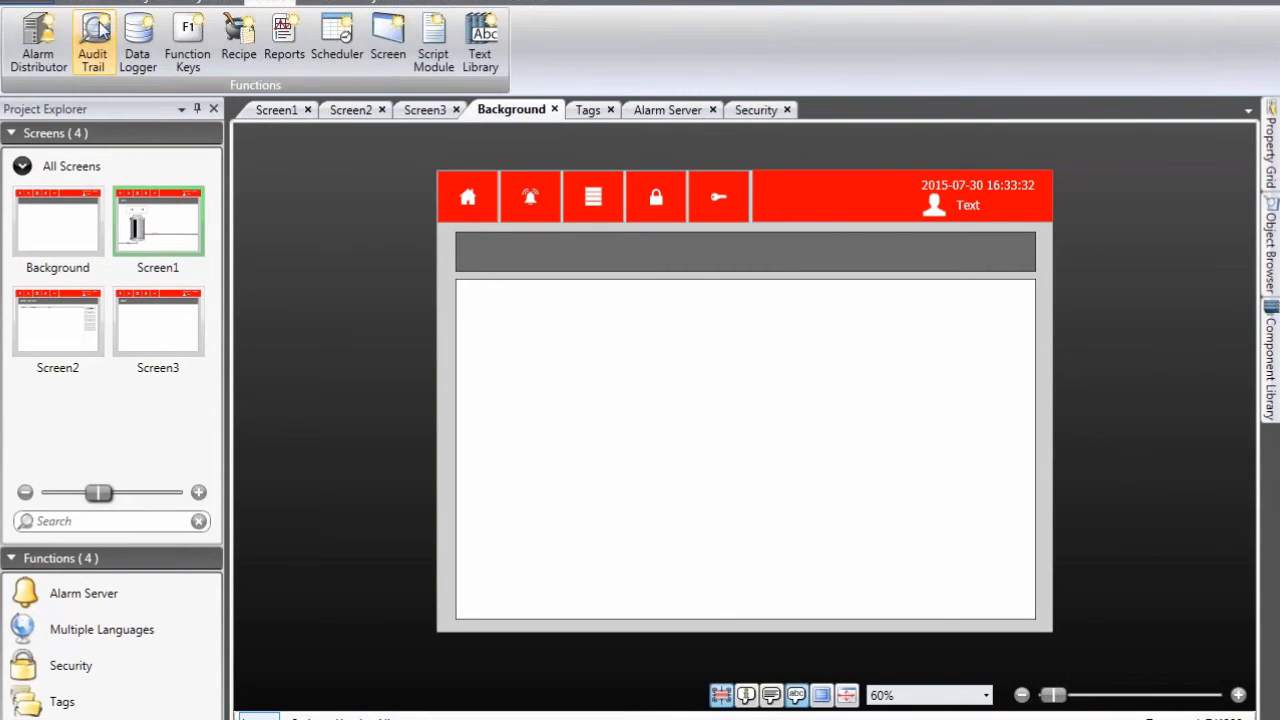
Step: Add an Audit Trail function and clear logging of all actions with Log None
{"action": "left_click", "coordinate": [88, 36]}
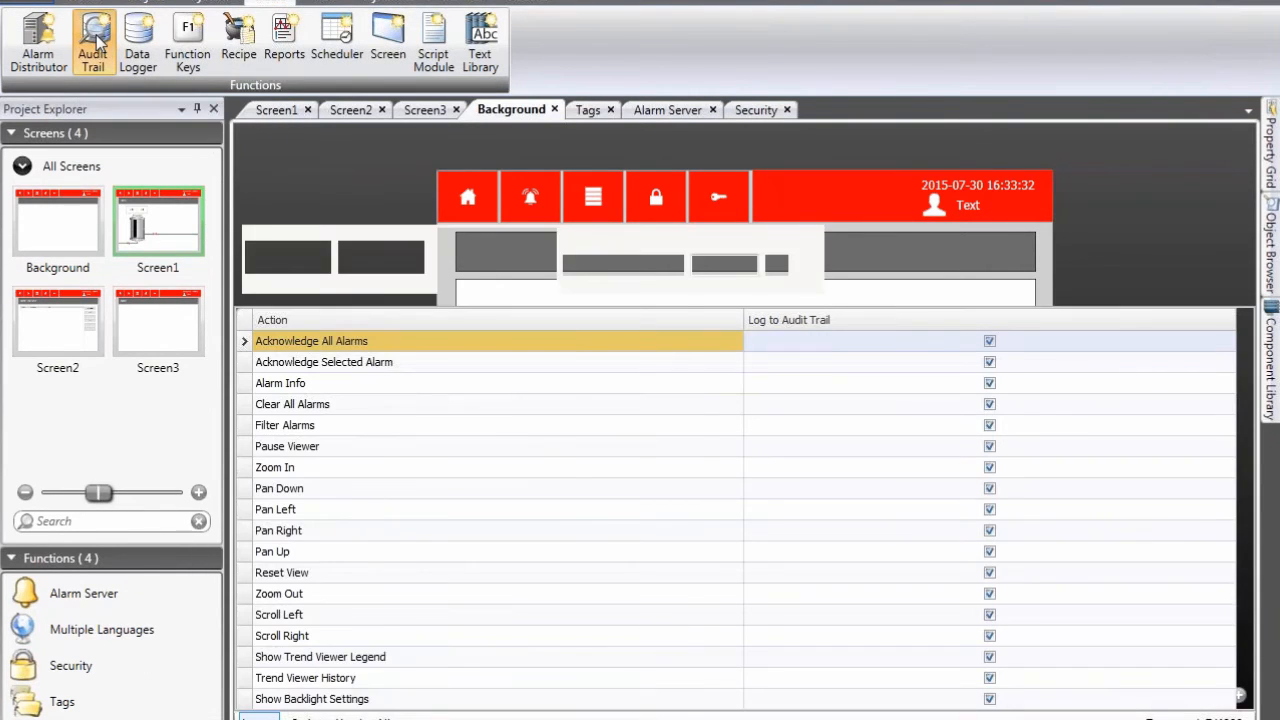
{"action": "left_click", "coordinate": [92, 36]}
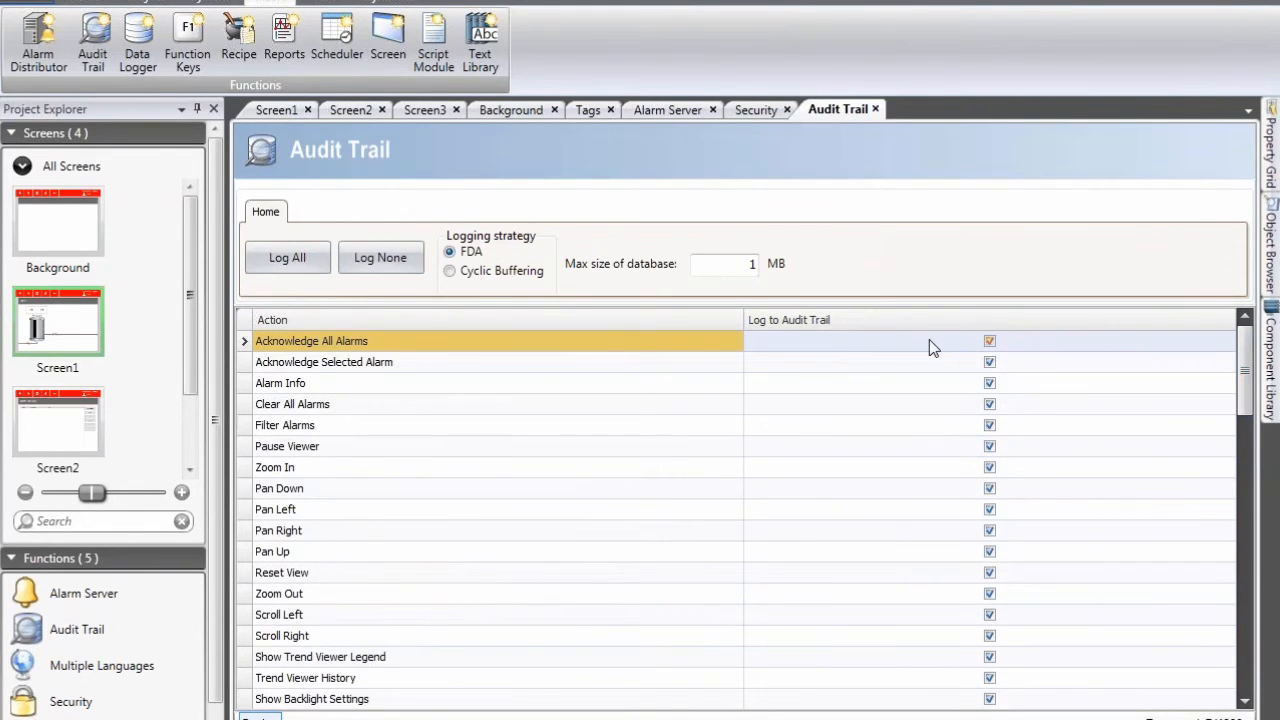
{"action": "left_click", "coordinate": [380, 256]}
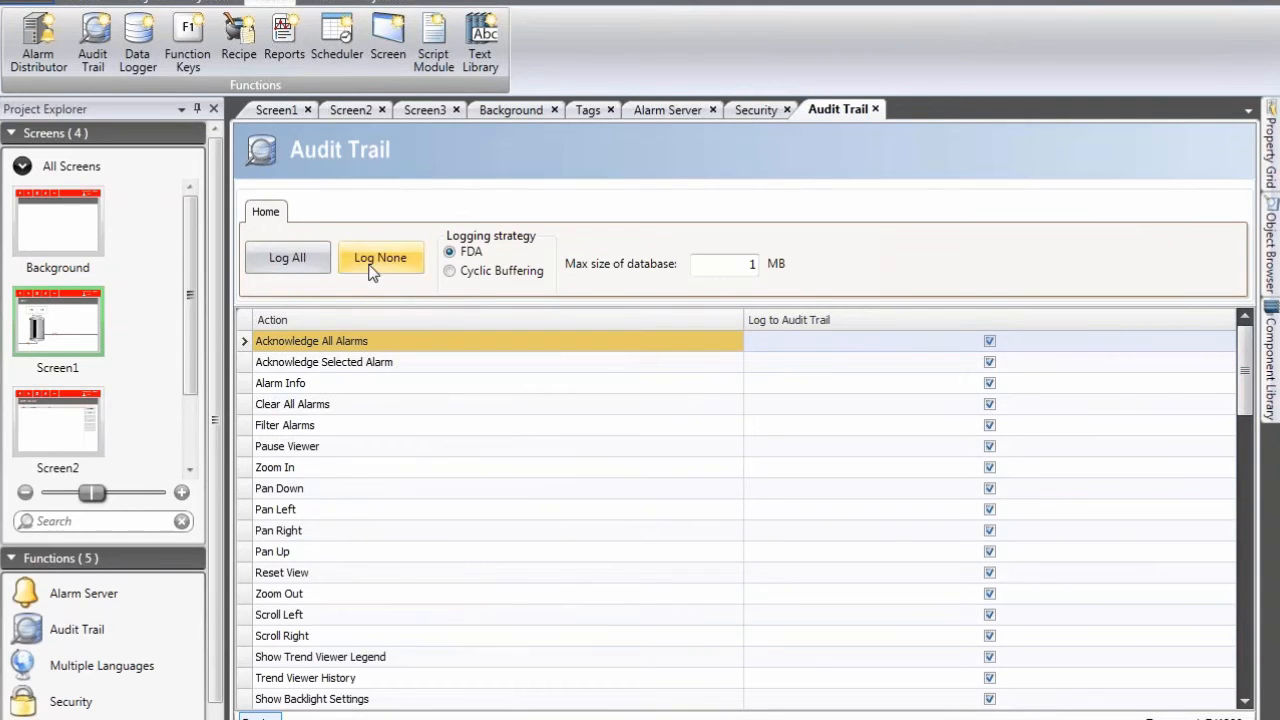
{"action": "left_click", "coordinate": [288, 256]}
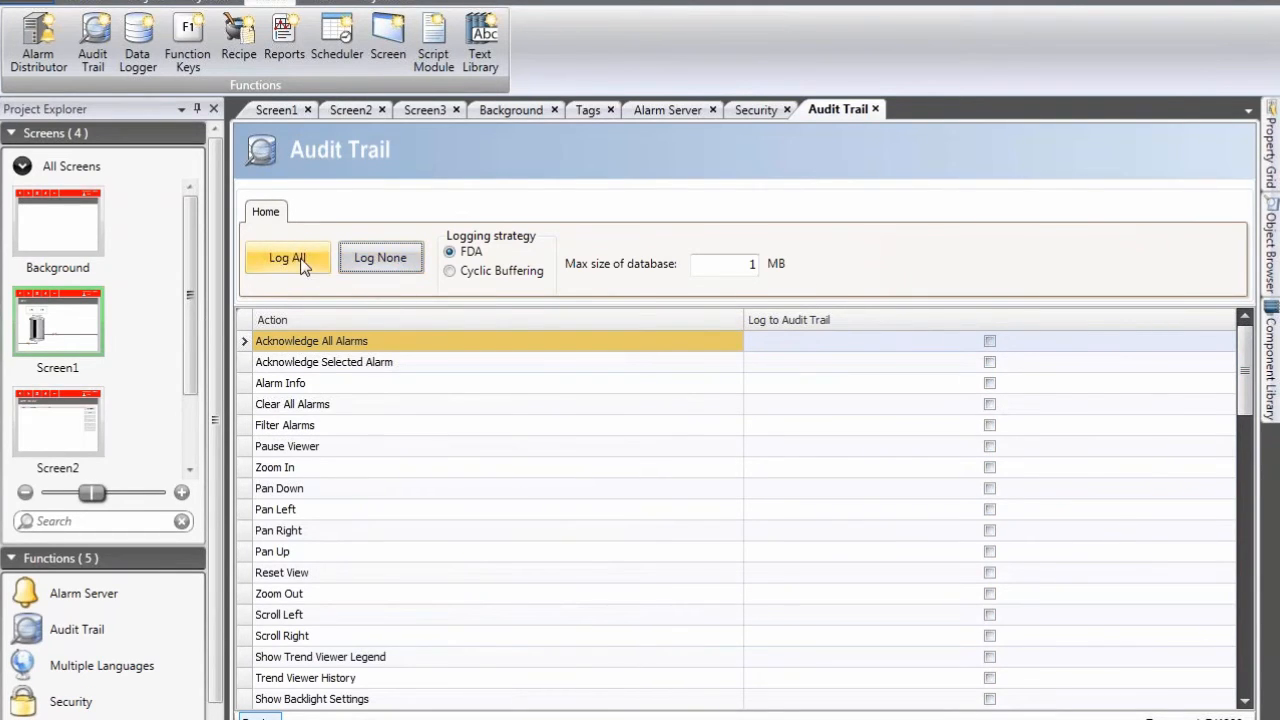
{"action": "left_click", "coordinate": [380, 256]}
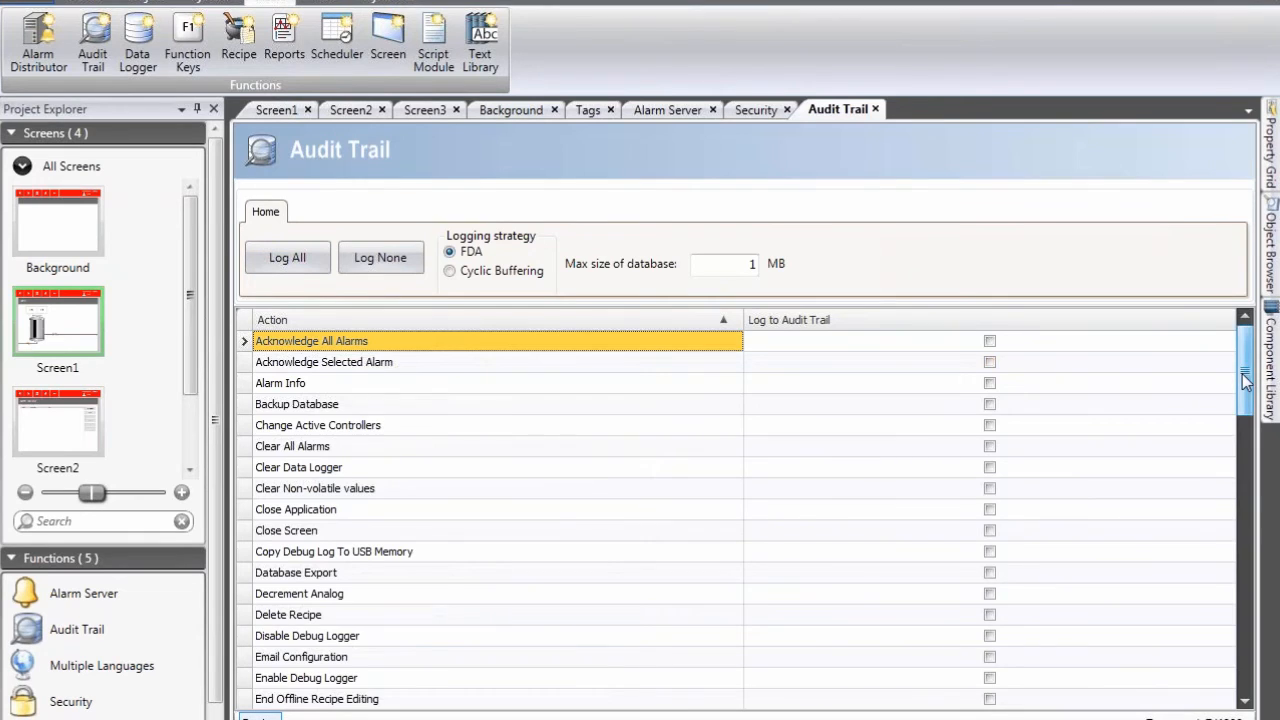
Step: Tick Show Screen so only screen changes are logged to the audit trail
{"action": "scroll", "scroll_direction": "down", "scroll_amount": 3}
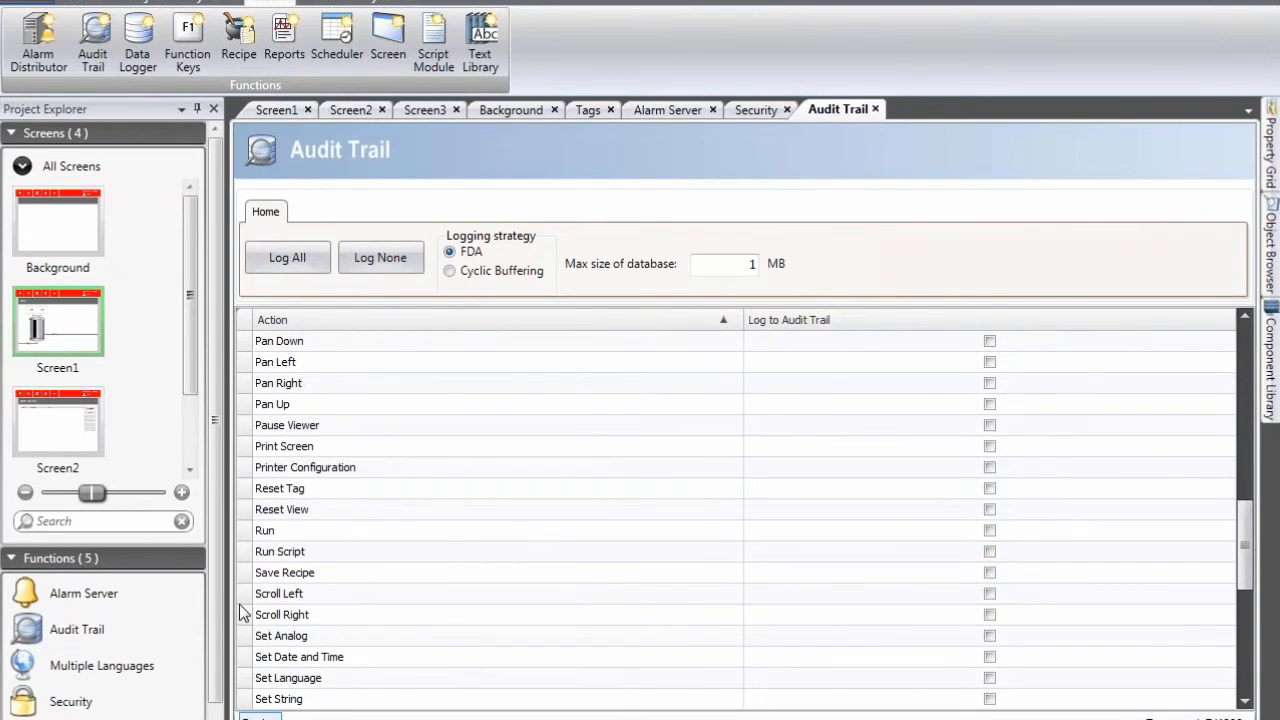
{"action": "scroll", "scroll_direction": "down", "scroll_amount": 3}
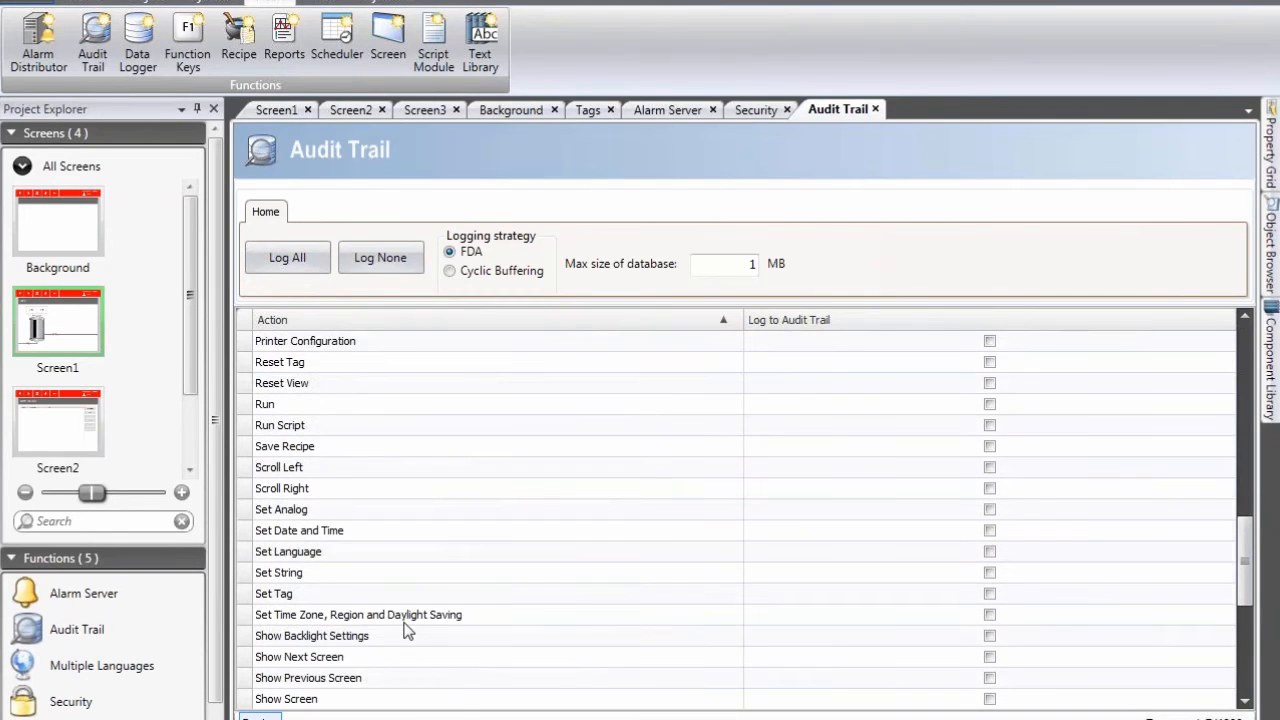
{"action": "scroll", "scroll_direction": "down", "scroll_amount": 3}
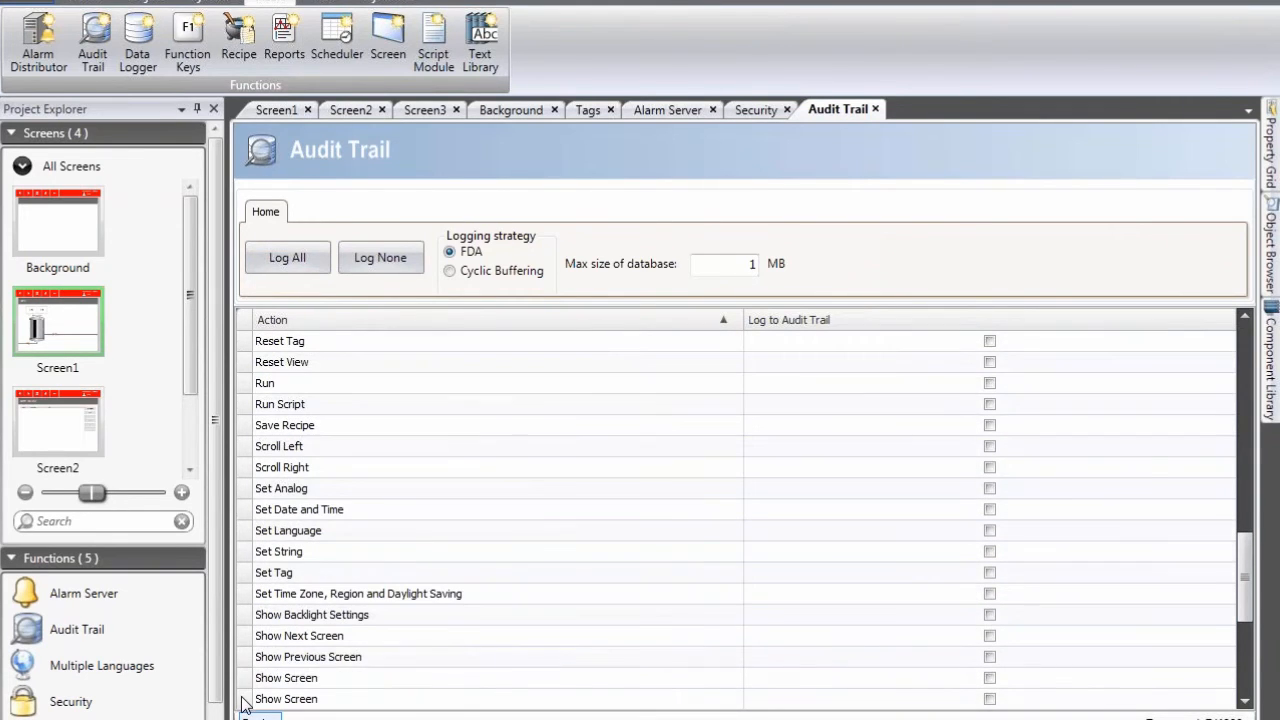
{"action": "left_click", "coordinate": [990, 680]}
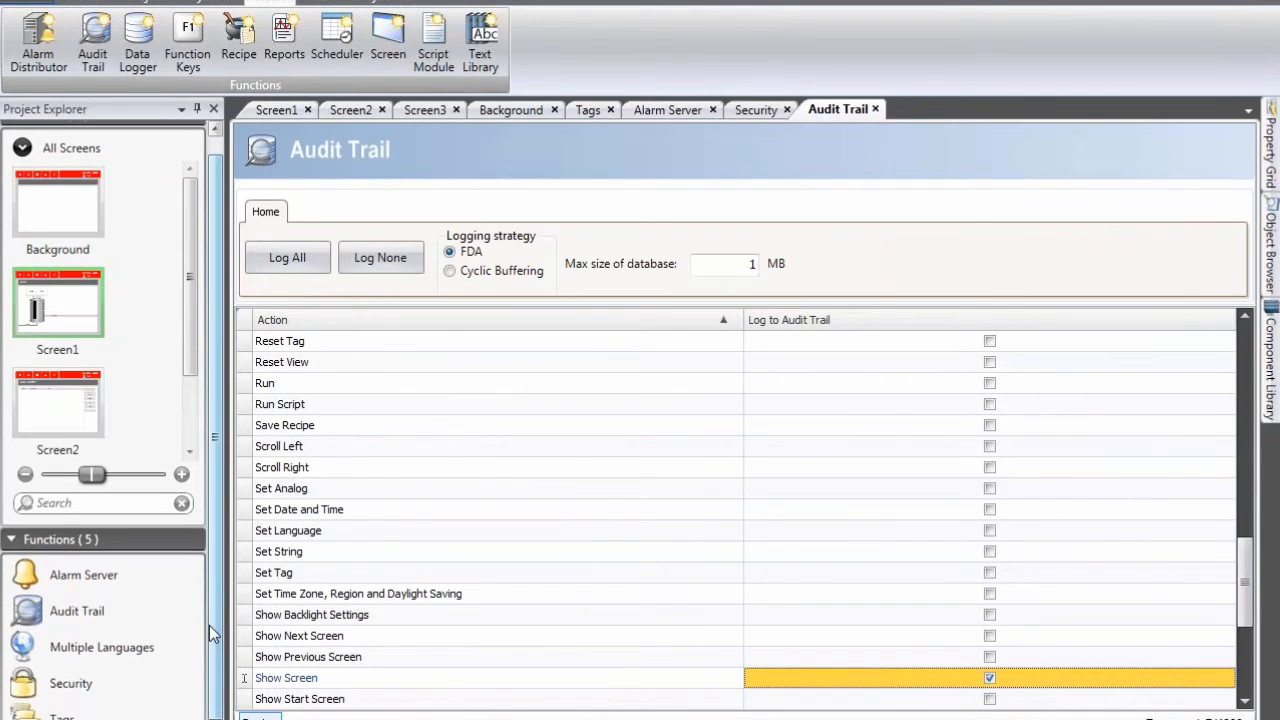
{"action": "mouse_move", "coordinate": [150, 714]}
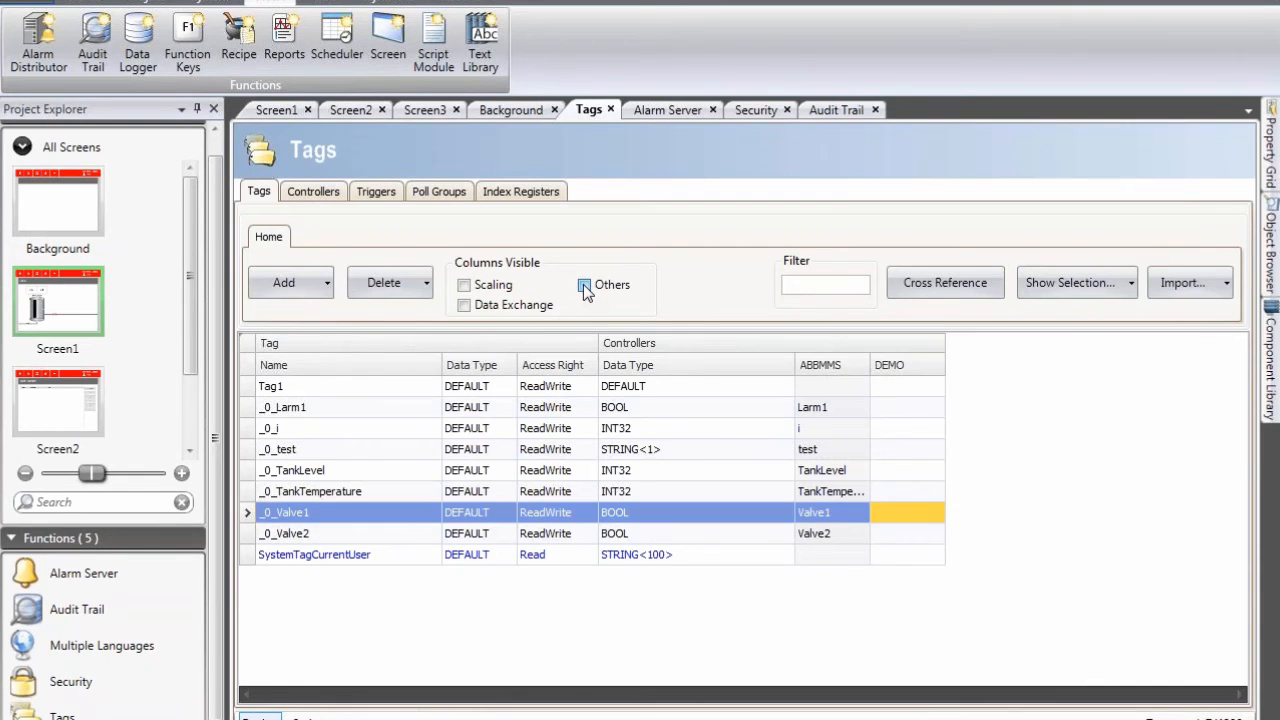
Step: Show the Others columns and tick Log to Audit Trail for Valve1 and Valve2
{"action": "left_click", "coordinate": [584, 284]}
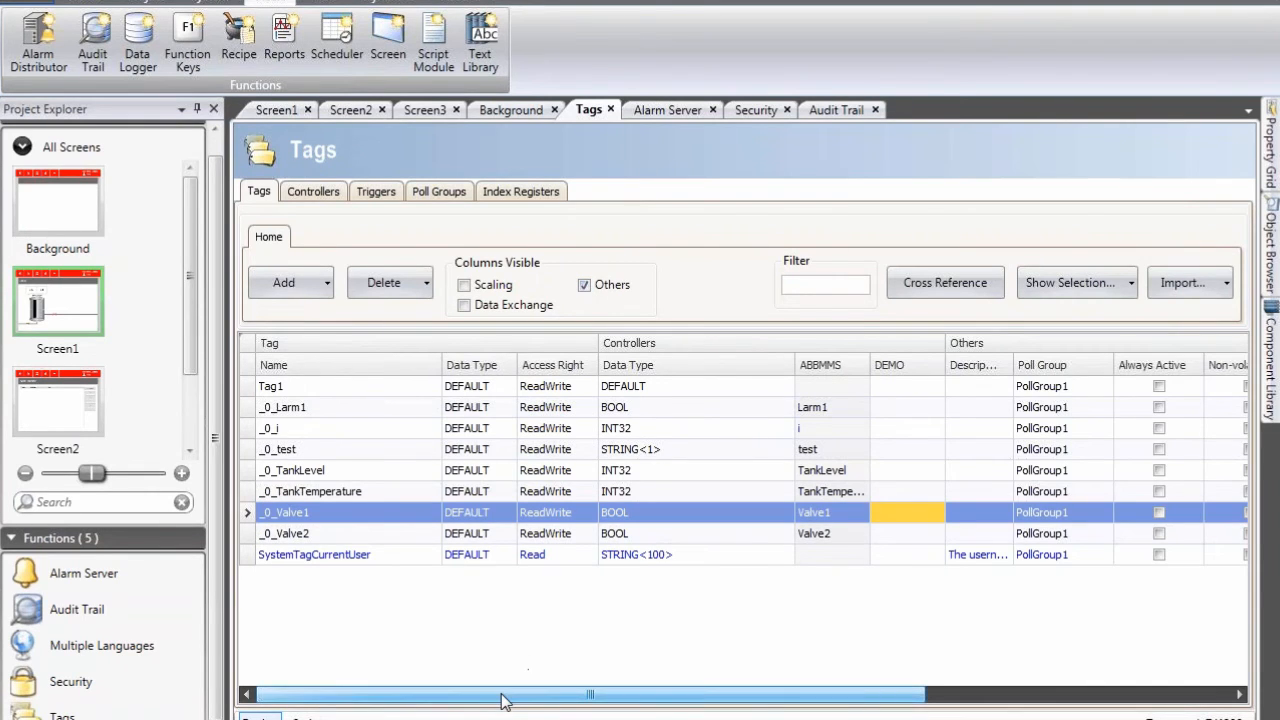
{"action": "left_click_drag", "start_coordinate": [590, 694], "coordinate": [896, 694]}
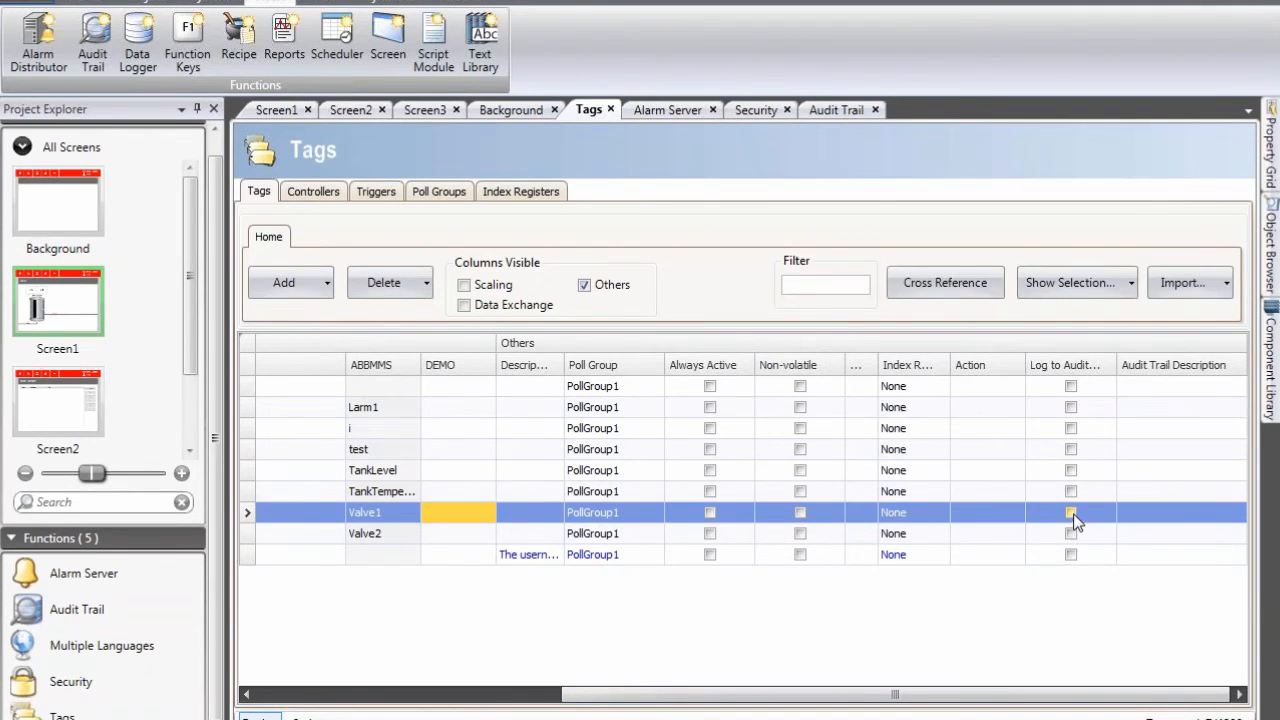
{"action": "left_click", "coordinate": [1070, 512]}
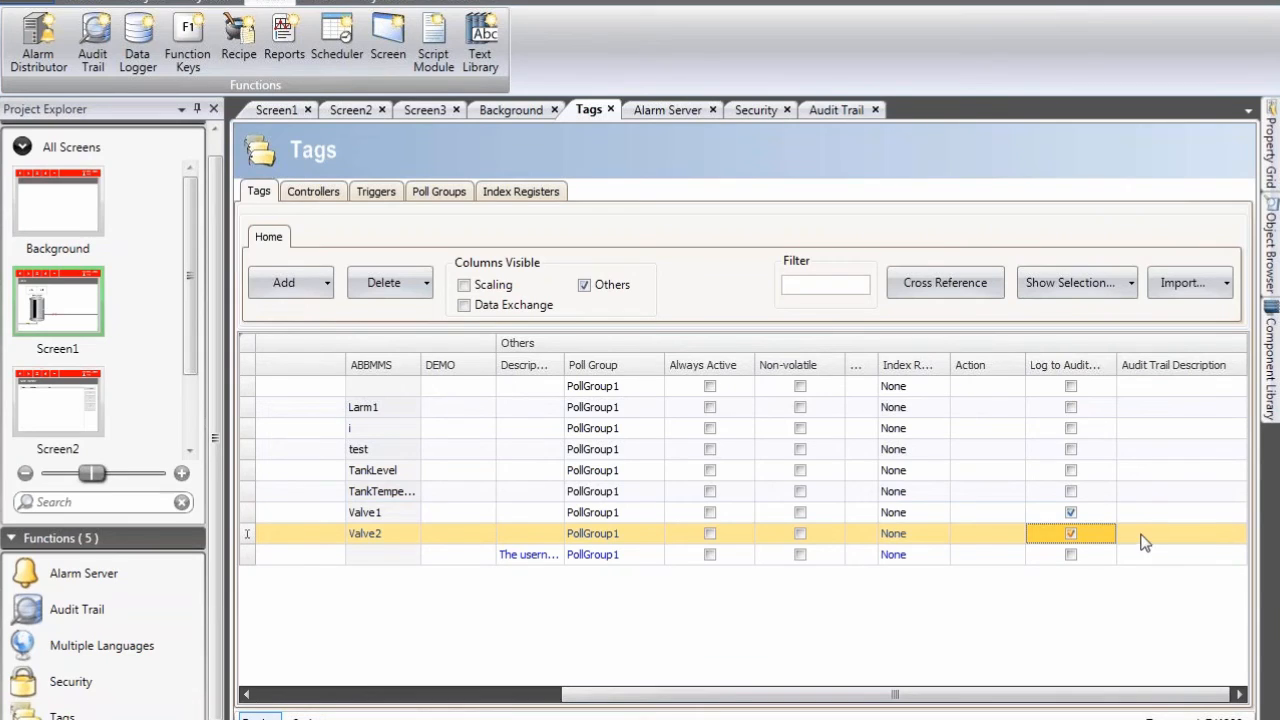
{"action": "left_click", "coordinate": [1180, 532]}
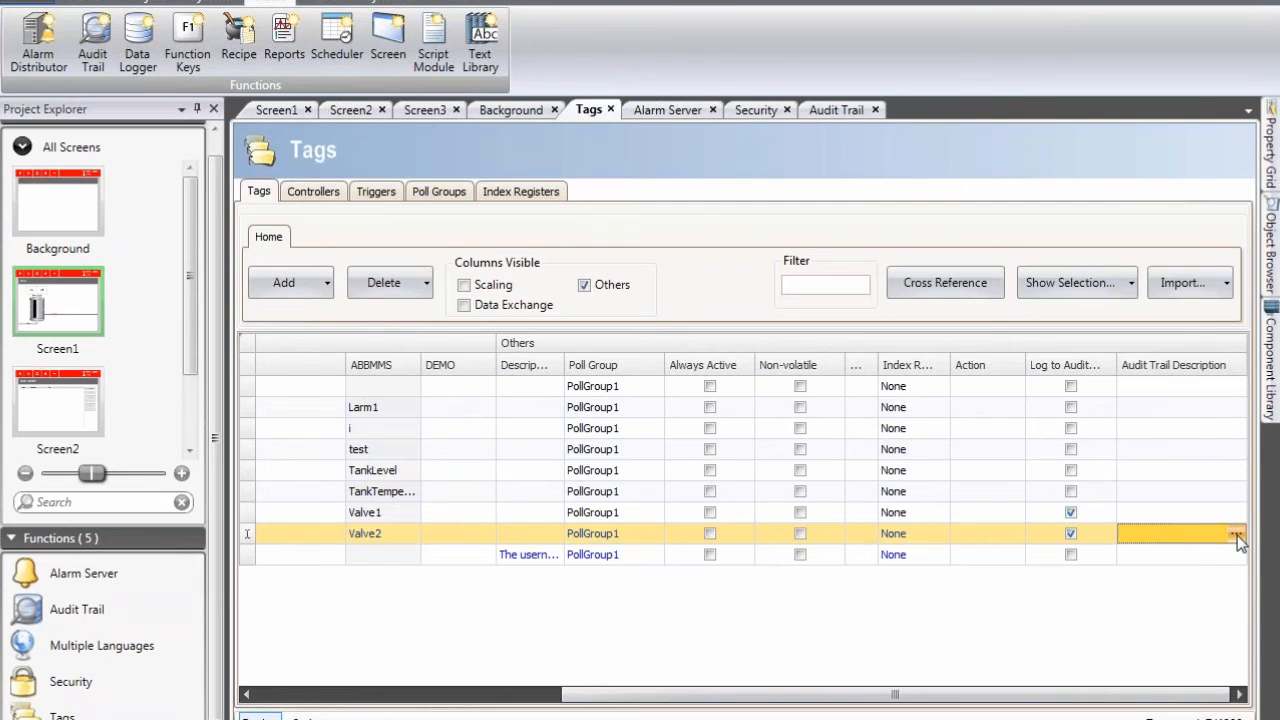
Step: Switch Valve2 to a Dynamic Description and add the row "Valve closed" for value 0
{"action": "left_click", "coordinate": [1236, 528]}
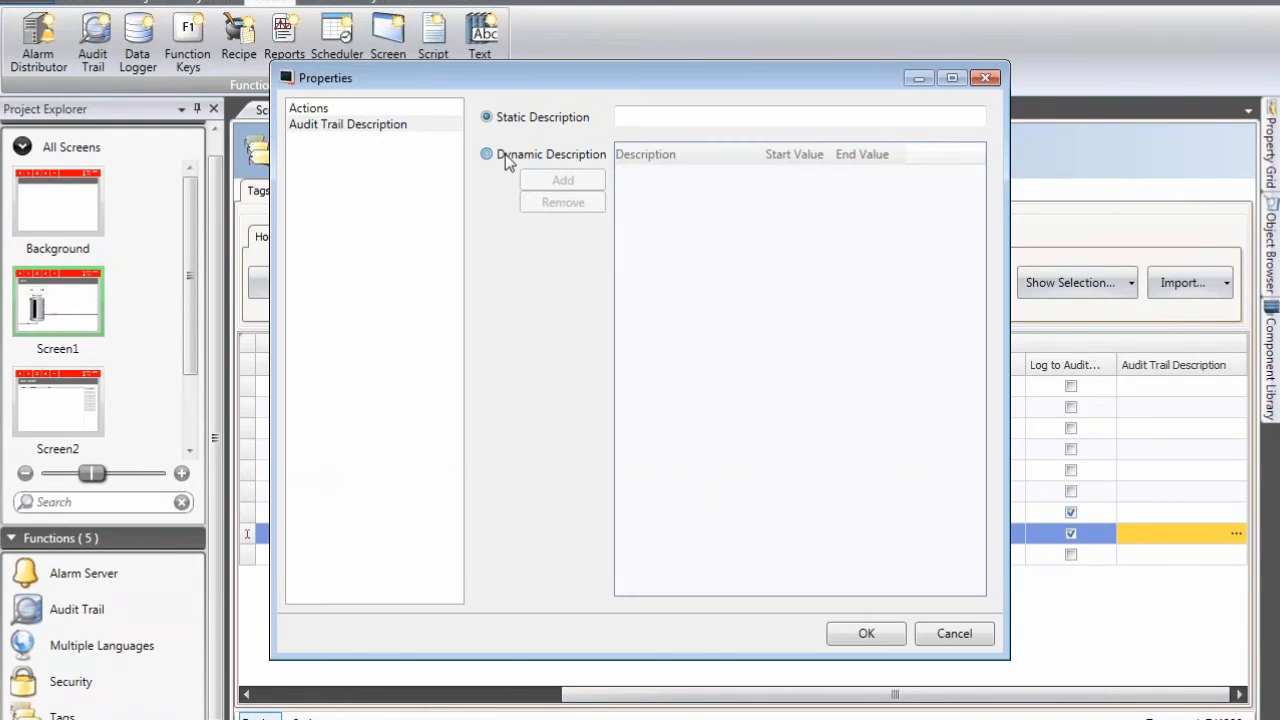
{"action": "left_click", "coordinate": [486, 154]}
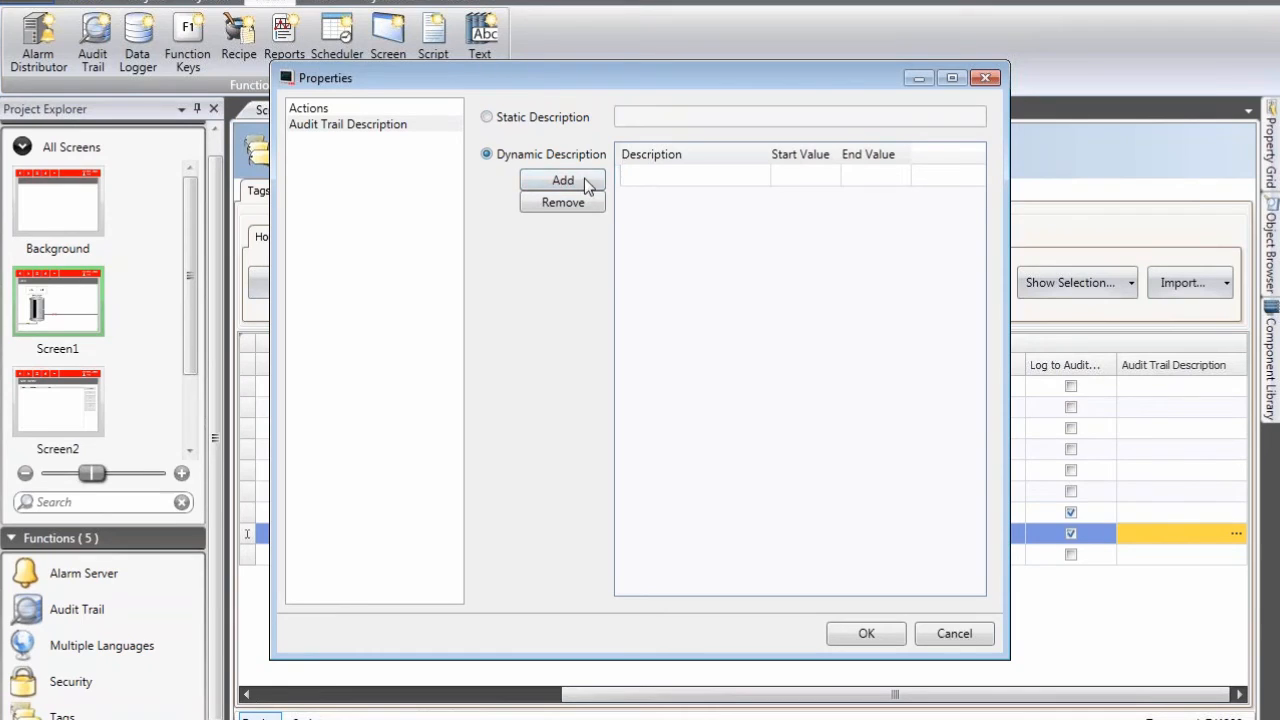
{"action": "left_click", "coordinate": [562, 180]}
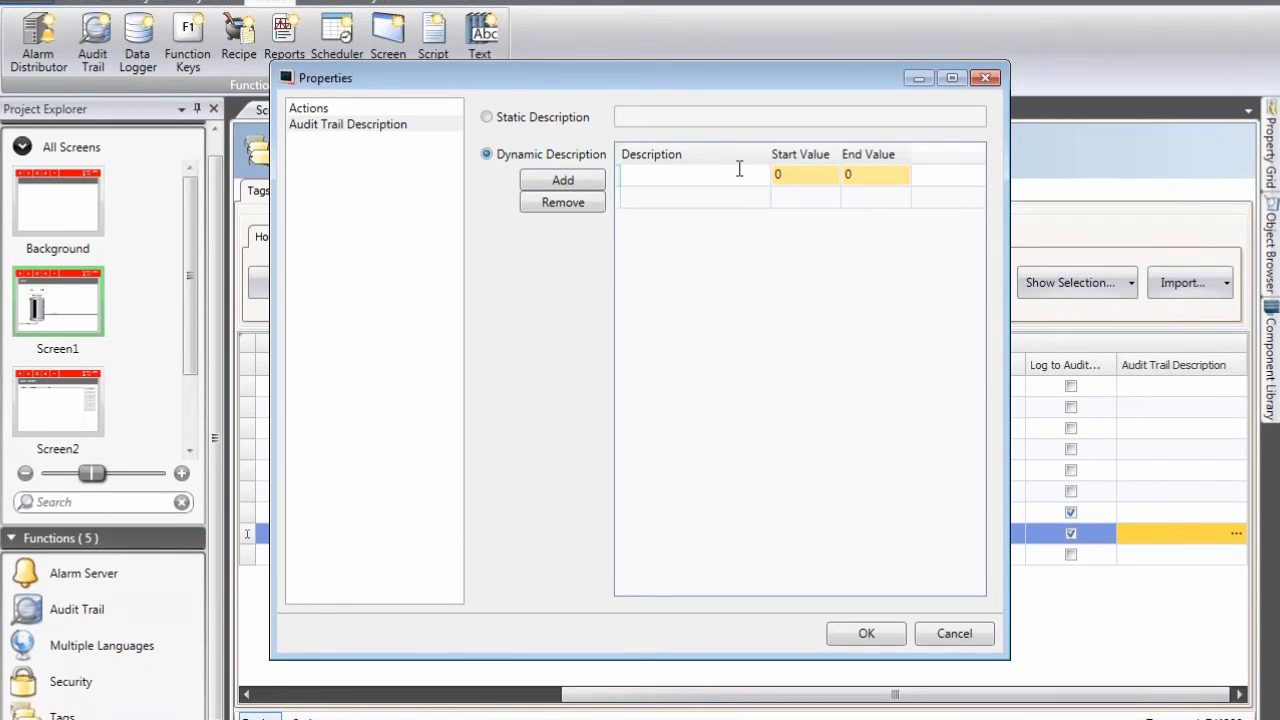
{"action": "type", "text": "Valvo"}
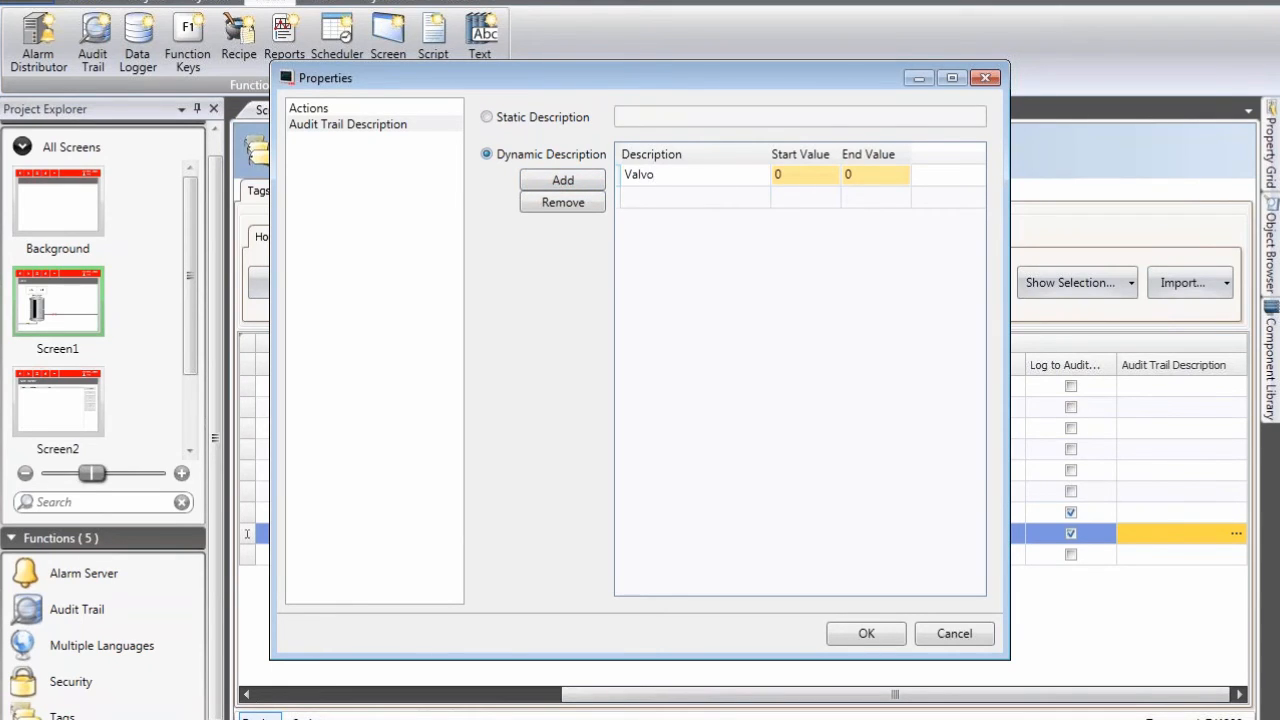
{"action": "type", "text": "Valve i"}
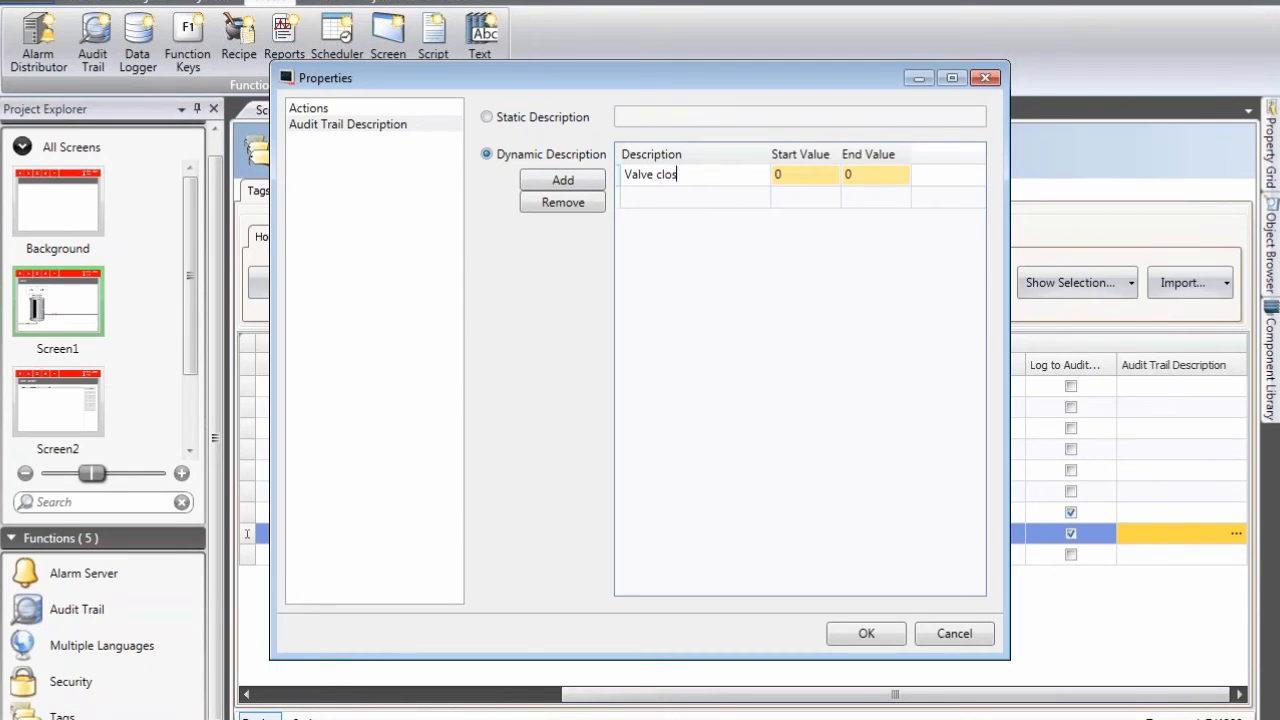
Step: Add the row "Valve opened" for value 1 and confirm the audit description settings
{"action": "left_click", "coordinate": [562, 180]}
{"action": "type", "text": "Valve op"}
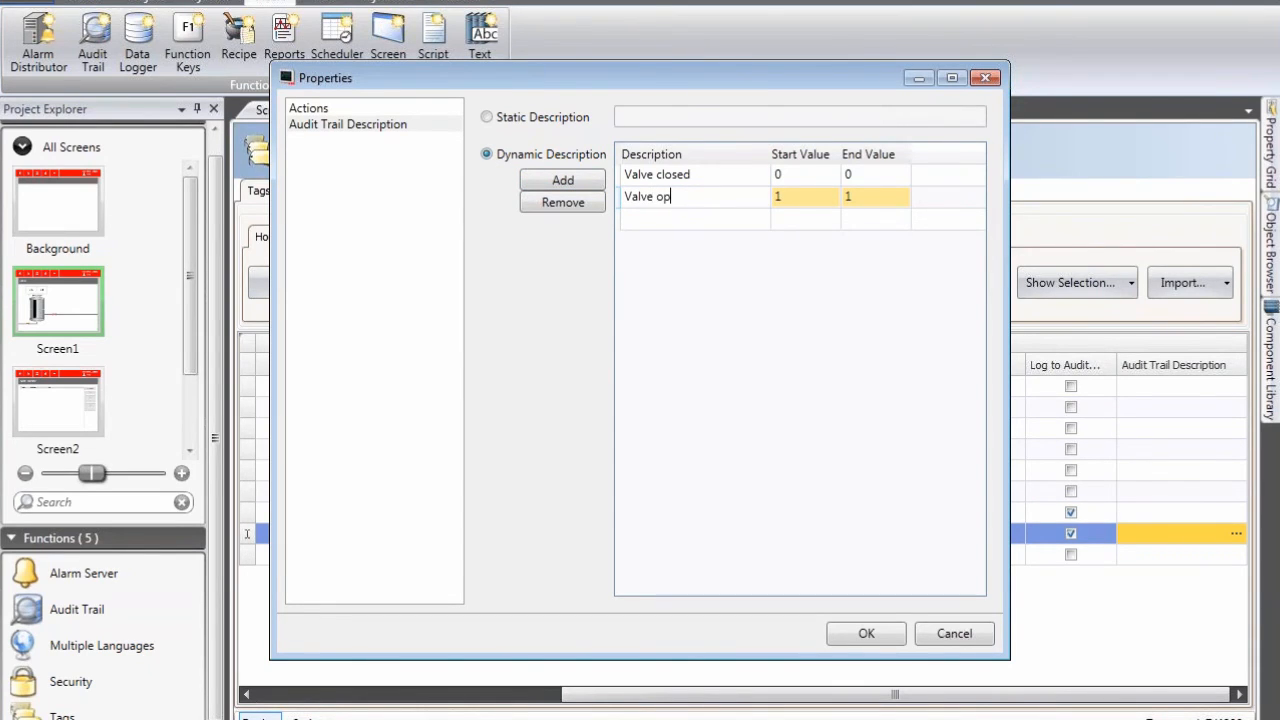
{"action": "type", "text": "ened"}
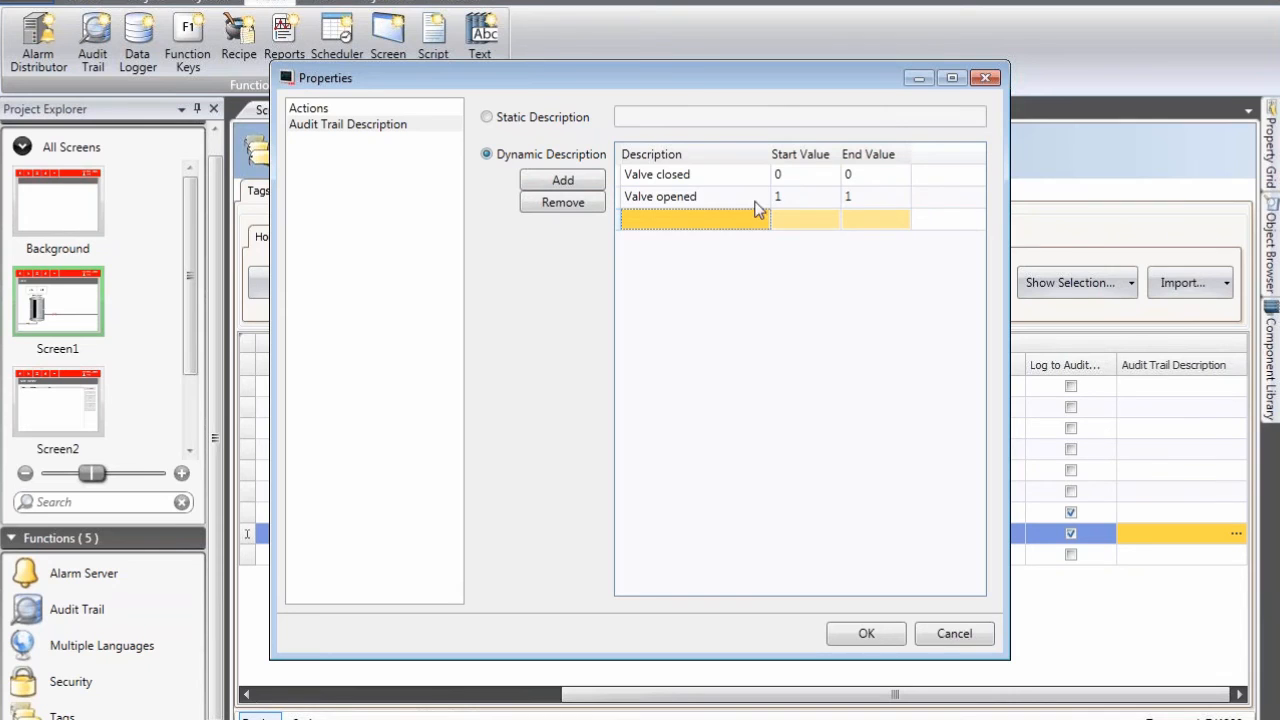
{"action": "left_click", "coordinate": [864, 634]}
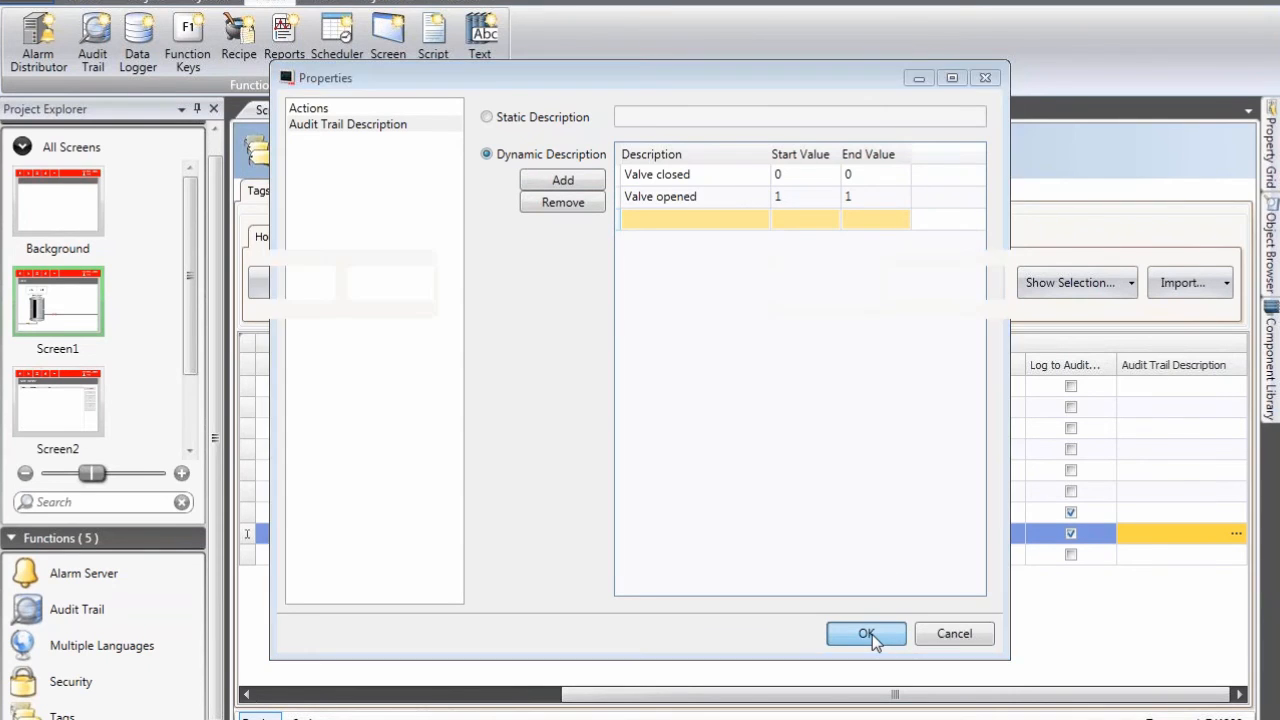
{"action": "left_click", "coordinate": [866, 634]}
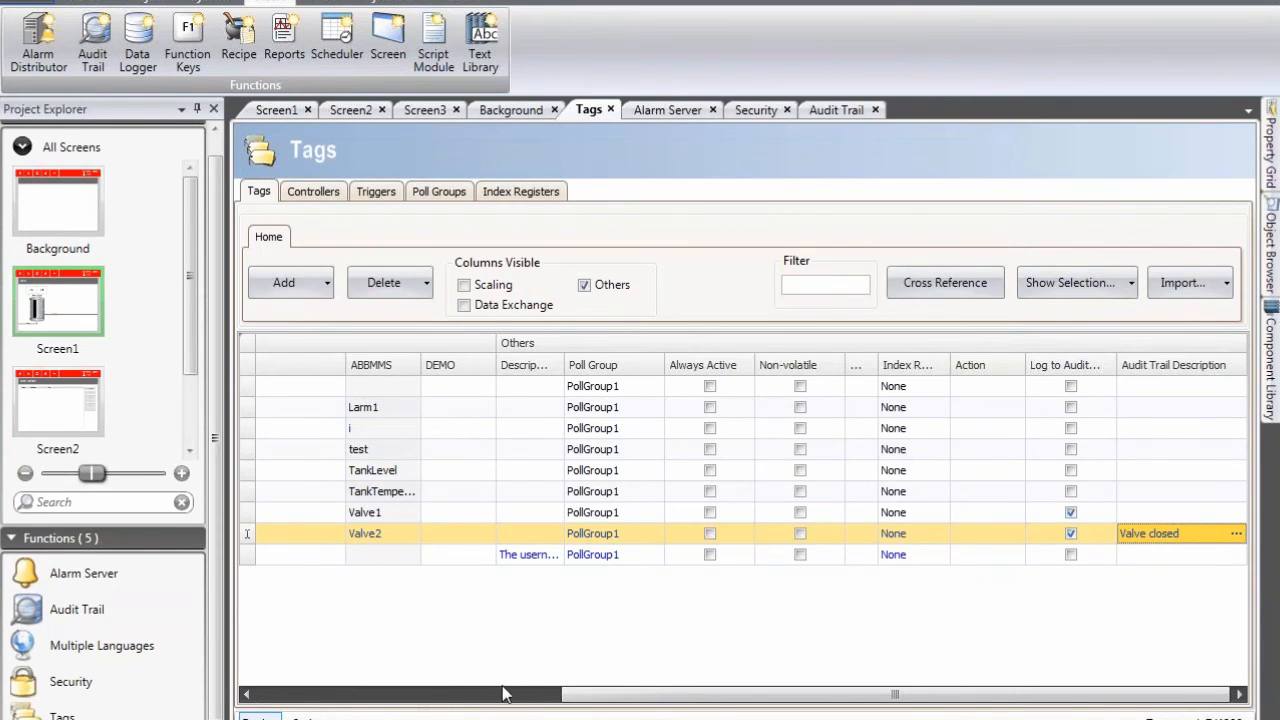
Step: Show the audit screen design, then run the project in simulation
{"action": "scroll", "scroll_direction": "left", "scroll_amount": 3}
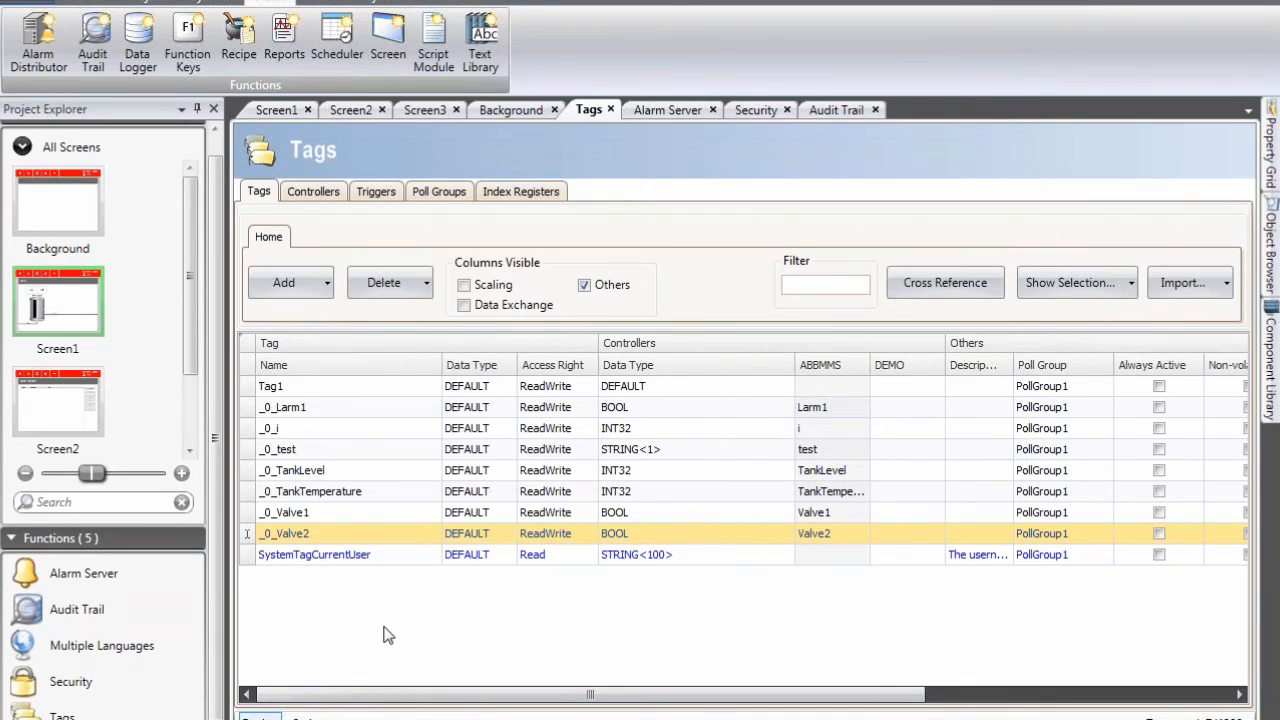
{"action": "mouse_move", "coordinate": [204, 410]}
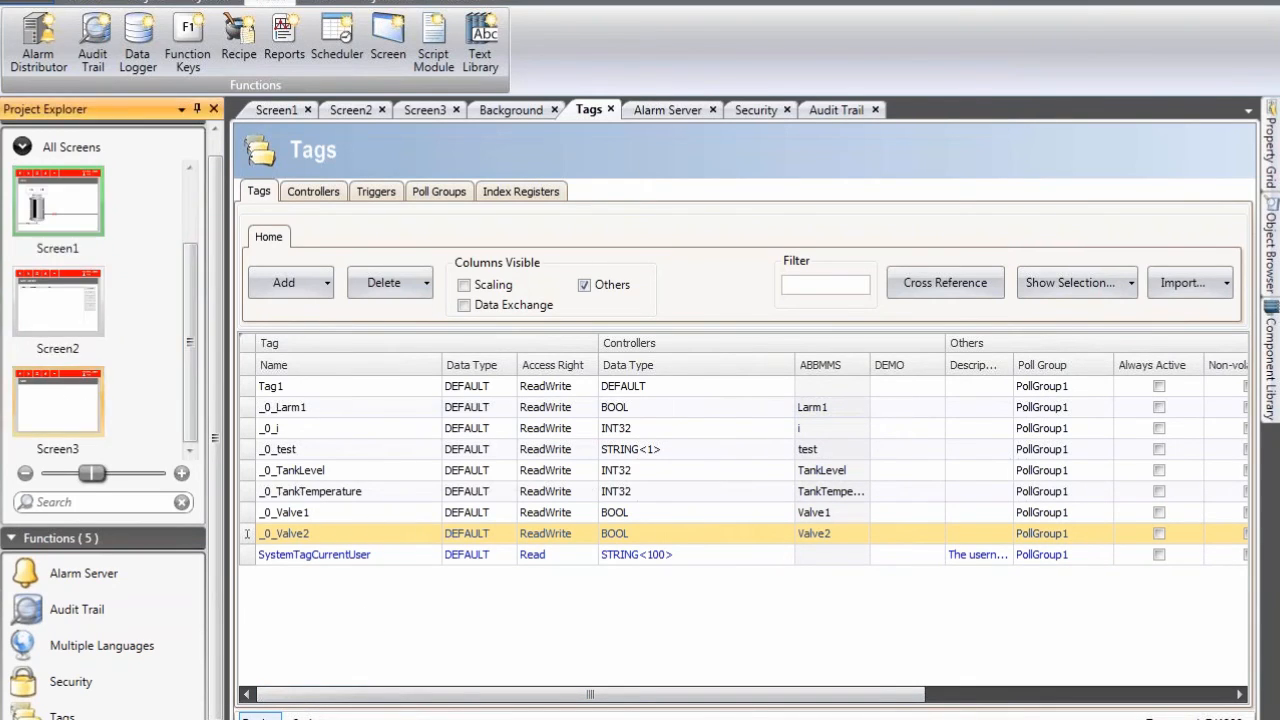
{"action": "left_click", "coordinate": [422, 108]}
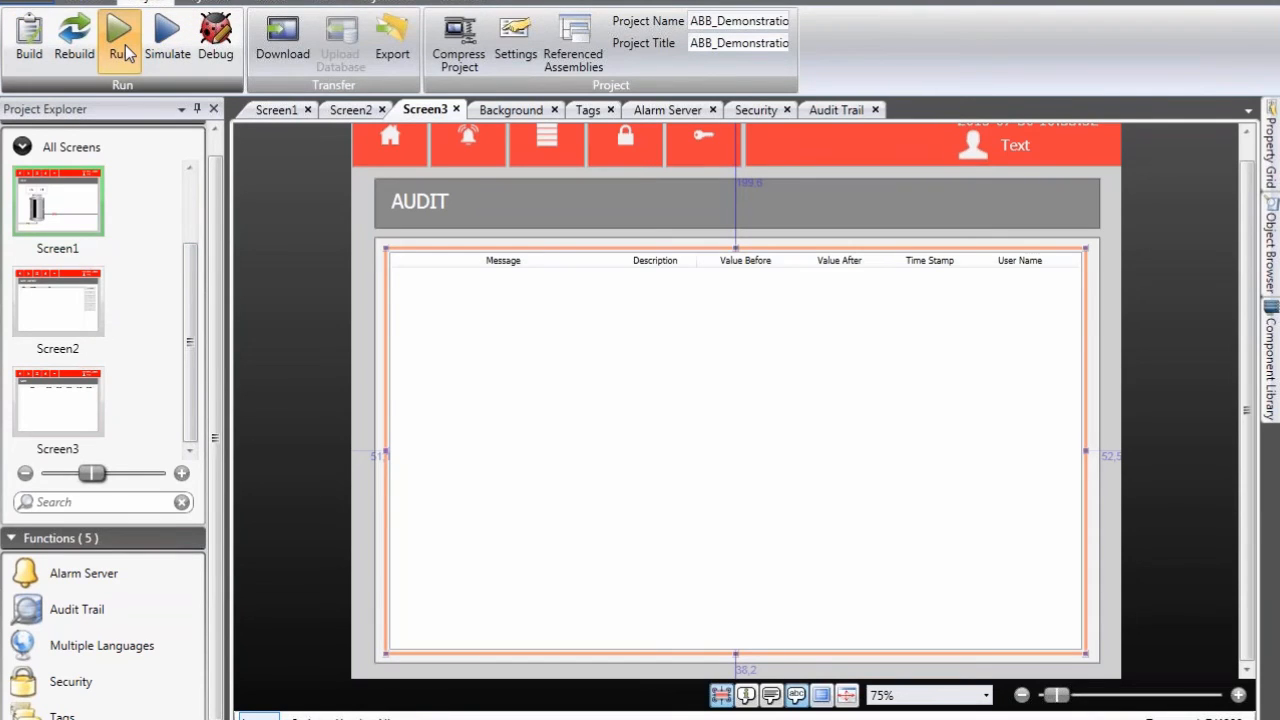
{"action": "left_click", "coordinate": [120, 30]}
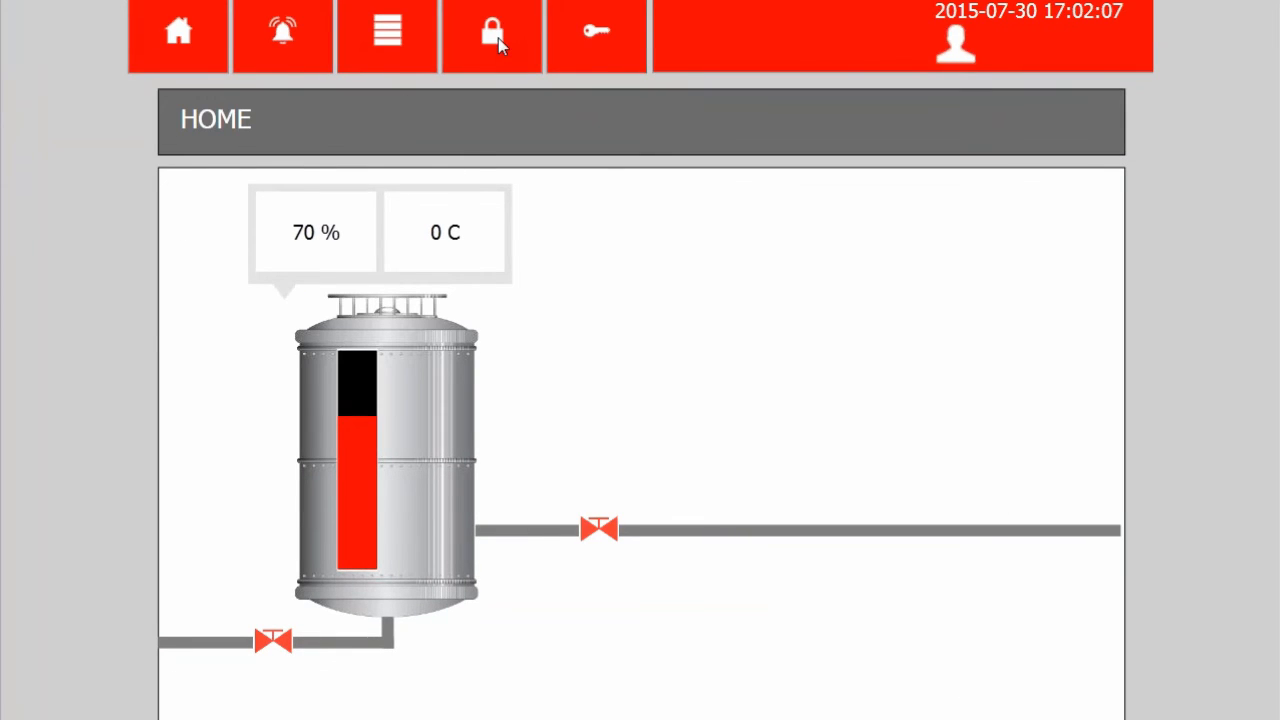
Step: Log in as the first user and switch the bottom-left valve
{"action": "left_click", "coordinate": [492, 32]}
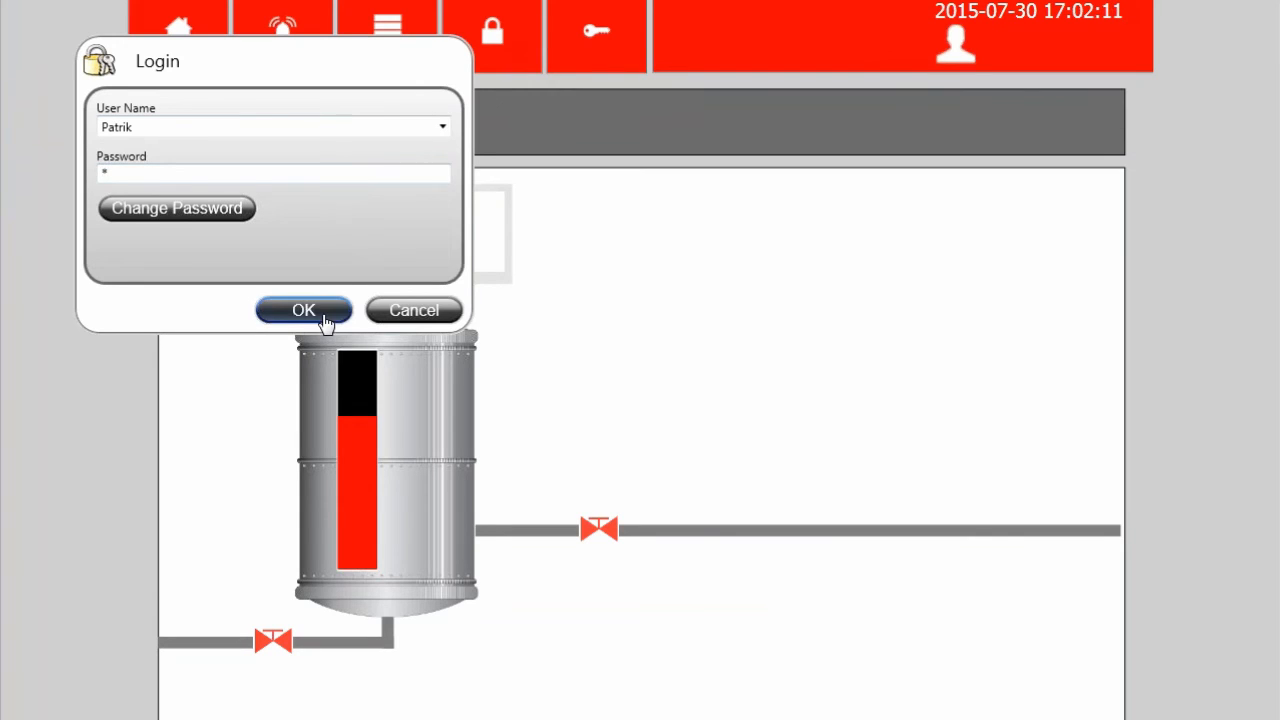
{"action": "left_click", "coordinate": [304, 310]}
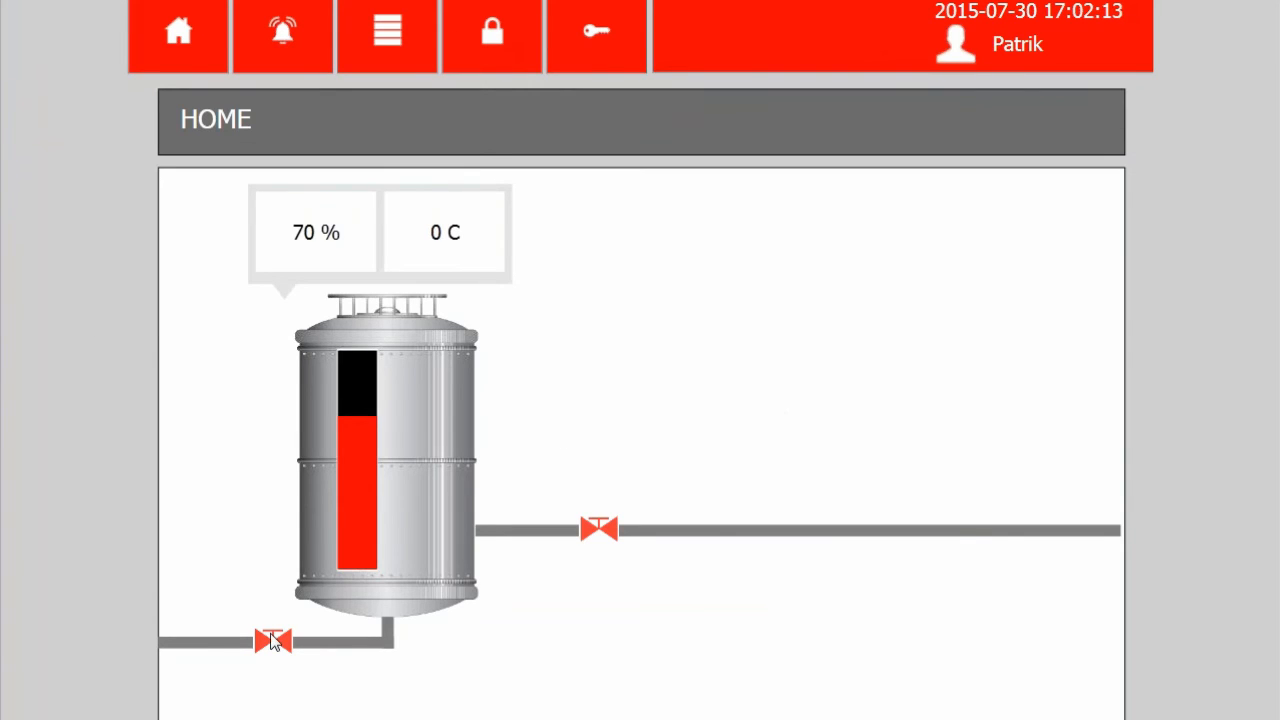
{"action": "left_click", "coordinate": [272, 640]}
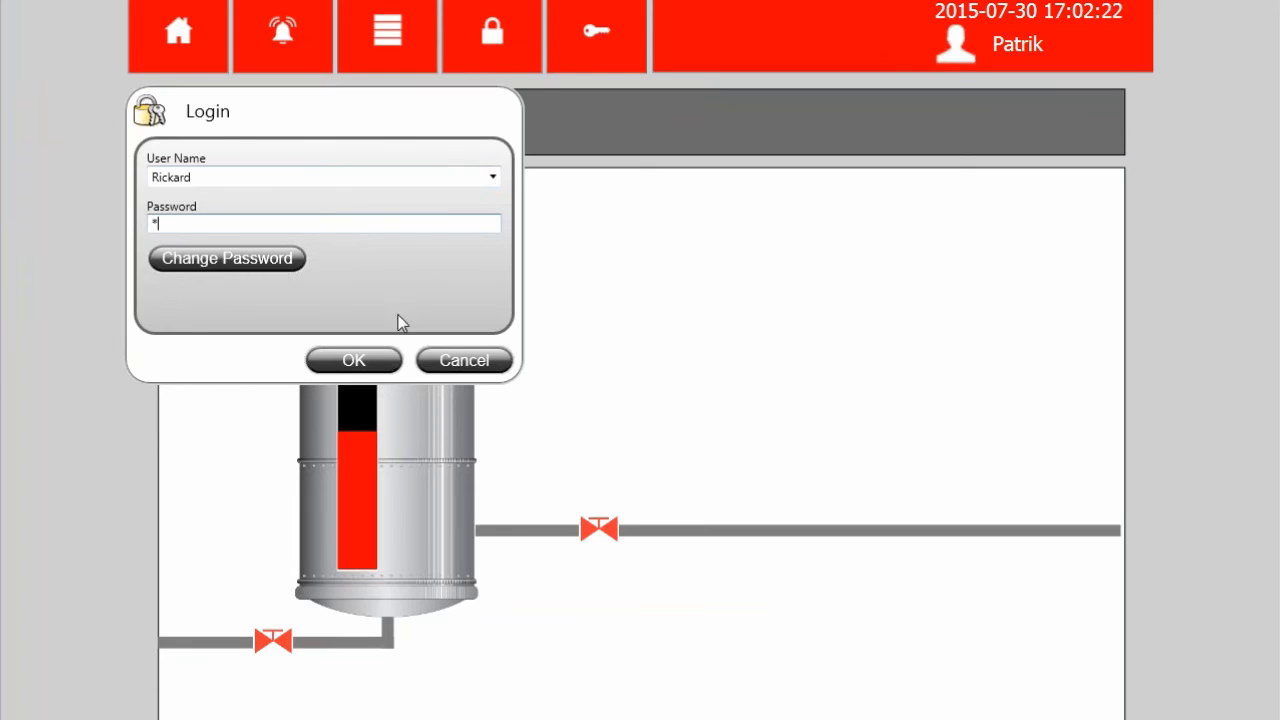
Step: Log in as the second user, Rickard, and dismiss the success message
{"action": "left_click", "coordinate": [352, 360]}
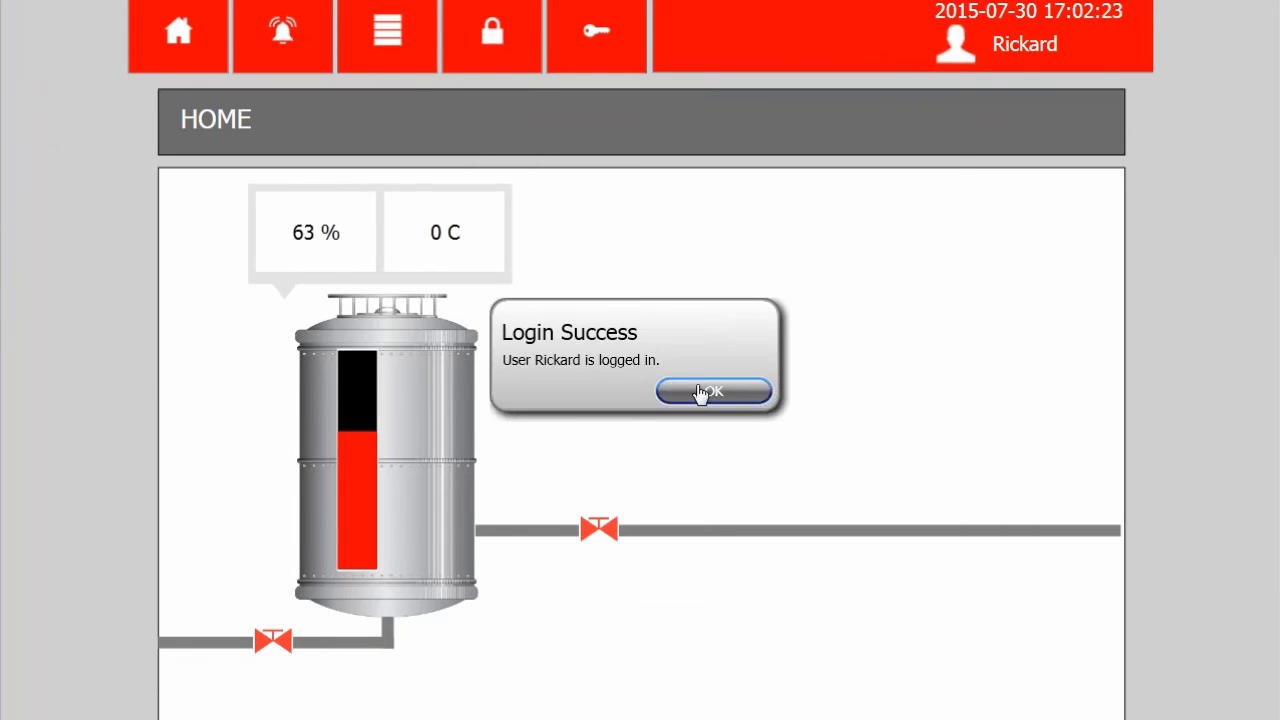
{"action": "left_click", "coordinate": [712, 392]}
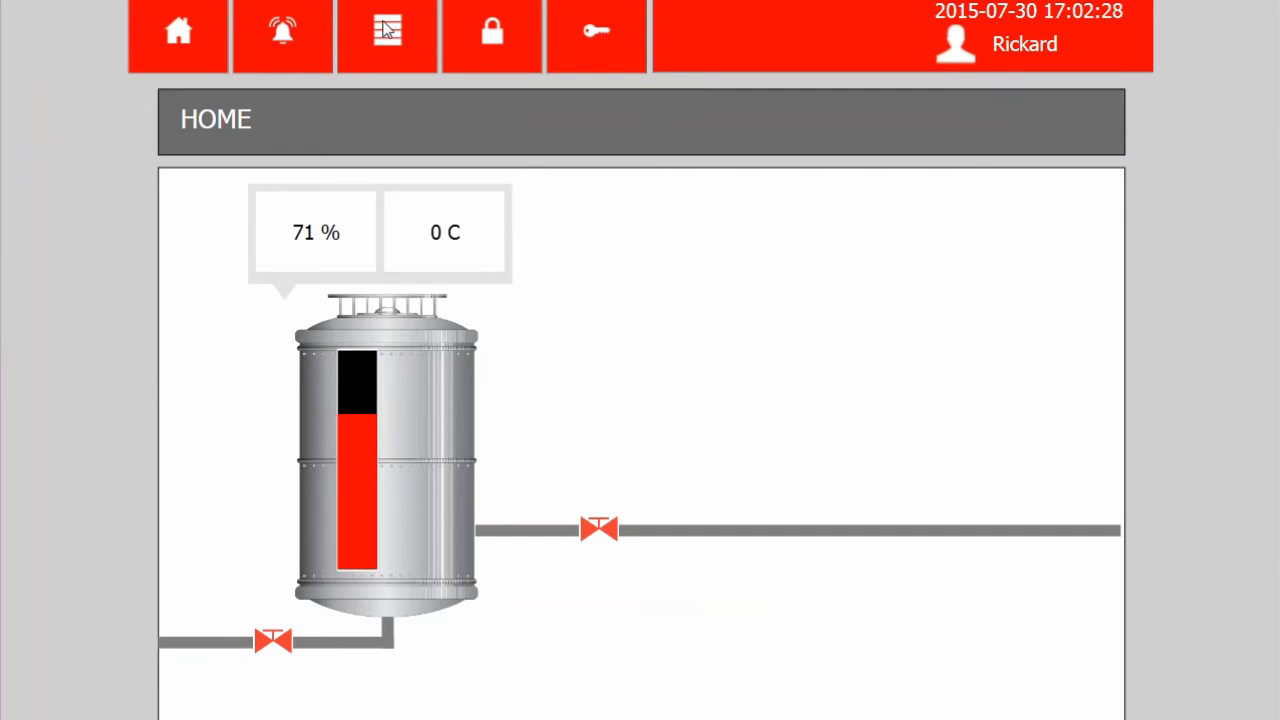
Step: Show the AUDIT screen listing the logged valve changes with values, timestamps and users
{"action": "left_click", "coordinate": [388, 34]}
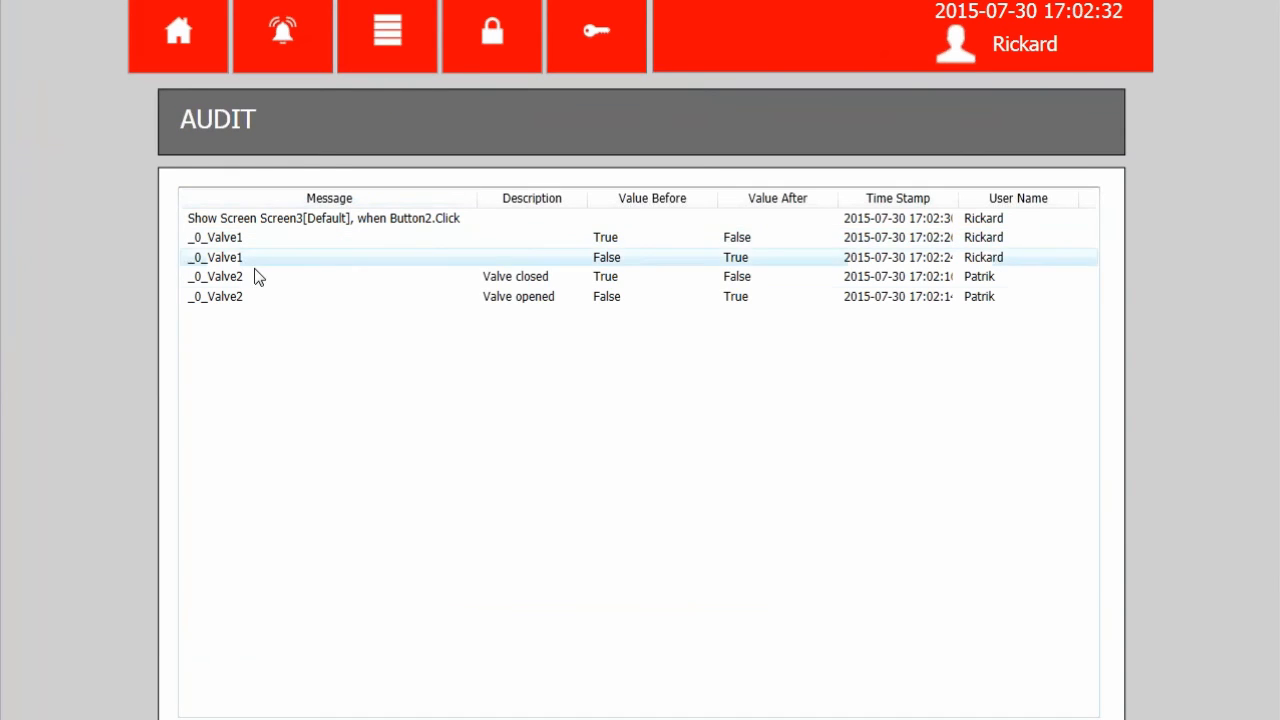
{"action": "mouse_move", "coordinate": [232, 264]}
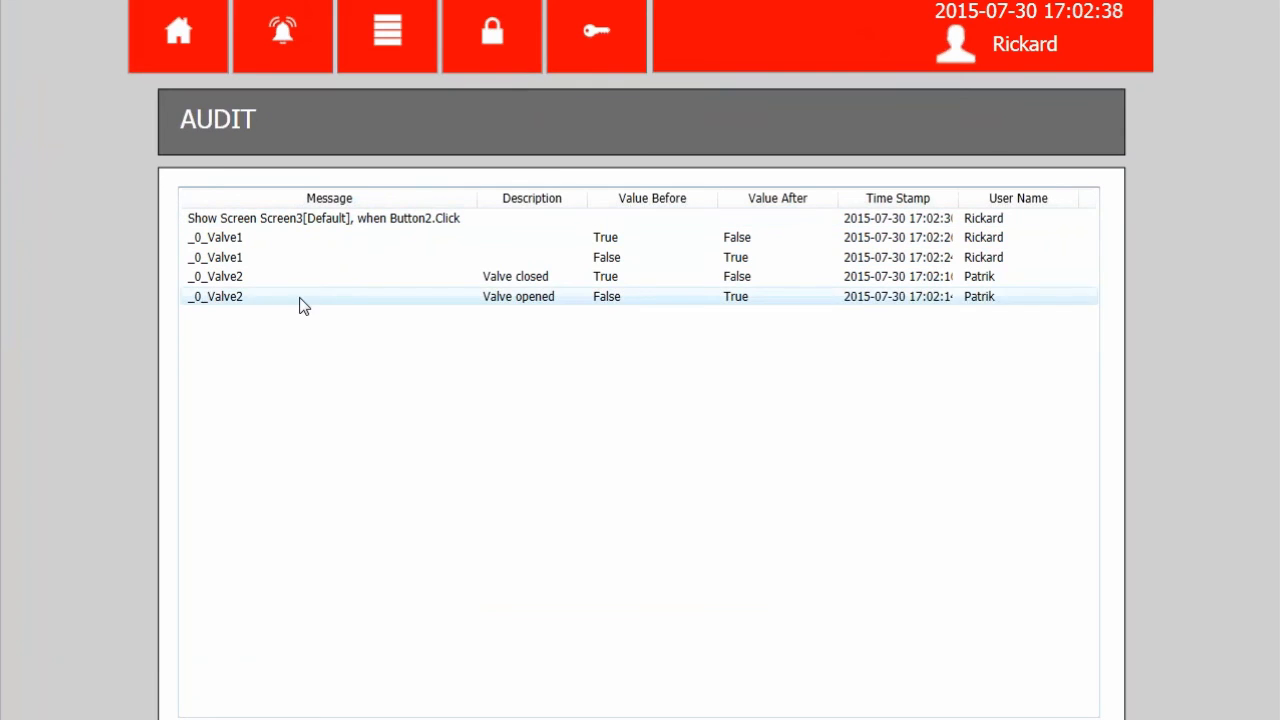
{"action": "mouse_move", "coordinate": [284, 308]}
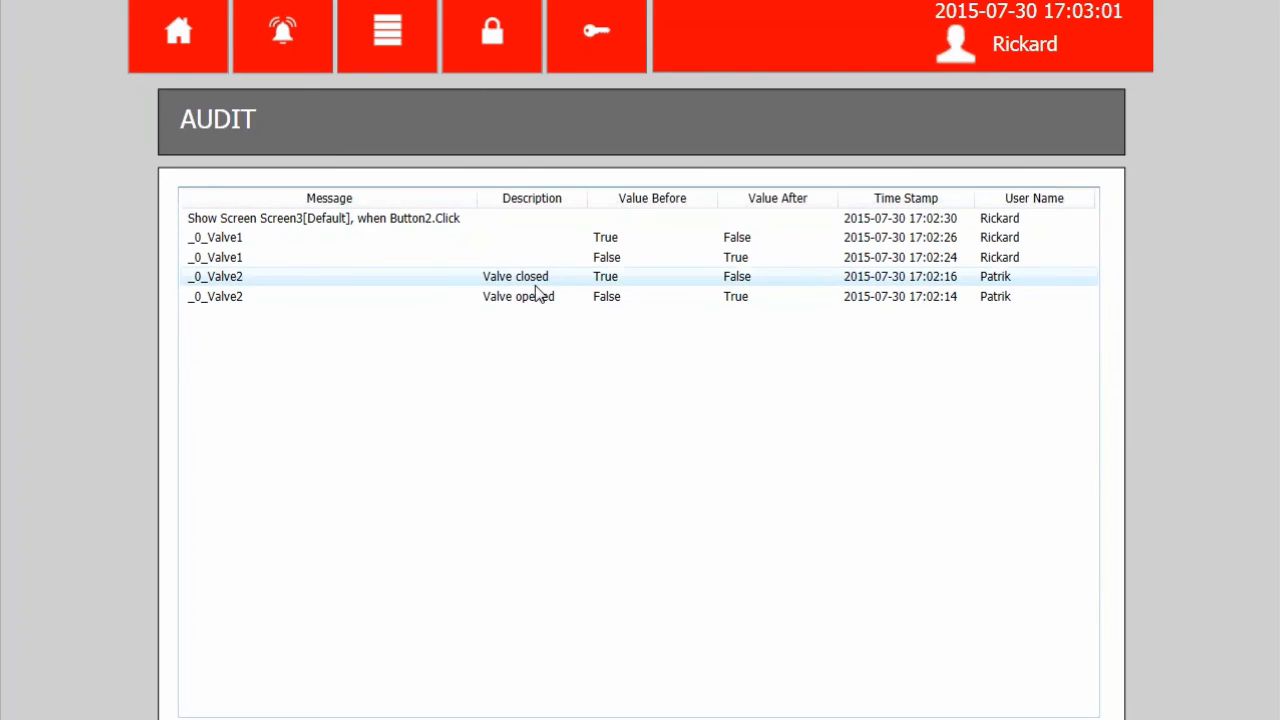
{"action": "mouse_move", "coordinate": [604, 288]}
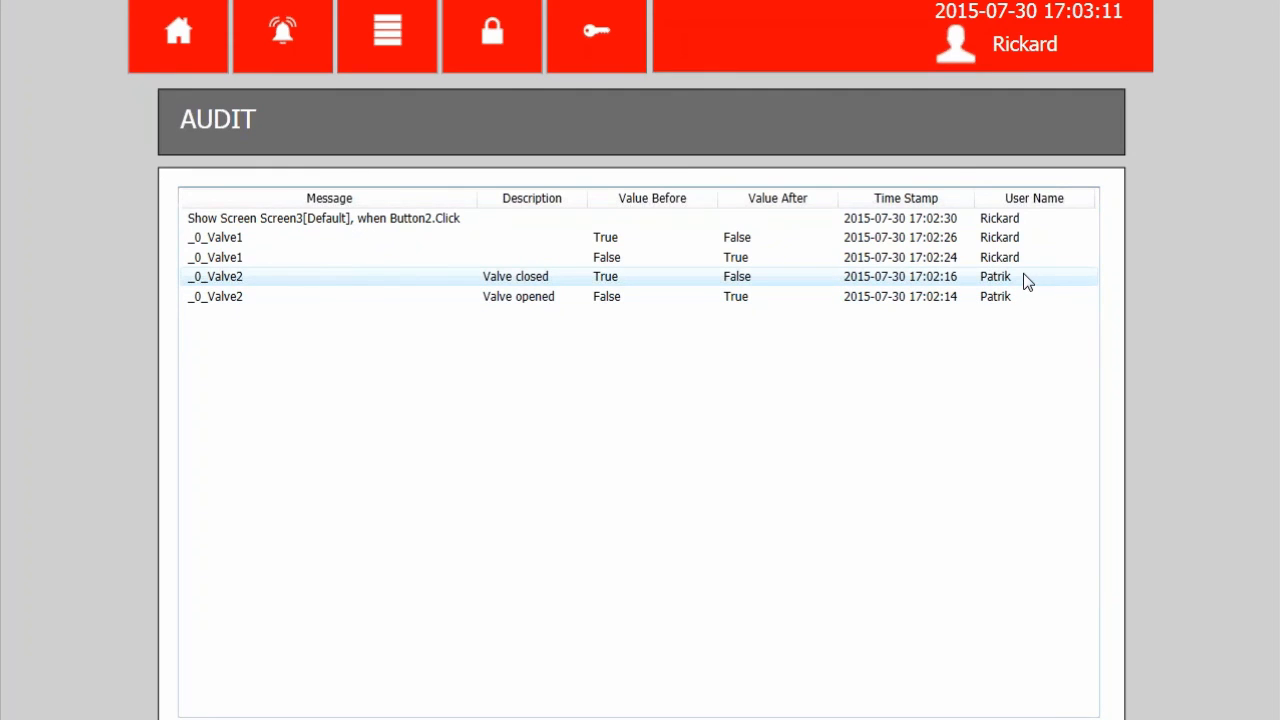
{"action": "mouse_move", "coordinate": [1010, 284]}
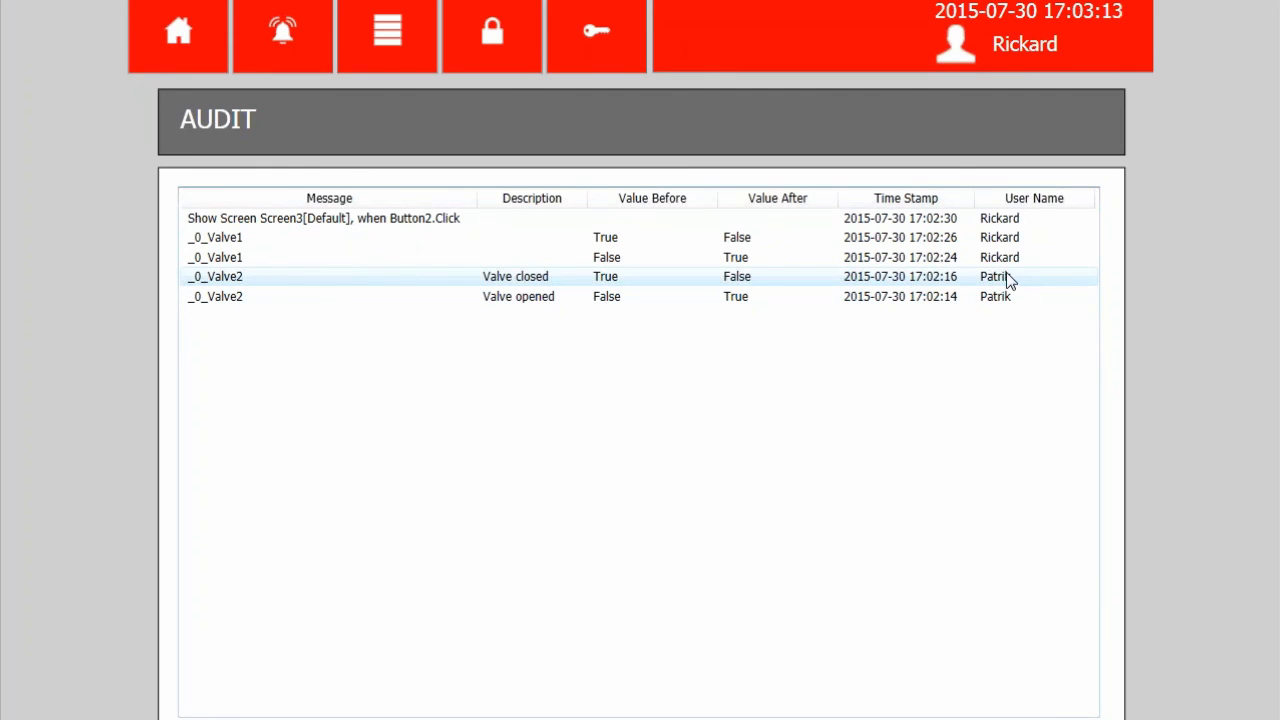